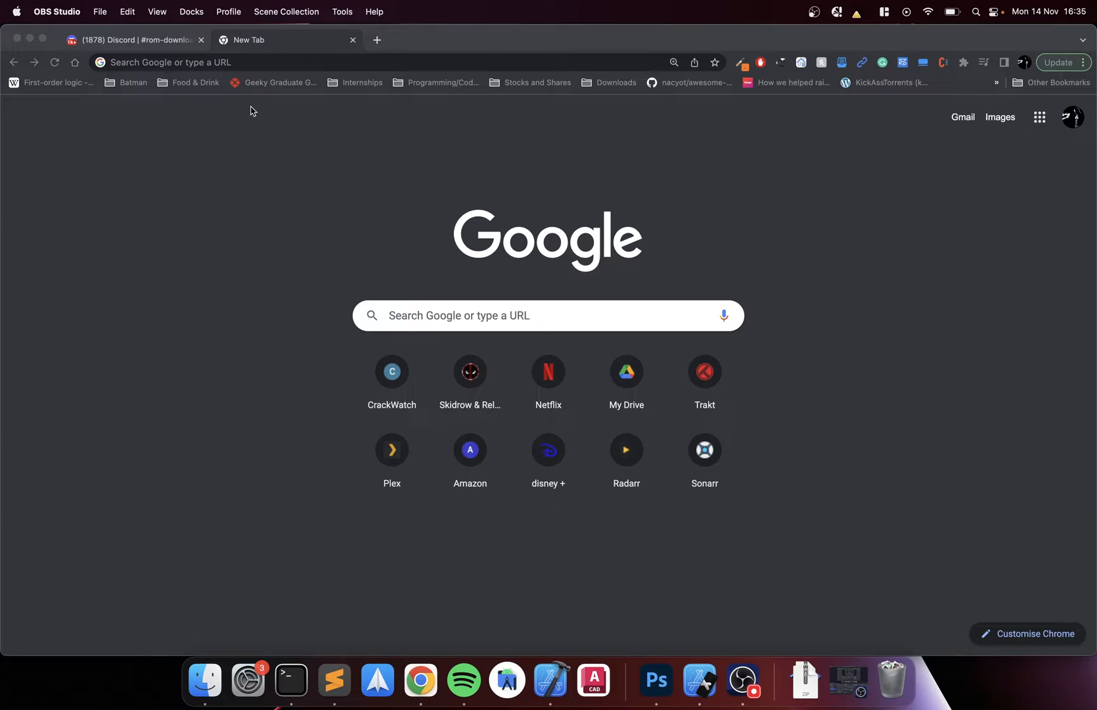
Search Google for 'pcsx2' from the blank new tab
click(263, 62)
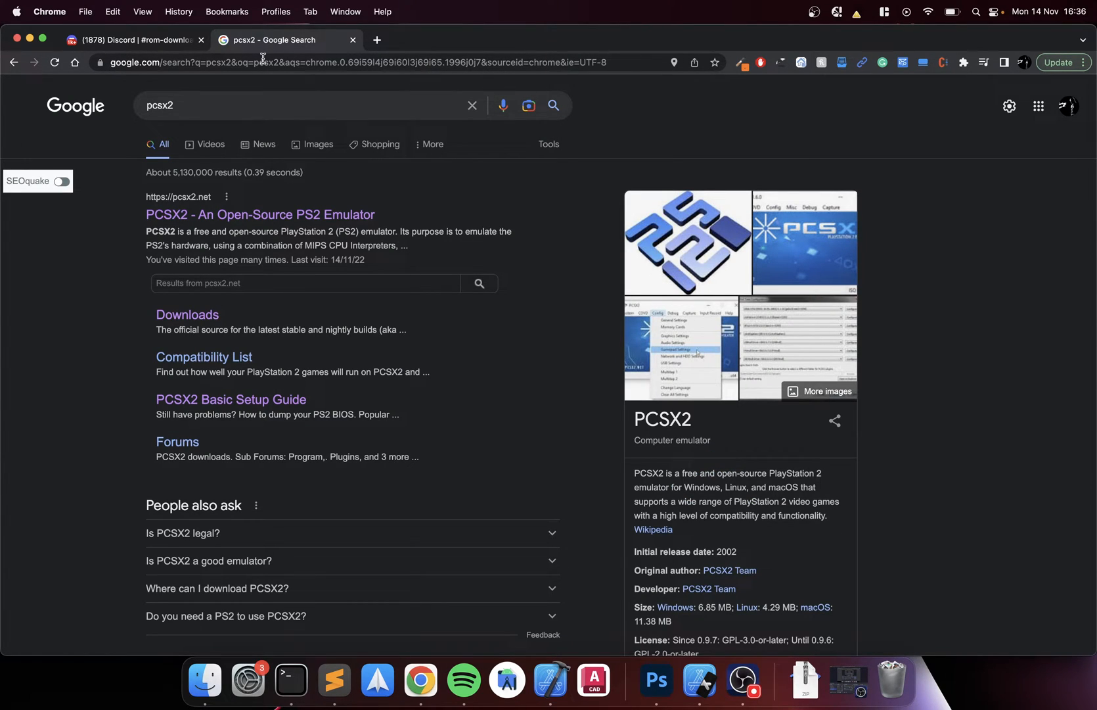
Go to the PCSX2 Downloads page and scroll past Stable Releases to the Nightly Builds section
click(260, 214)
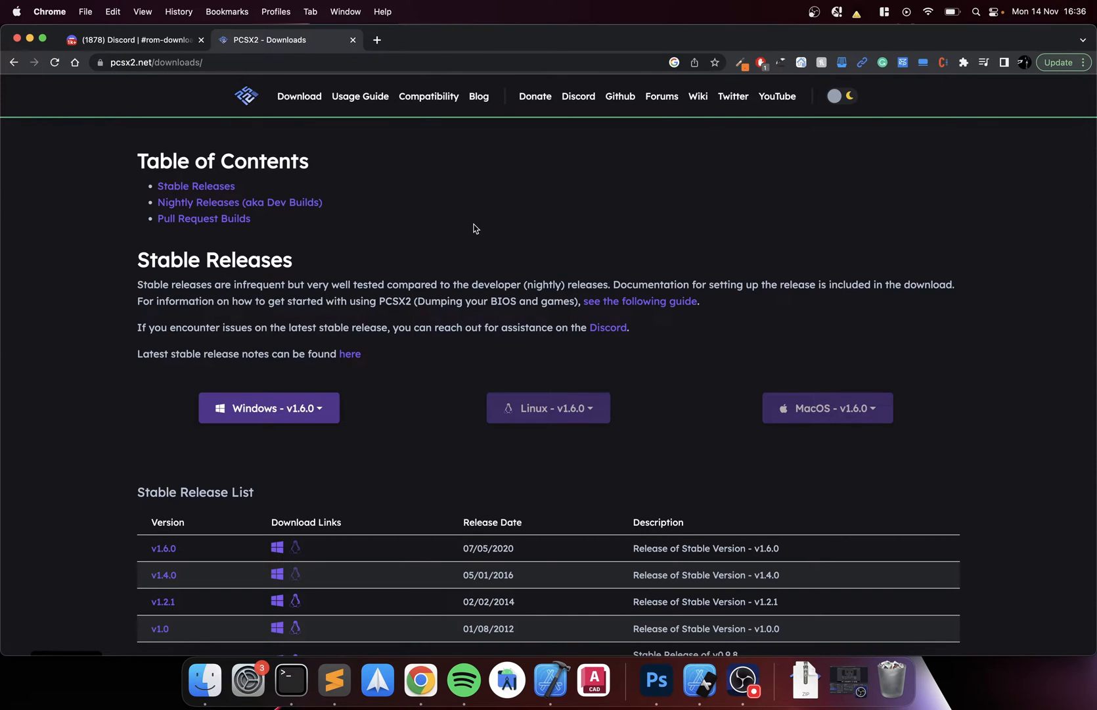
scroll(down, 3)
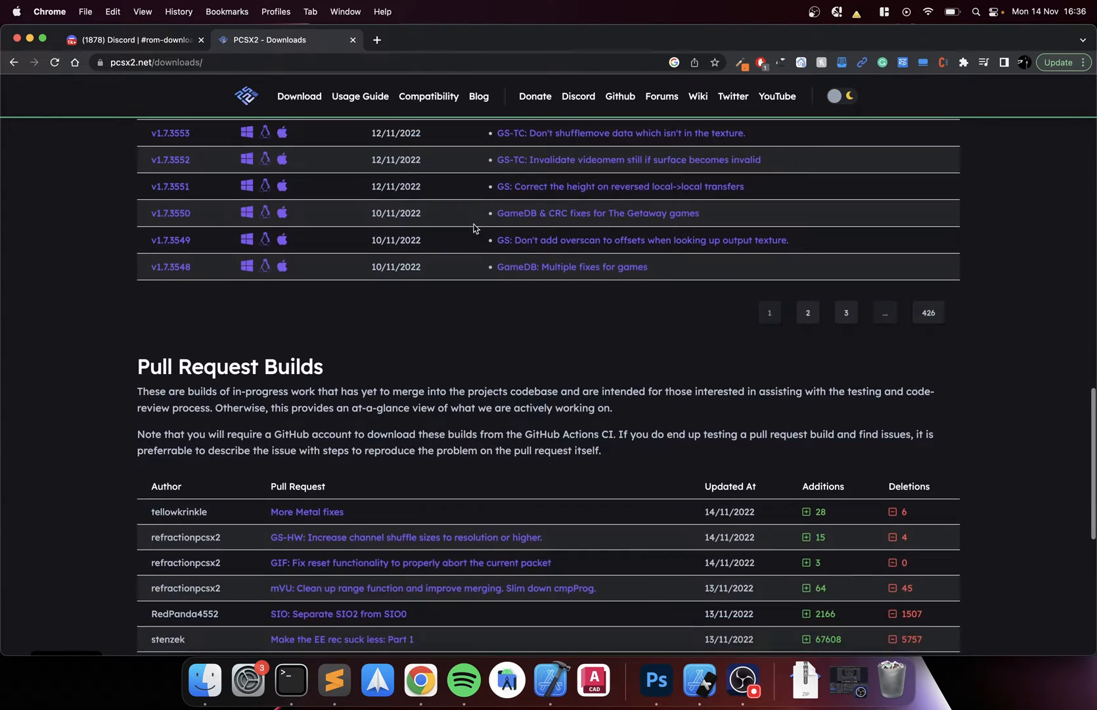
scroll(down, 3)
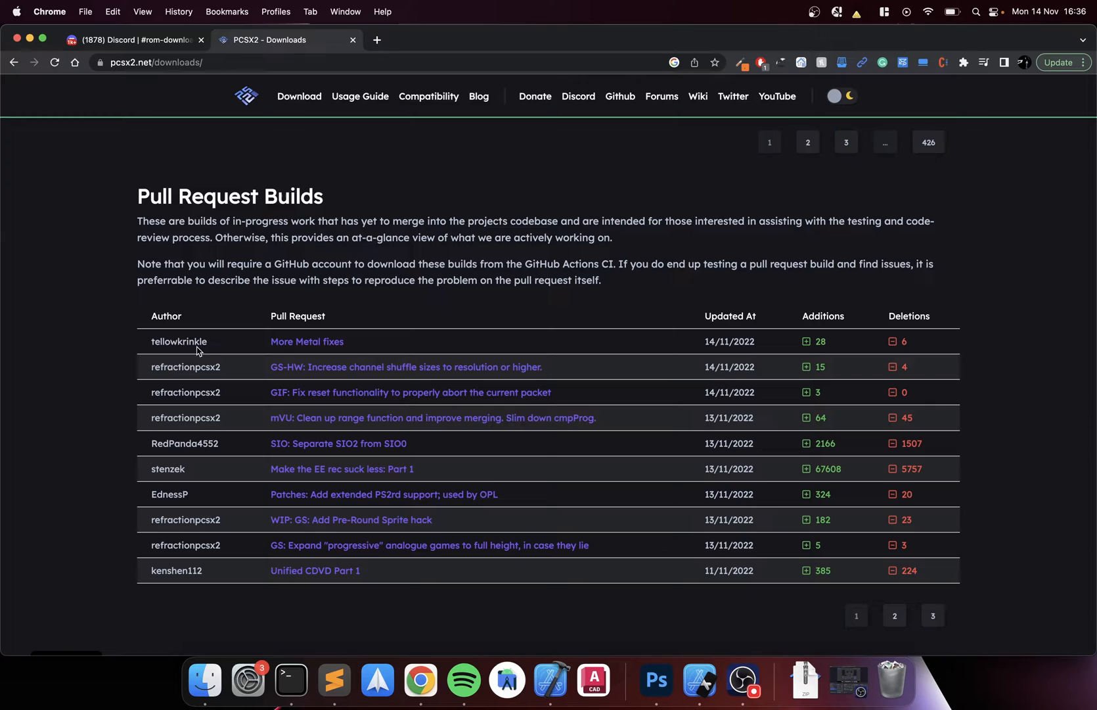
mouse_move(225, 348)
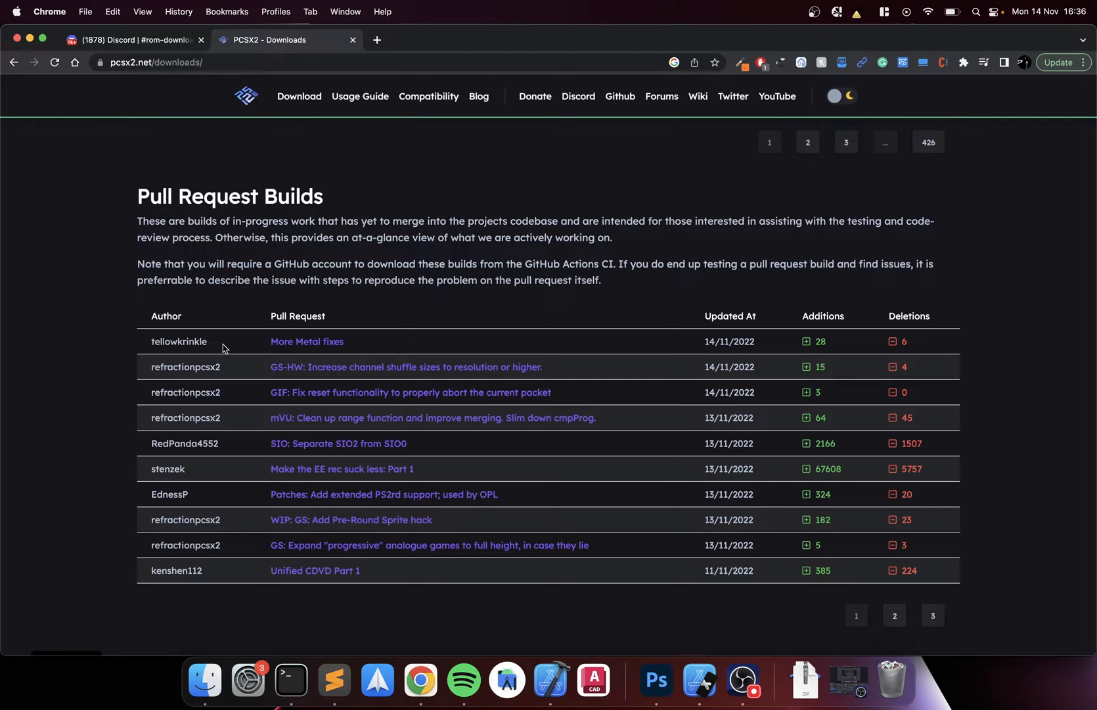
scroll(up, 3)
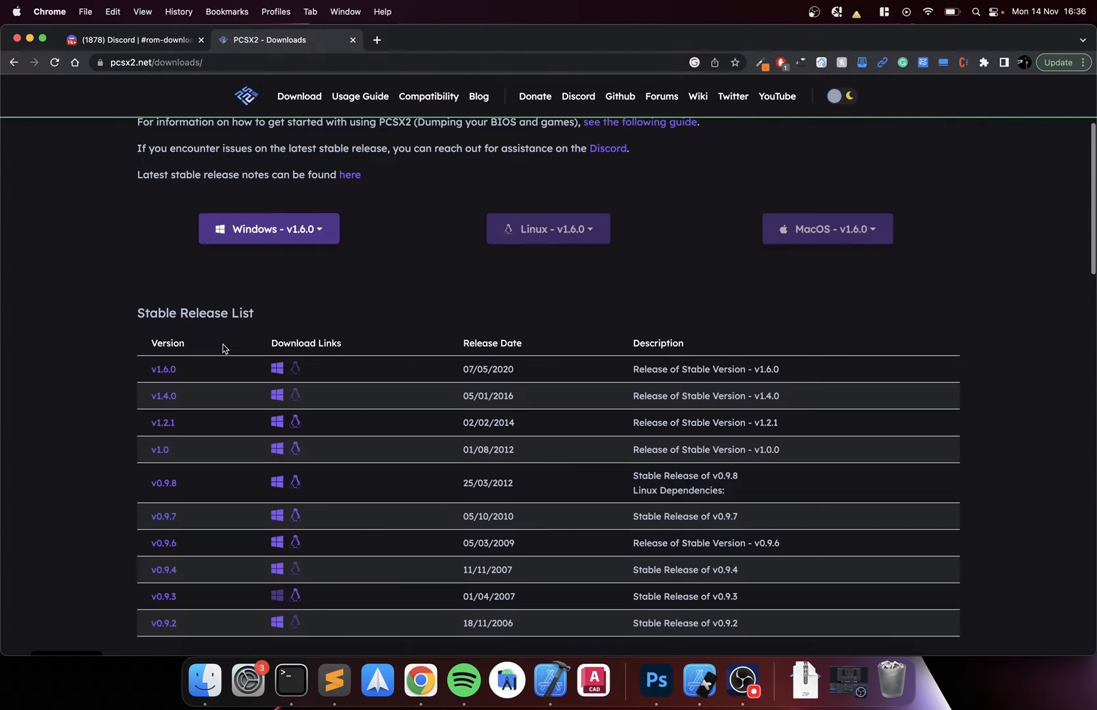
scroll(down, 3)
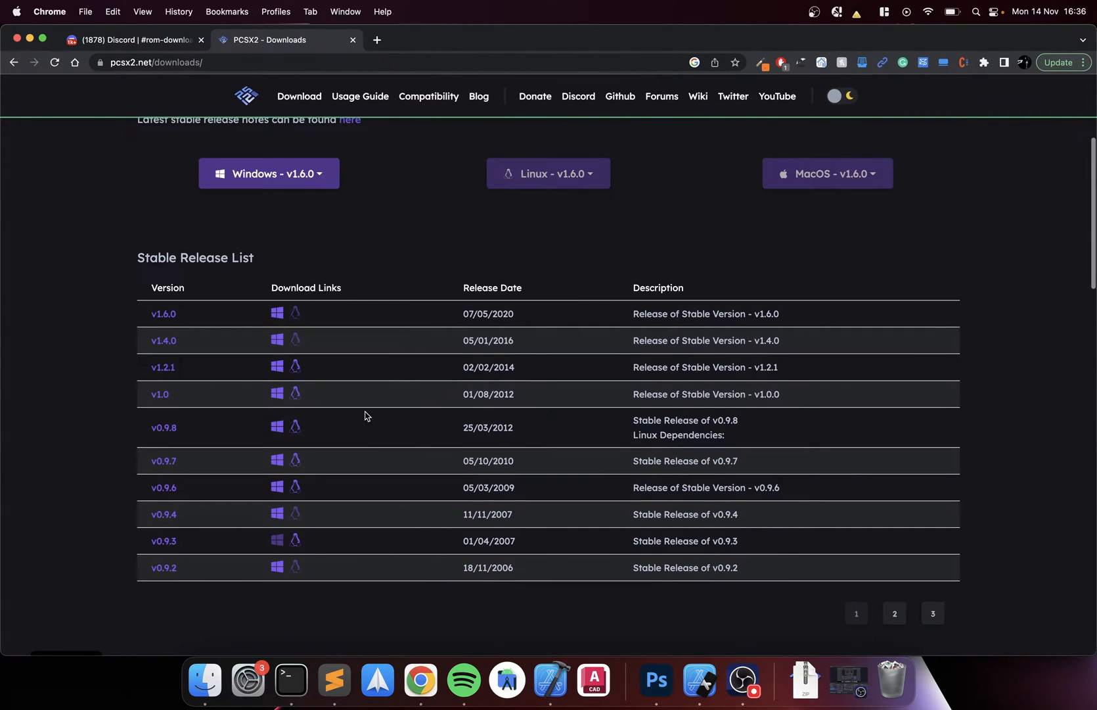
scroll(down, 3)
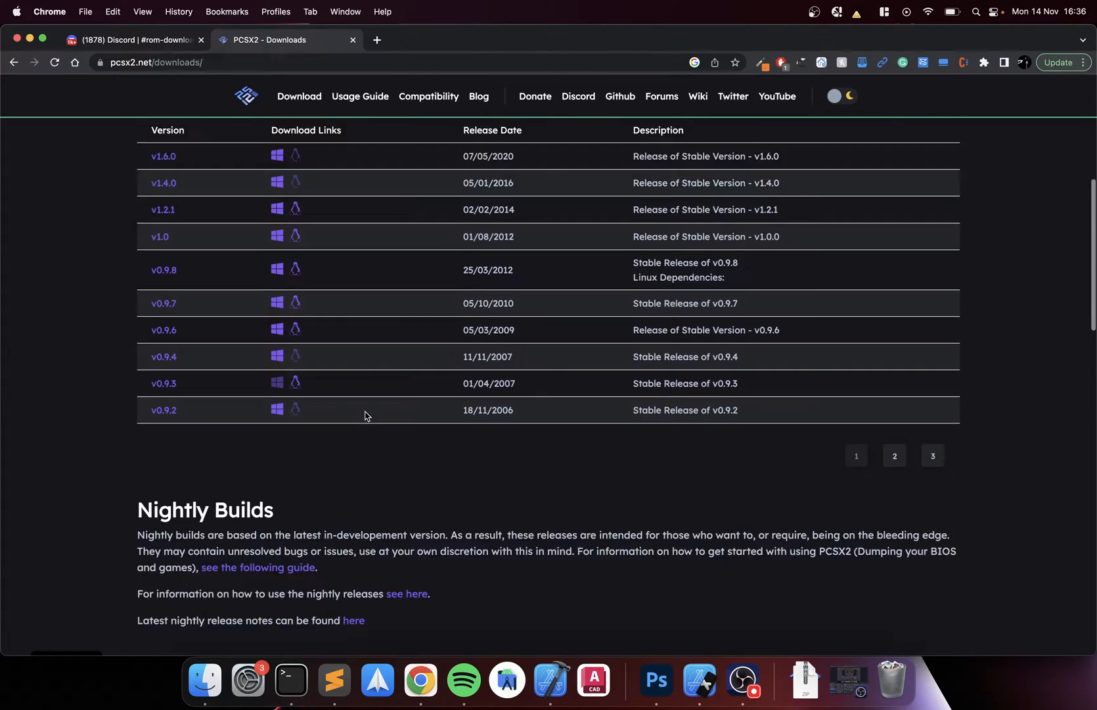
scroll(down, 3)
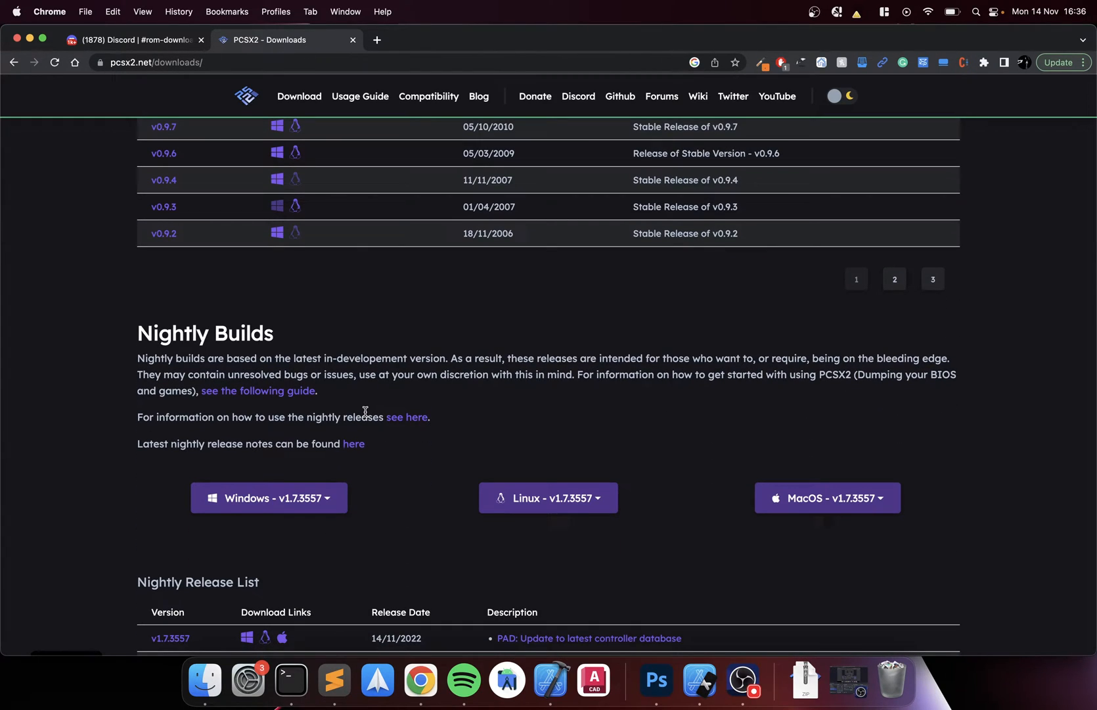
scroll(down, 3)
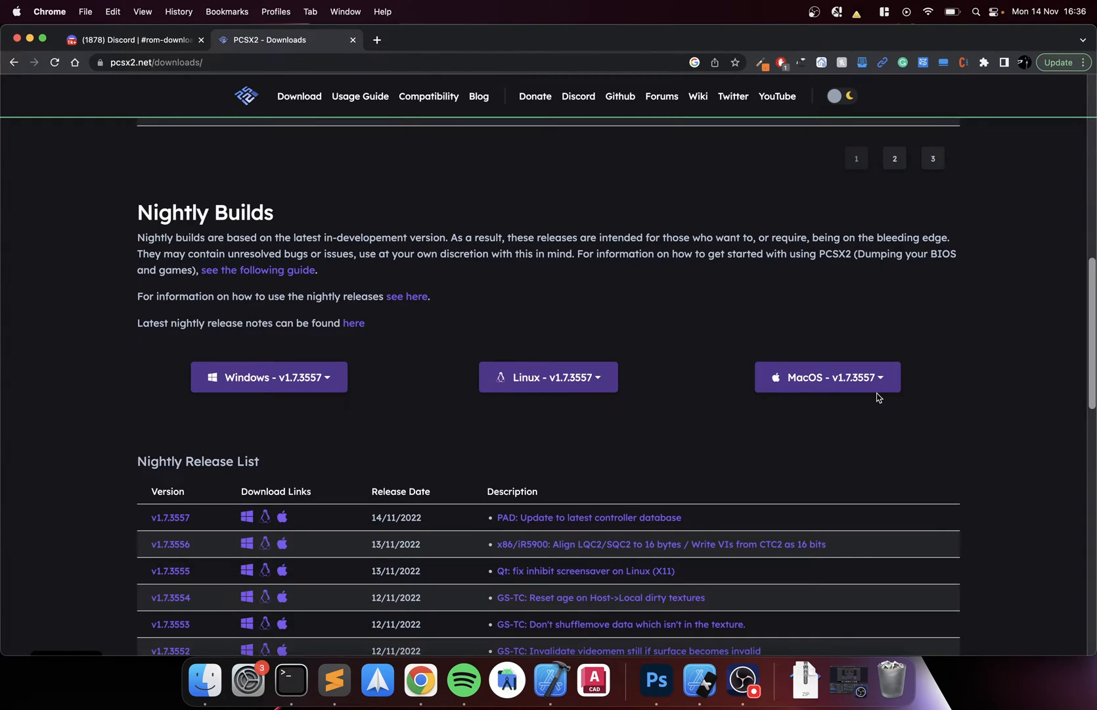
mouse_move(877, 397)
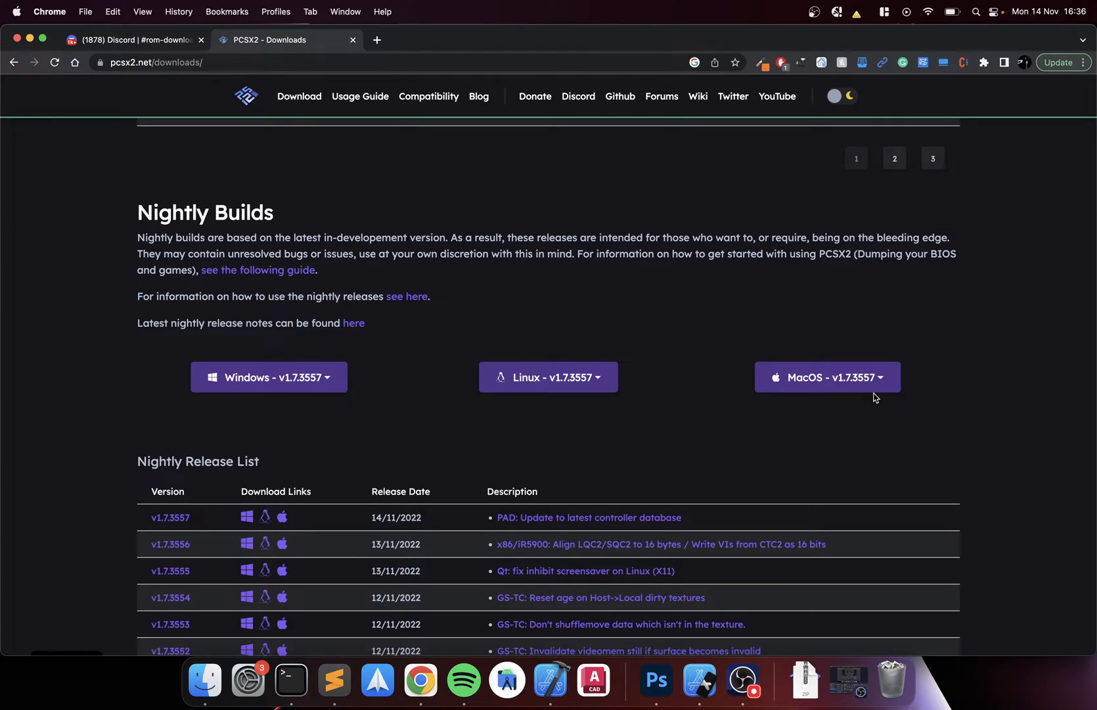
Download the 'MacOS - Qt.tar' build of nightly v1.7.3557 from the macOS dropdown
click(826, 377)
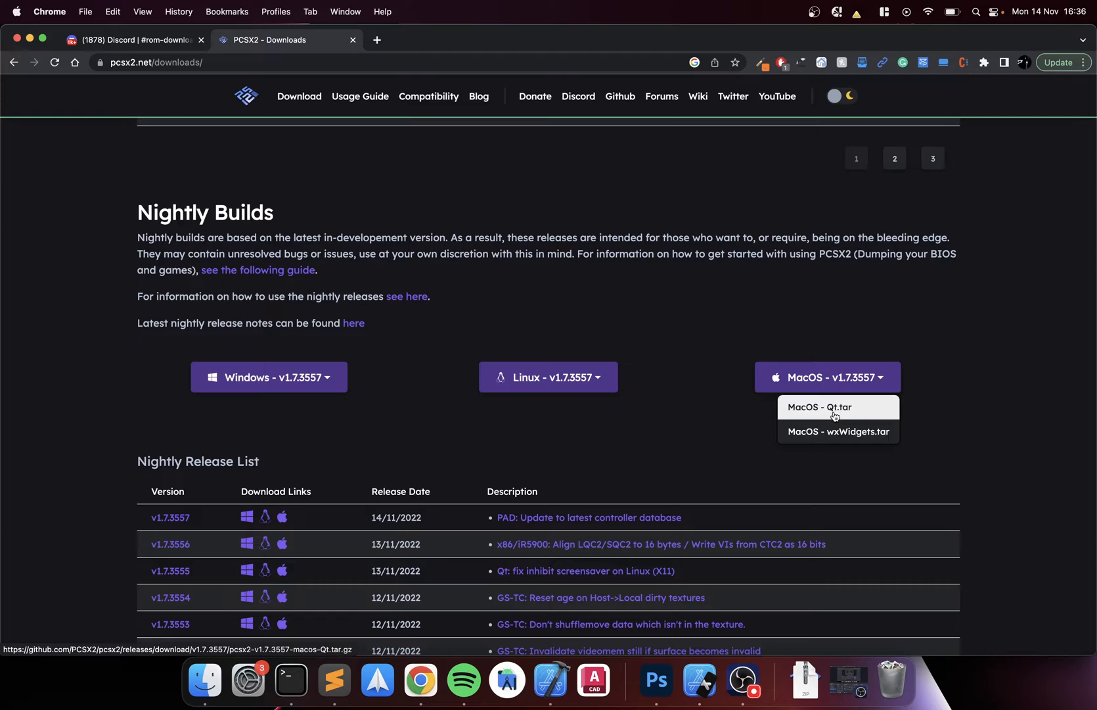
mouse_move(872, 420)
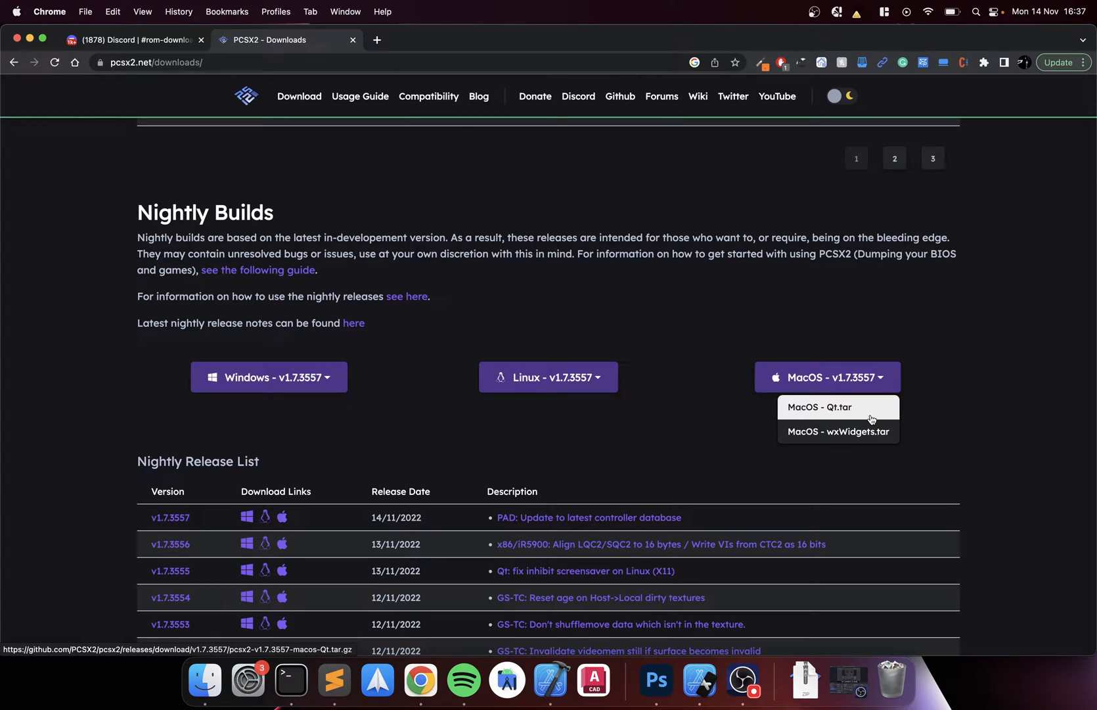
click(820, 406)
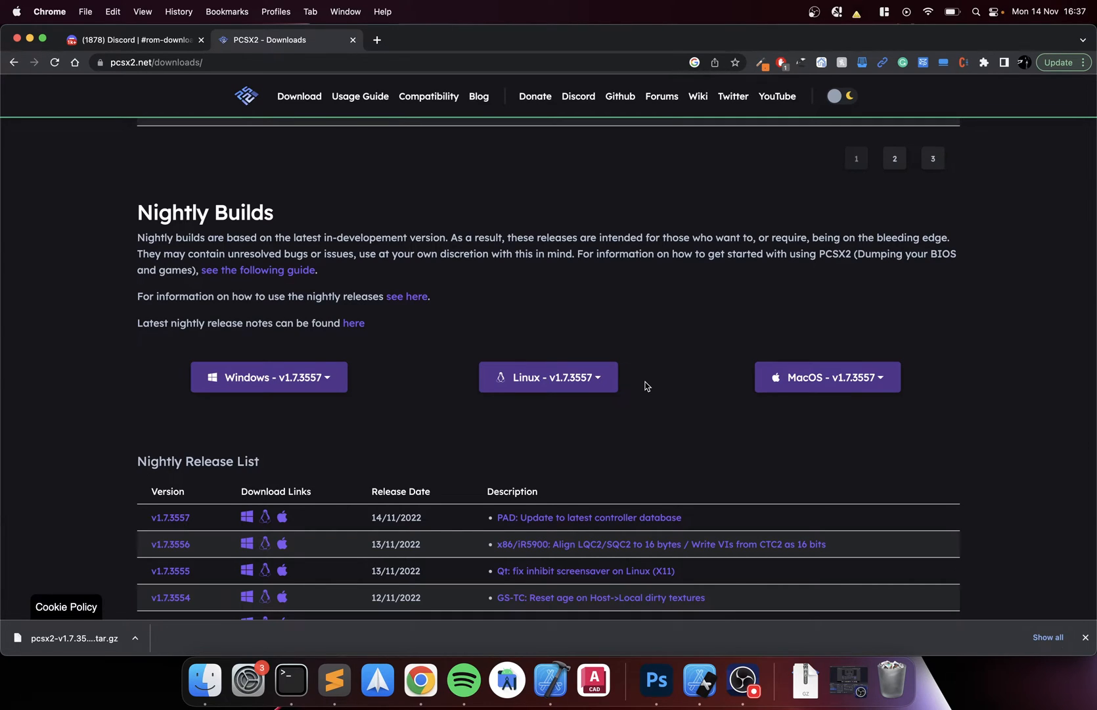
mouse_move(389, 266)
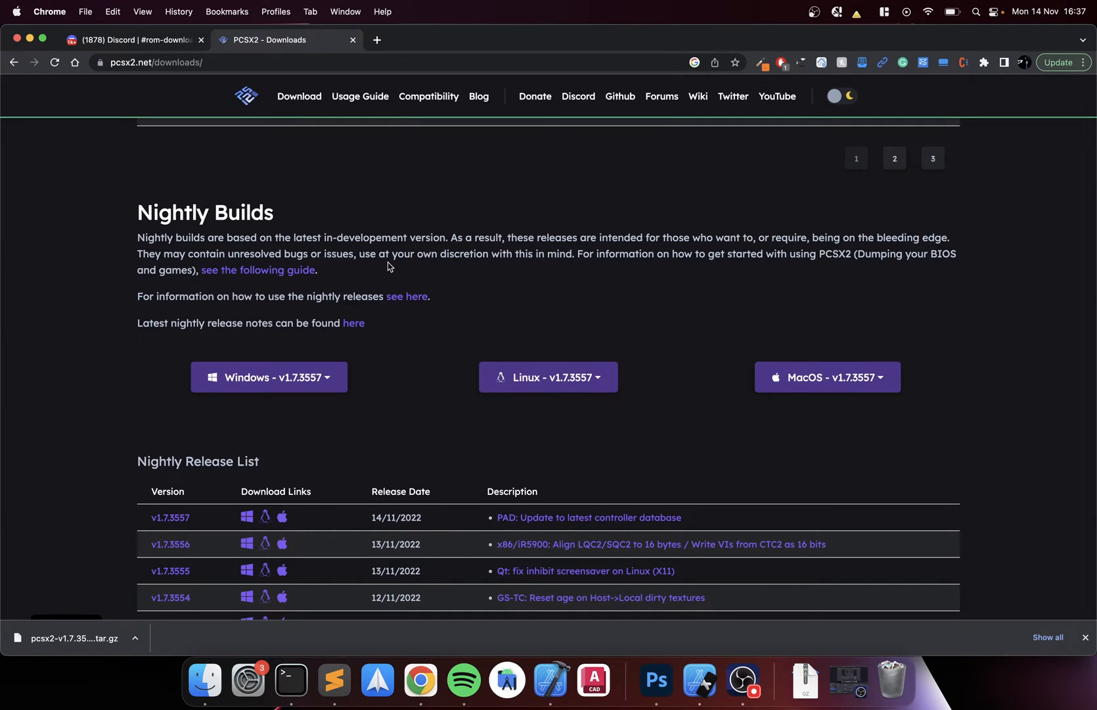
Switch to Discord's #rom-download-links channel and scroll toward the Emulation General Wiki link
click(133, 40)
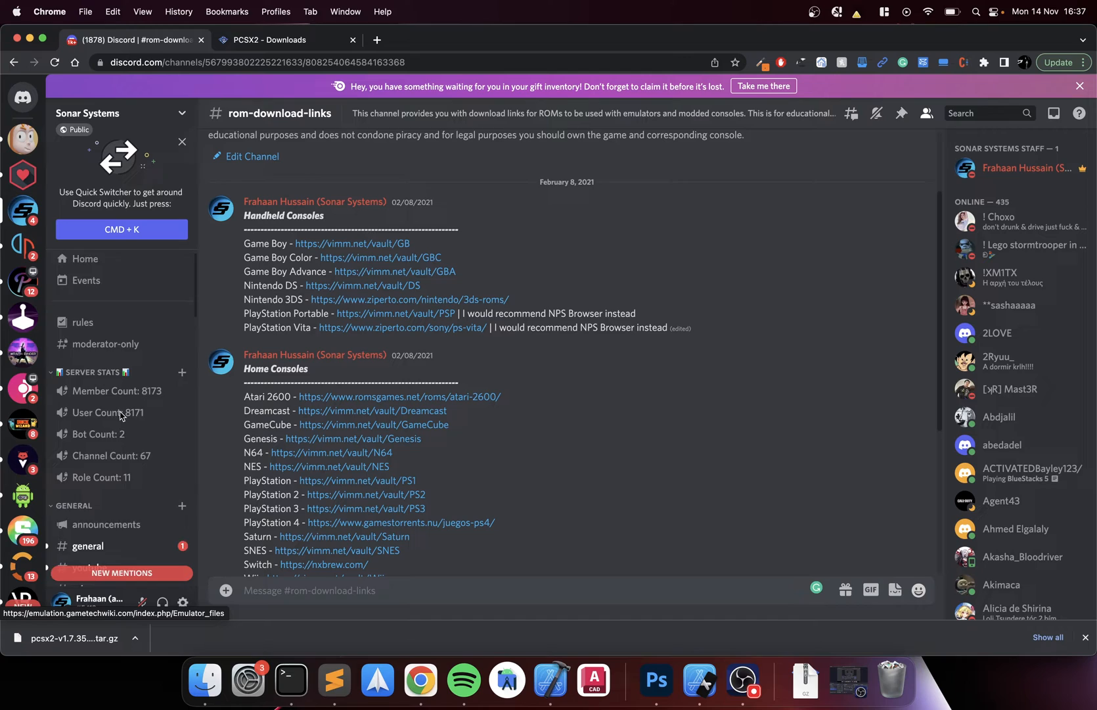
scroll(down, 3)
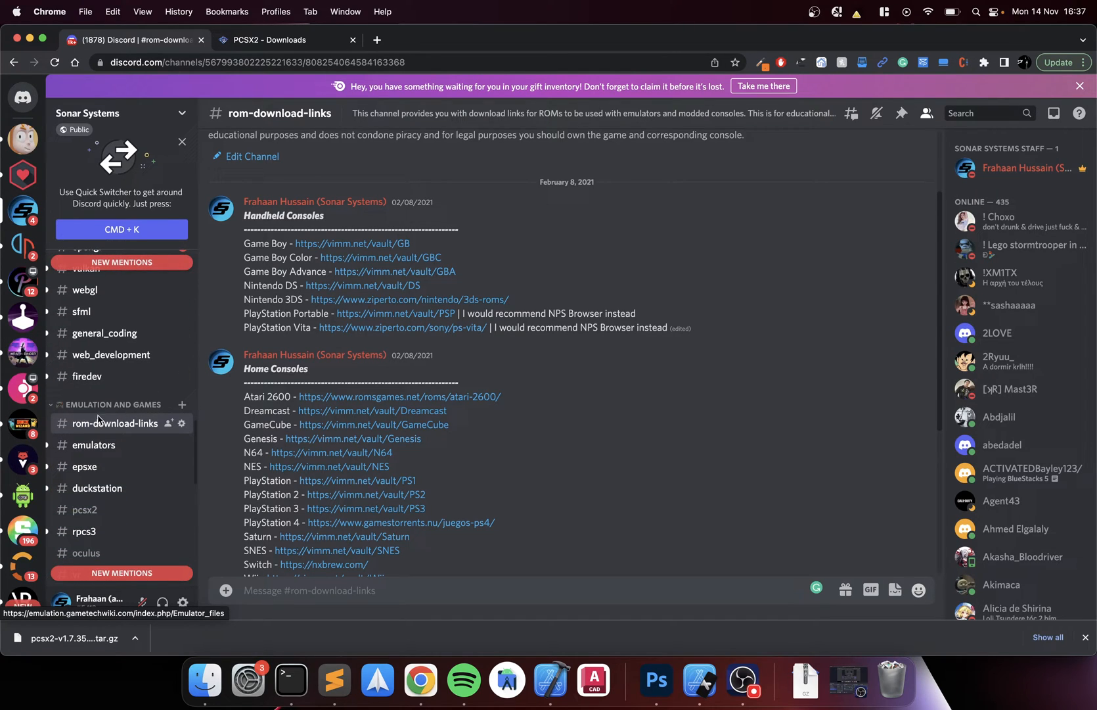
mouse_move(365, 441)
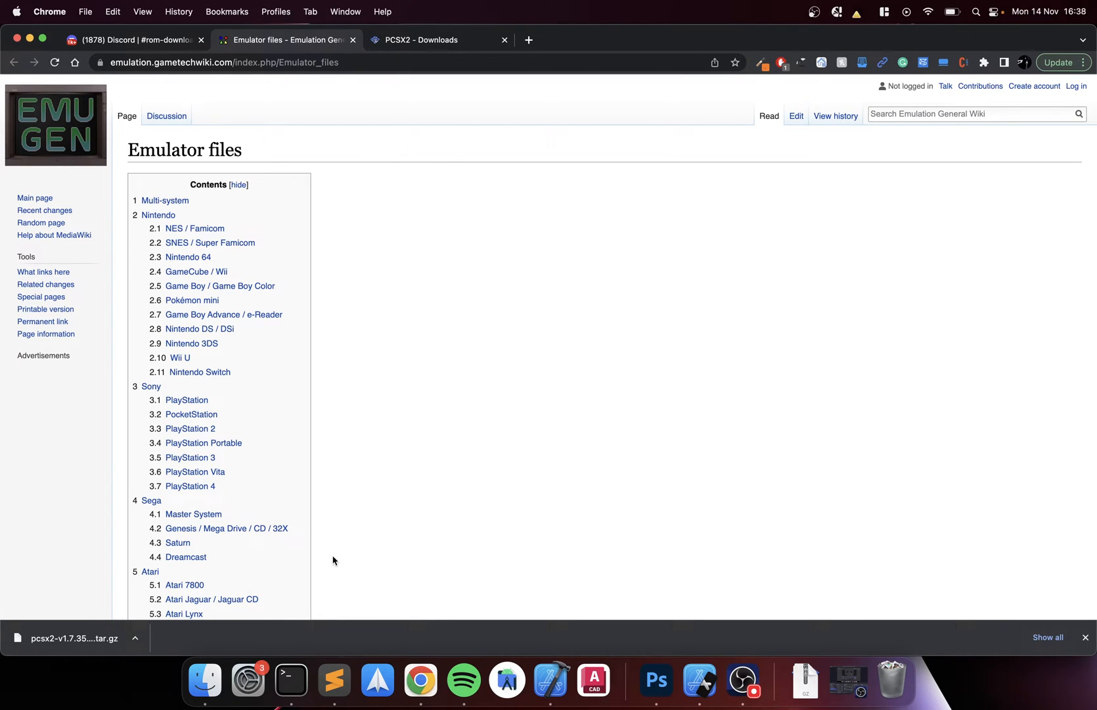
Scroll to the Sony PlayStation 2 table and start the 'BIOS files' MEGA download
scroll(down, 3)
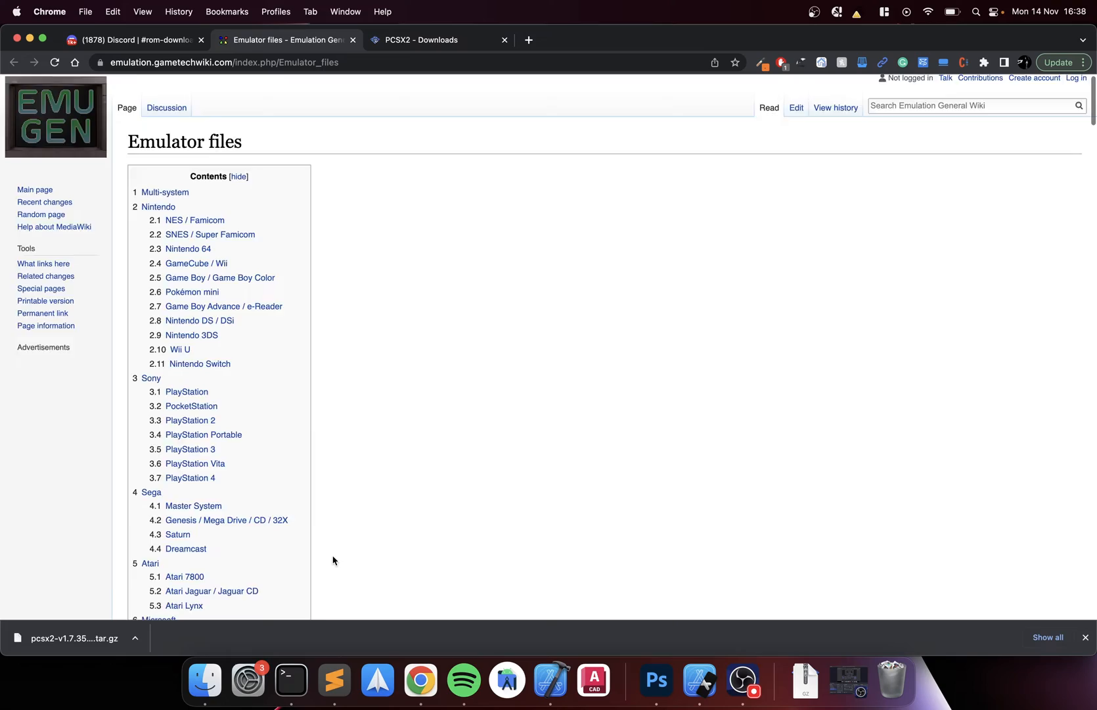
scroll(down, 3)
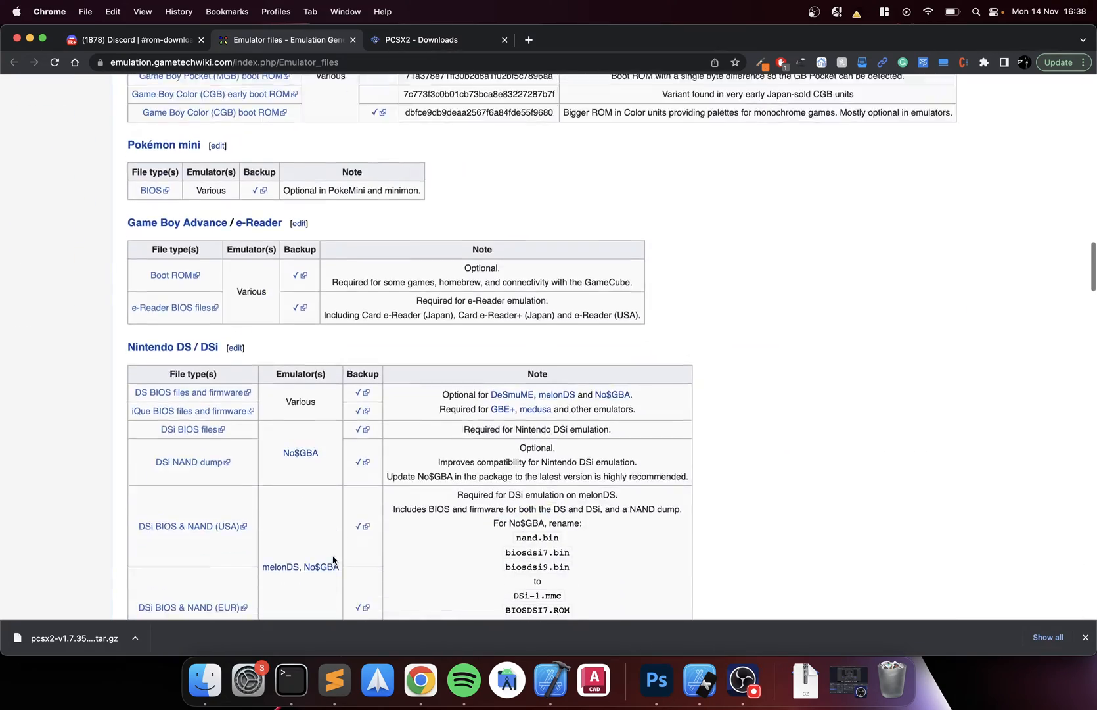
scroll(down, 3)
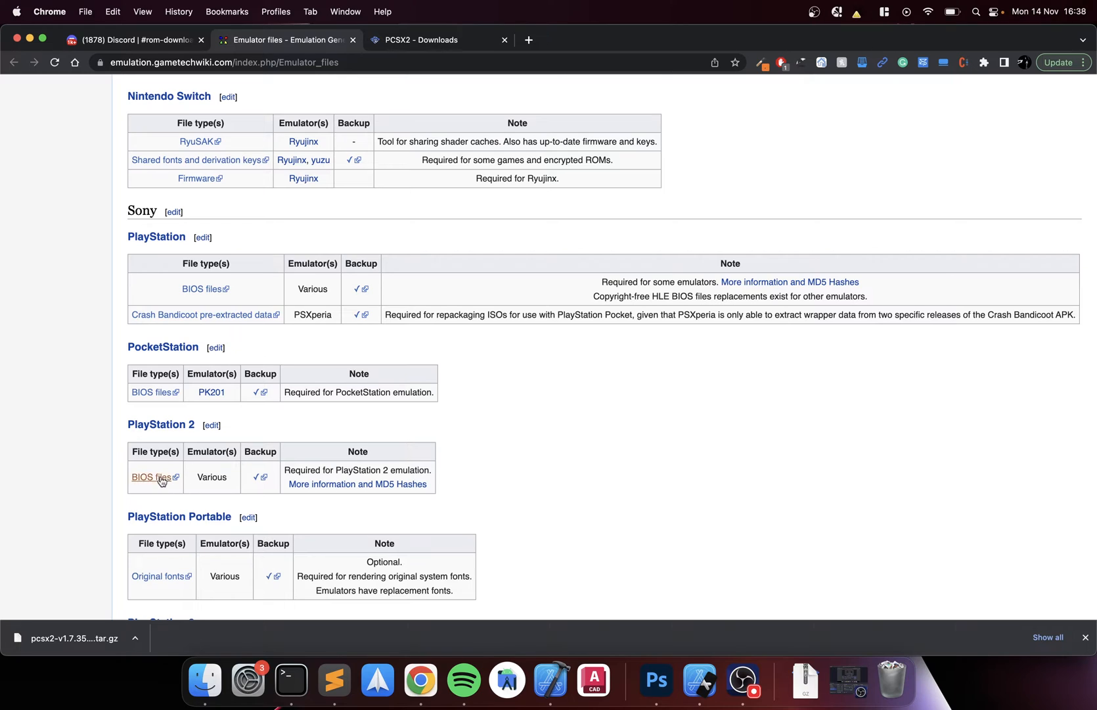
click(148, 477)
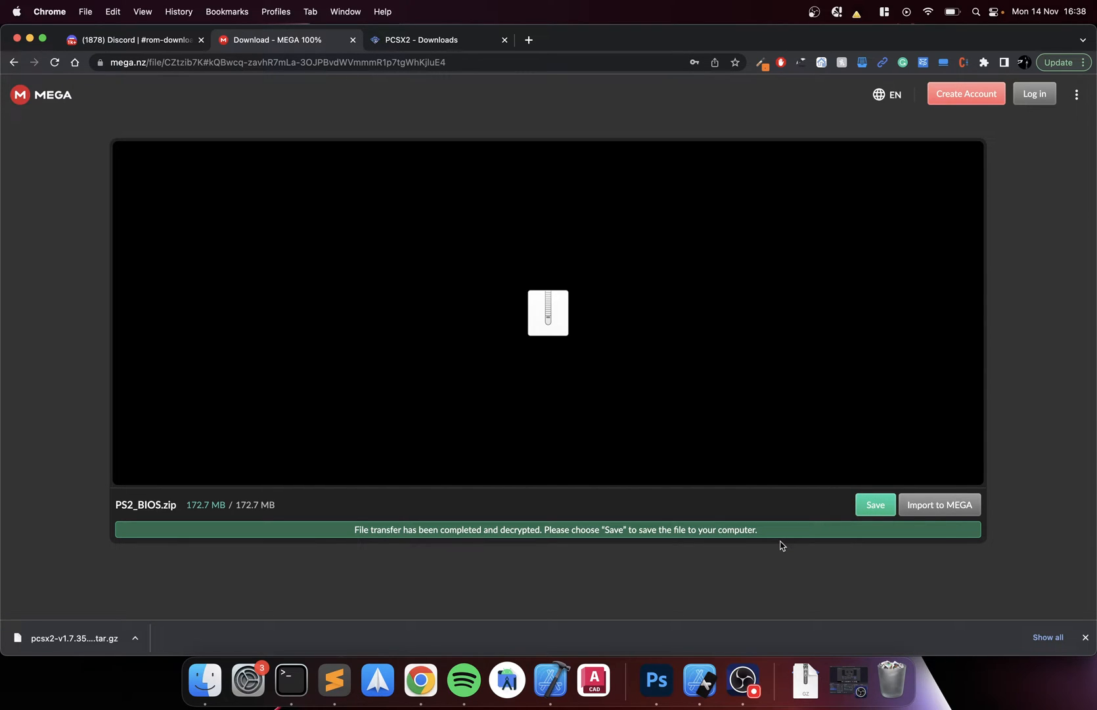
mouse_move(843, 651)
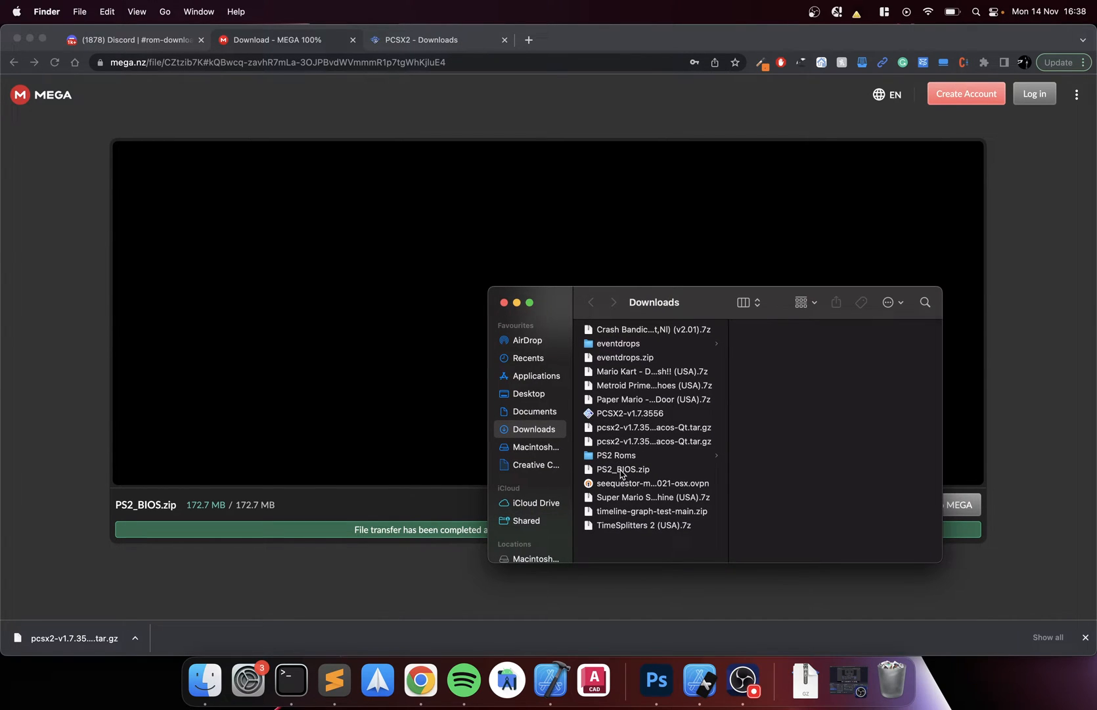
Unzip PS2_BIOS.zip in Downloads and check the .bin files inside the PS2_BIOS folder
double_click(621, 470)
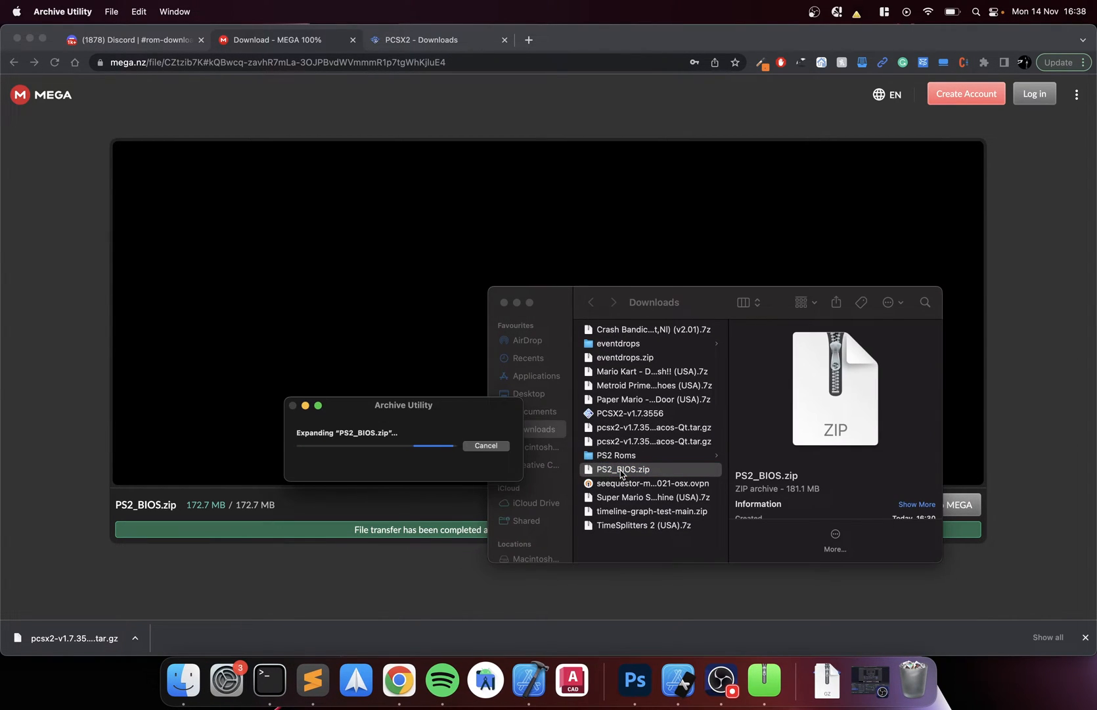
click(621, 468)
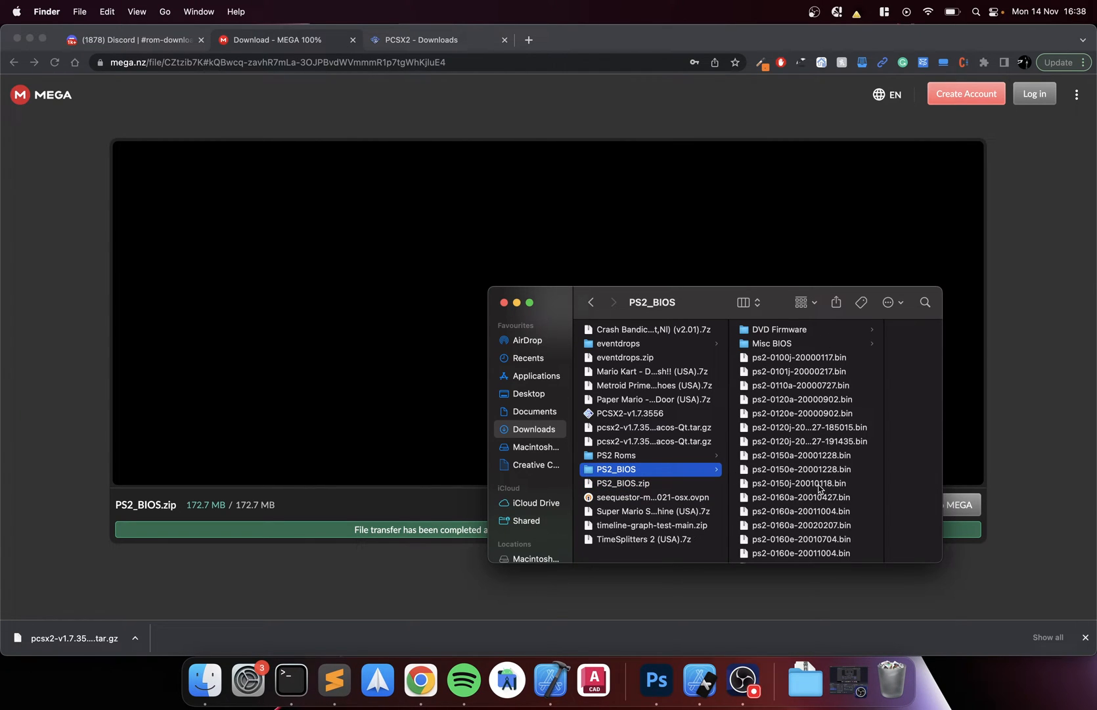
click(655, 427)
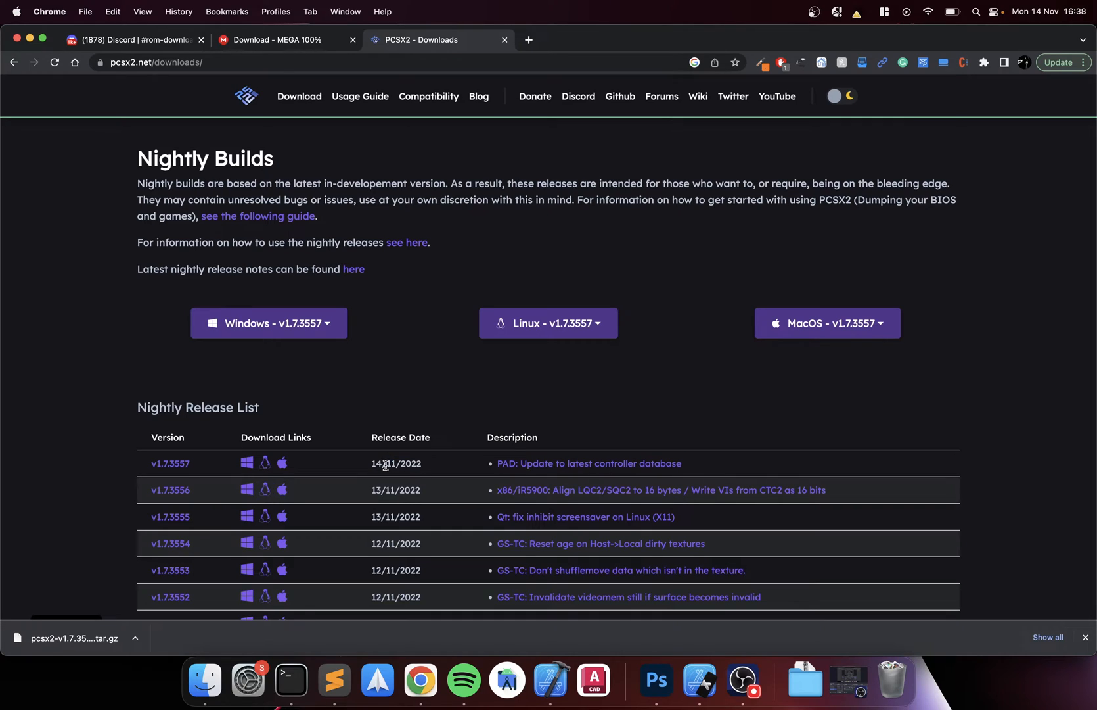
mouse_move(418, 486)
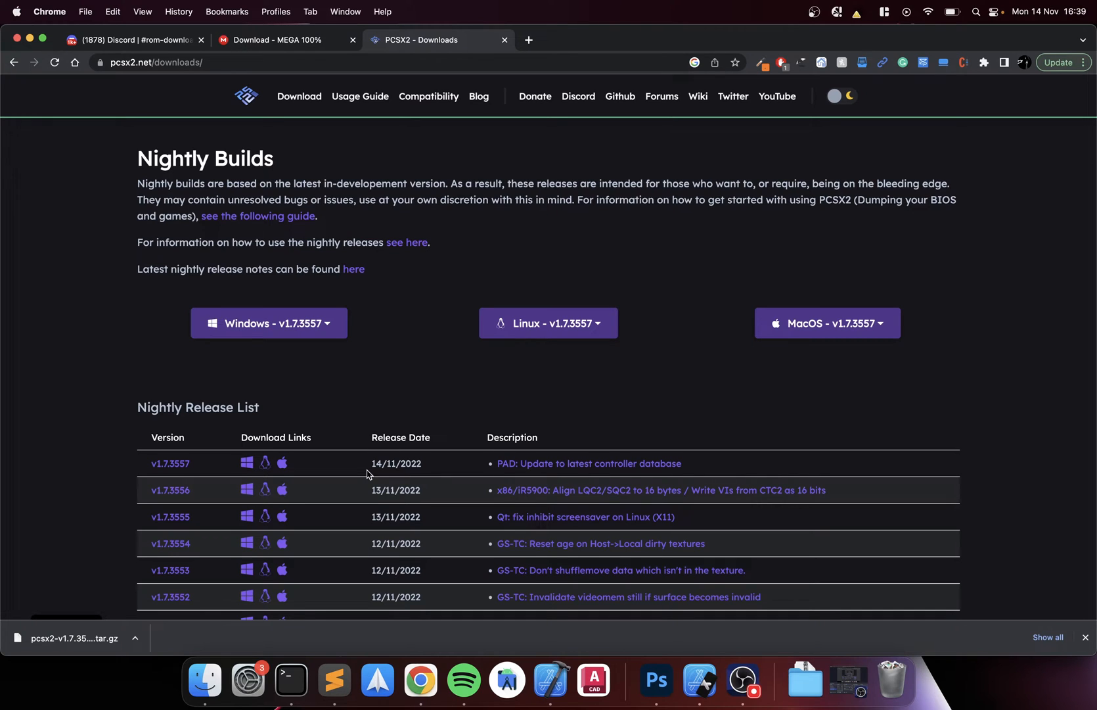
mouse_move(735, 462)
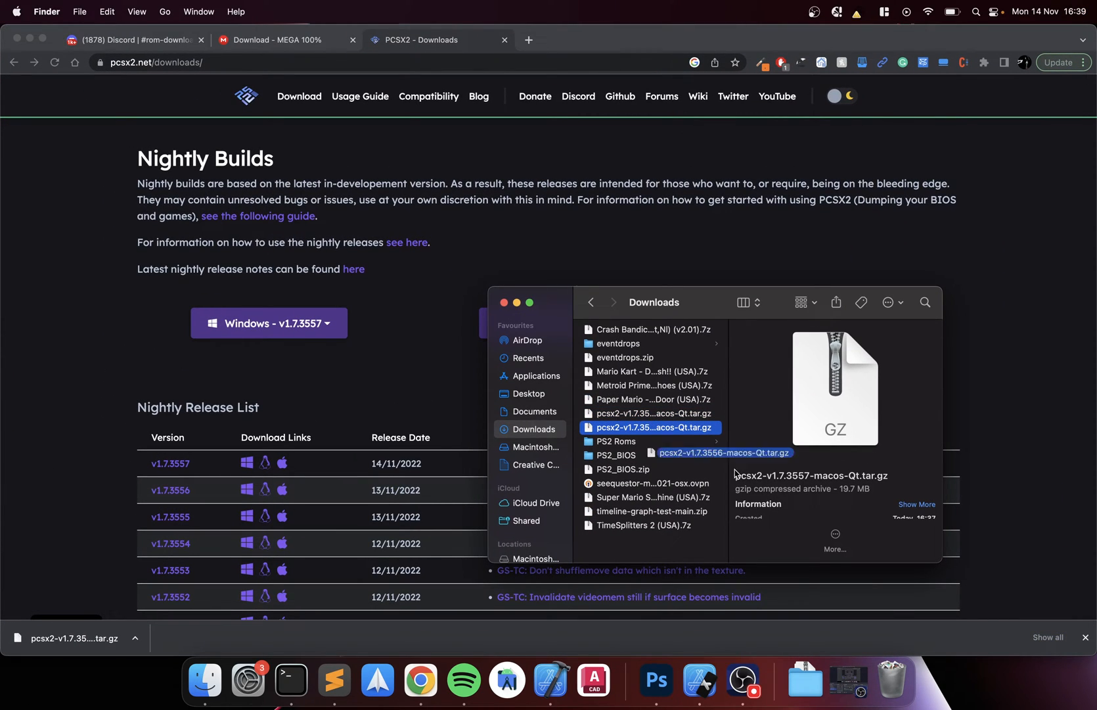
Extract the PCSX2 tar.gz archive and go to the Applications folder to find the app
double_click(653, 413)
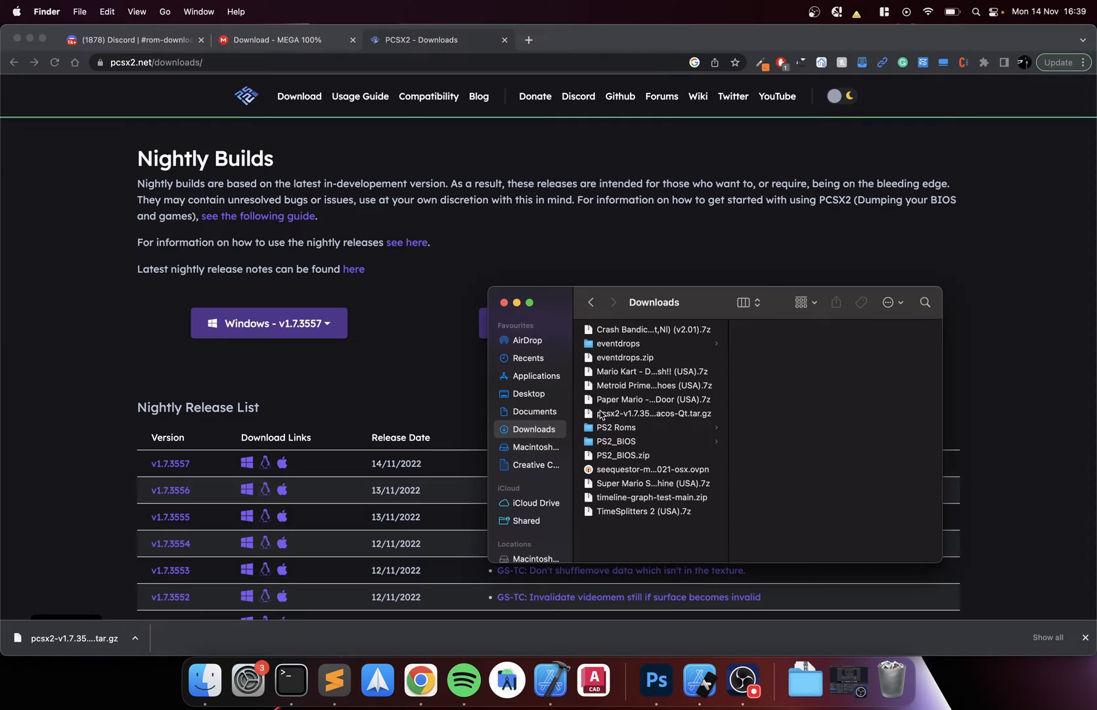
click(653, 414)
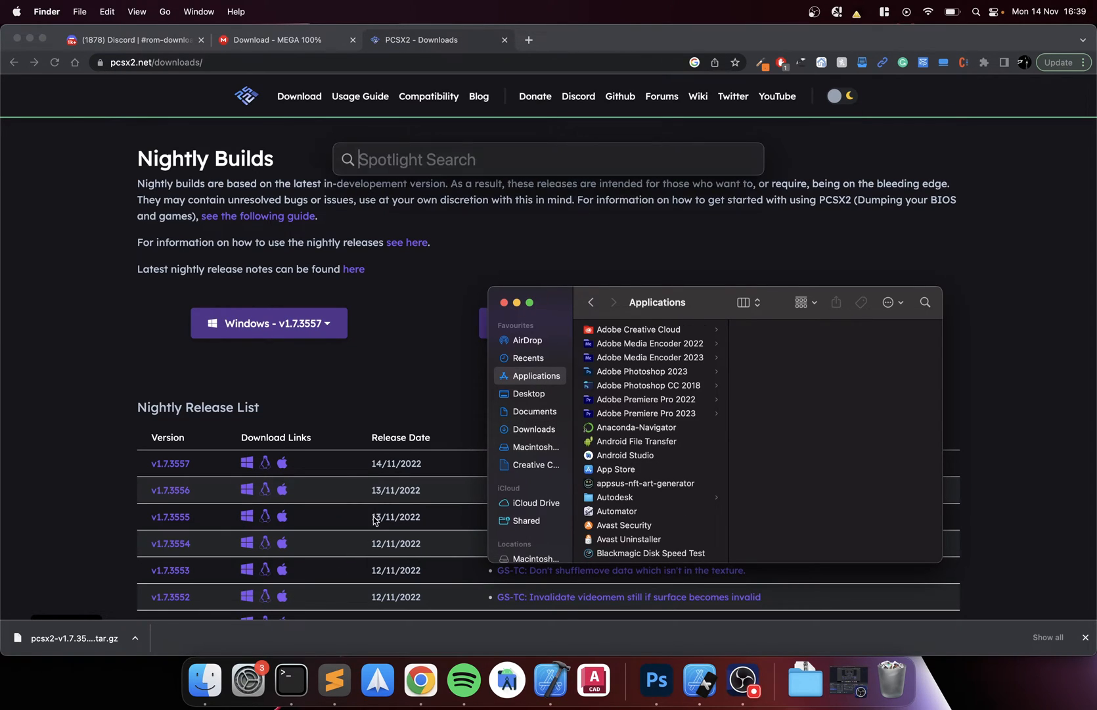
mouse_move(492, 528)
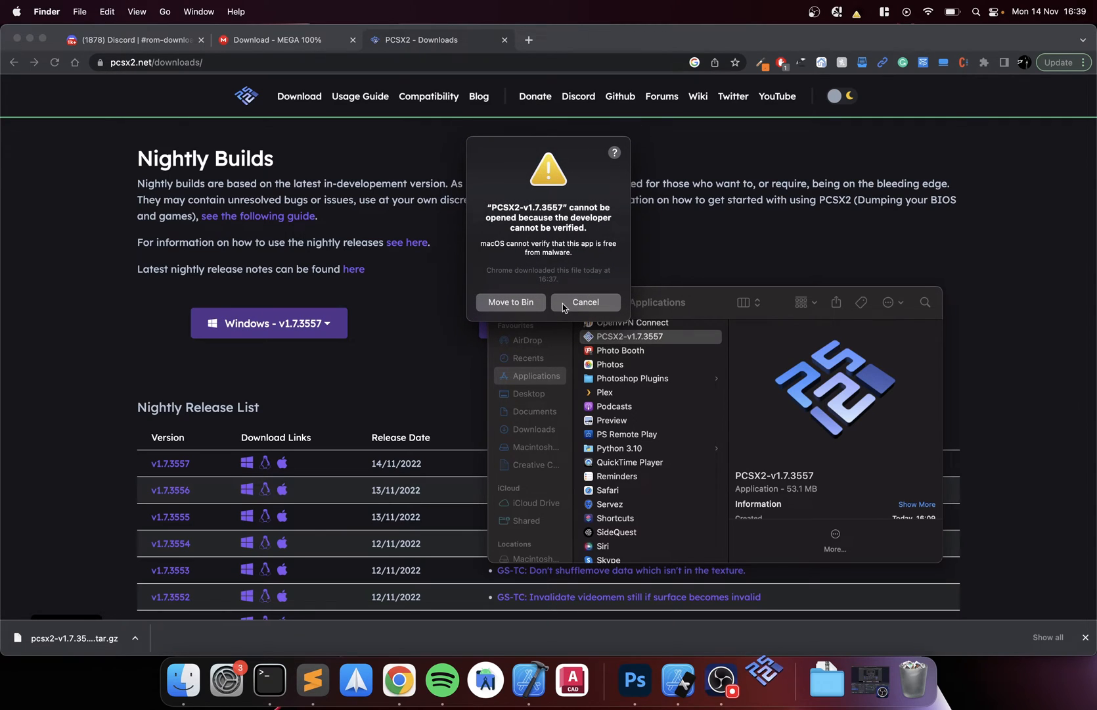
Dismiss the warning and allow PCSX2 via Security & Privacy's Open Anyway, confirming Open
click(584, 302)
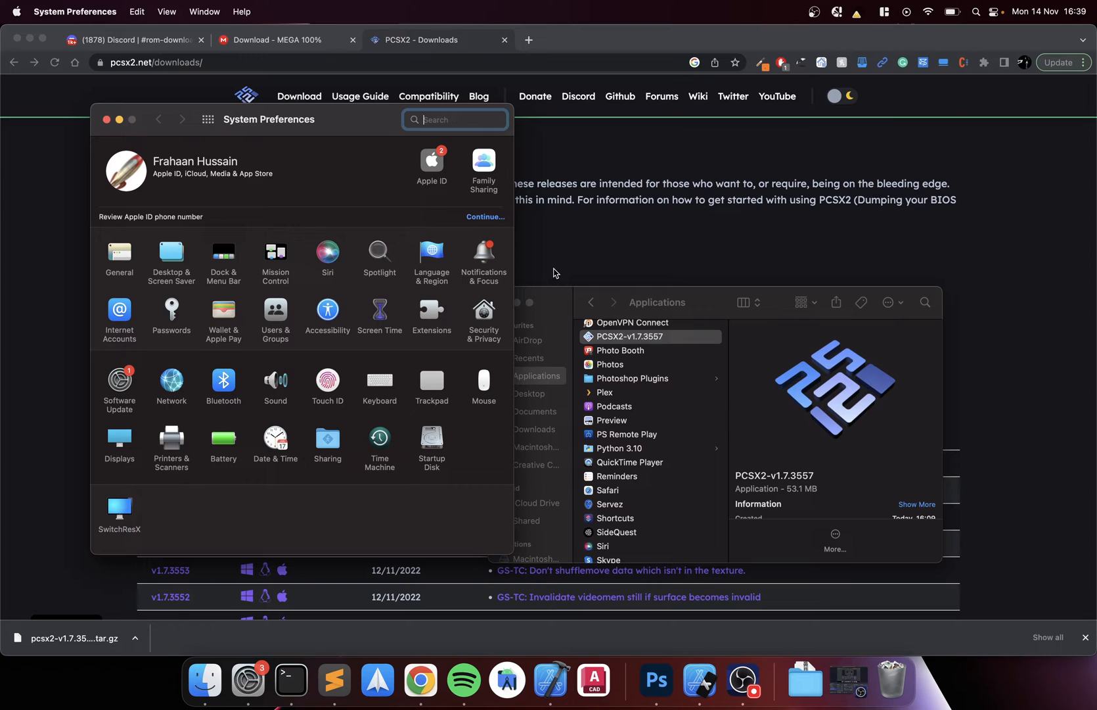
click(483, 315)
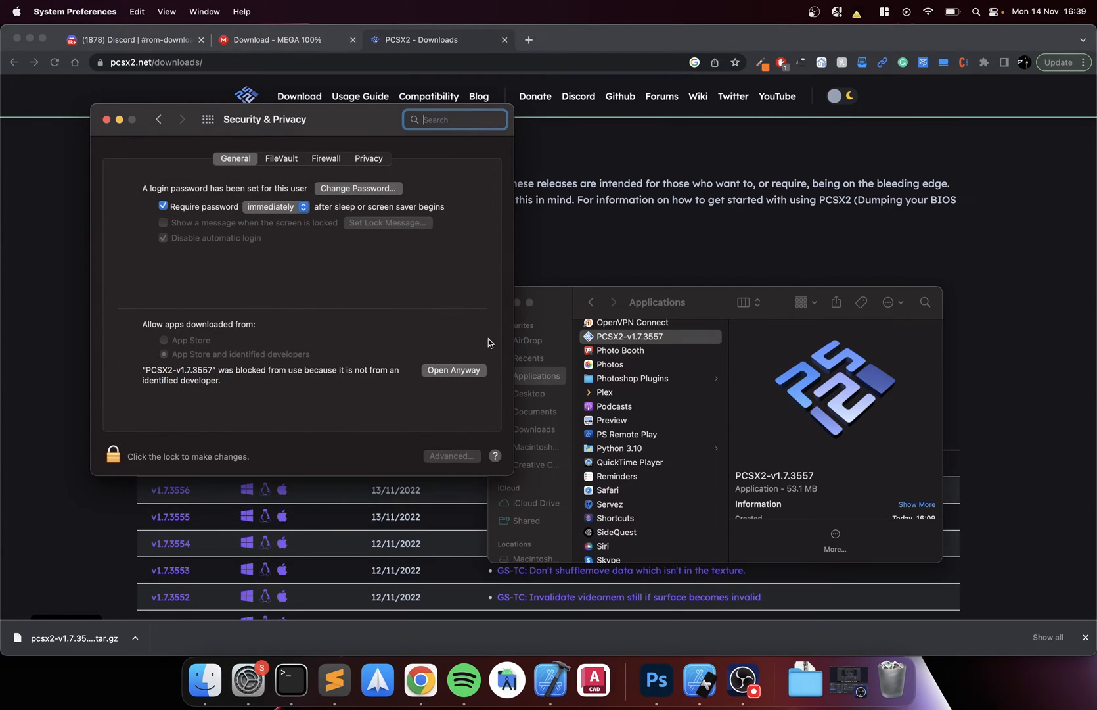
click(452, 370)
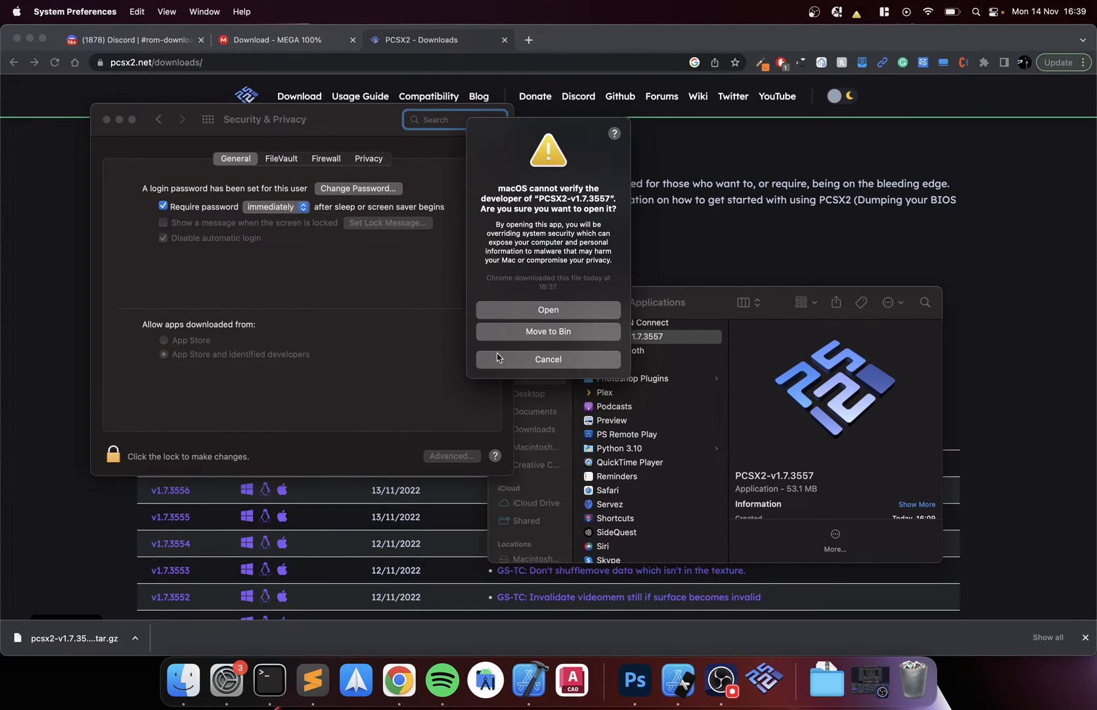
click(548, 359)
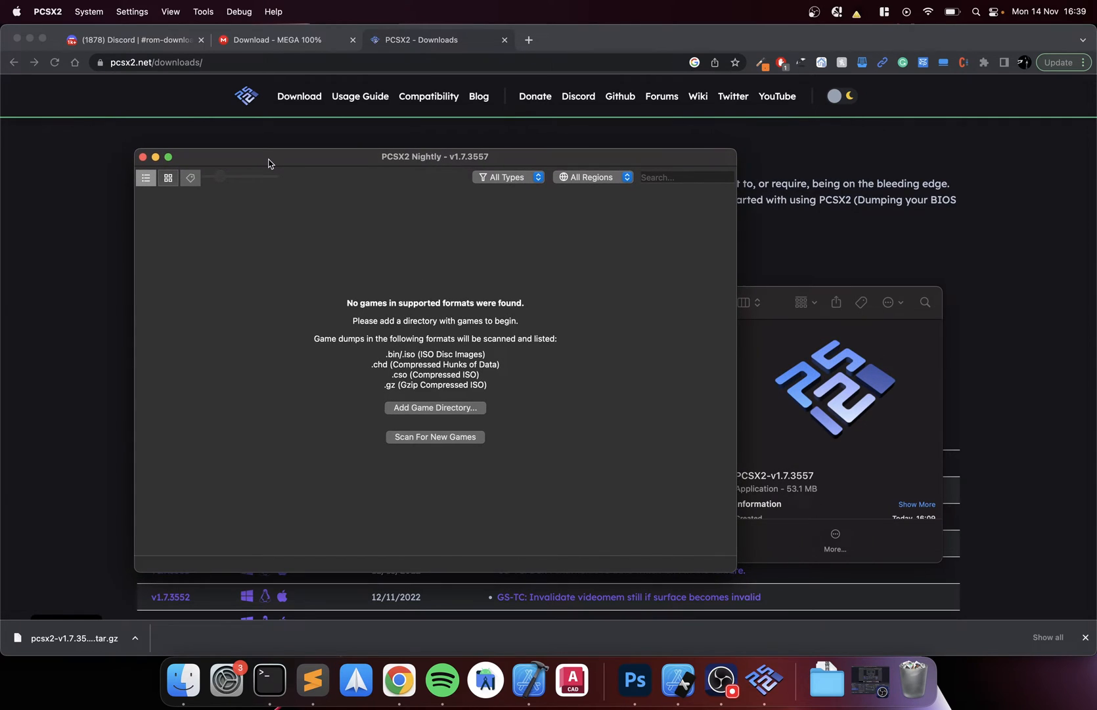
Show PCSX2's BIOS settings page with its bios folder path and empty BIOS list
drag(268, 156, 275, 153)
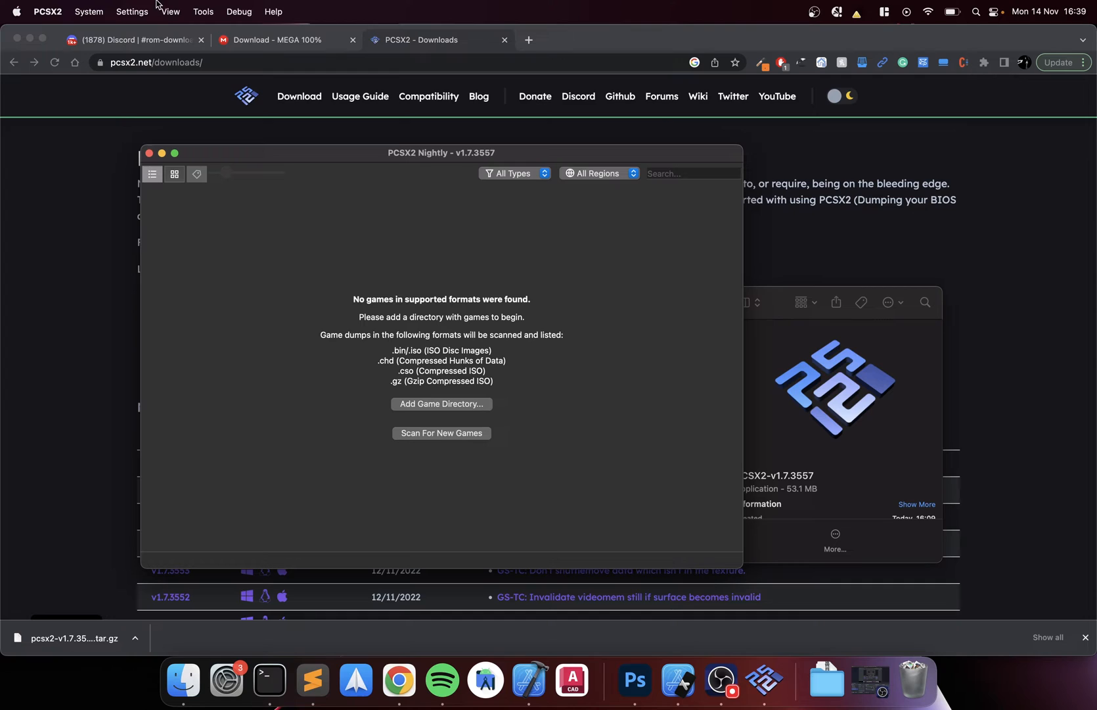
click(132, 12)
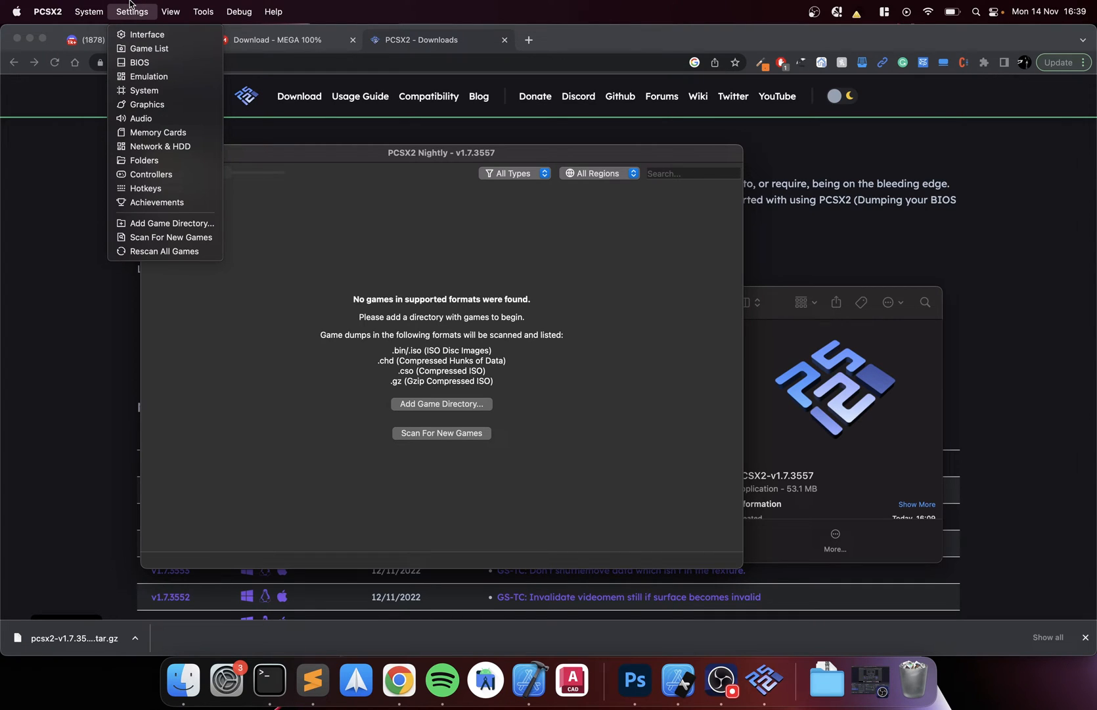
click(139, 61)
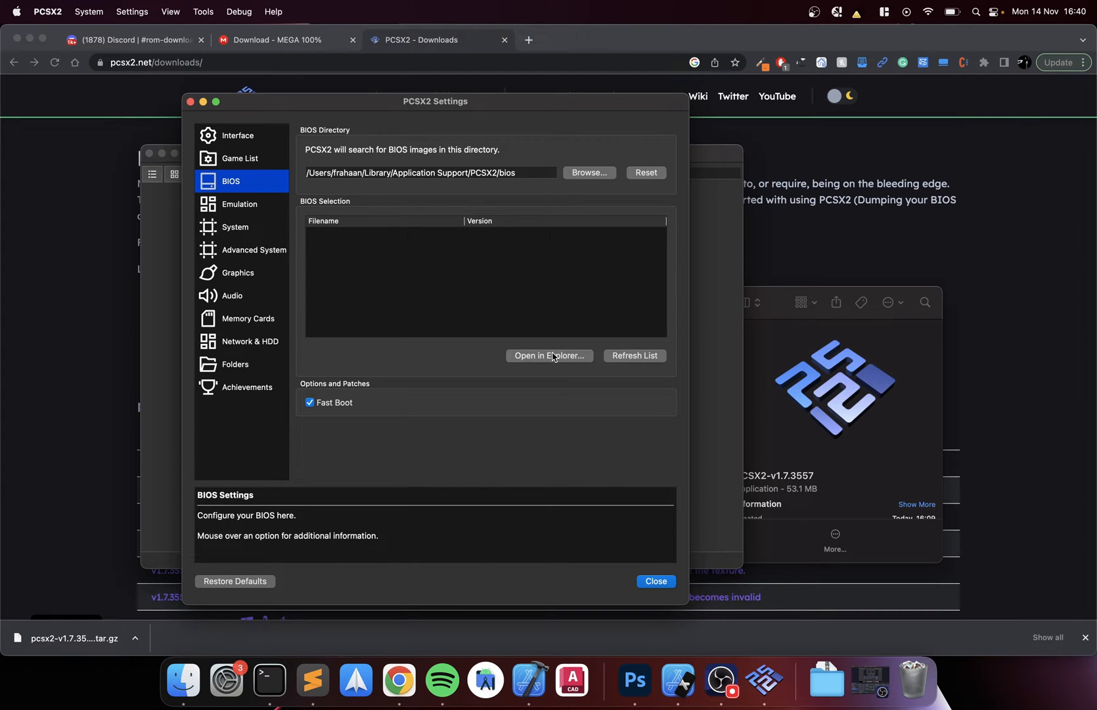
Copy the PS2 BIOS .bin files into PCSX2's bios folder and refresh the BIOS list
click(550, 355)
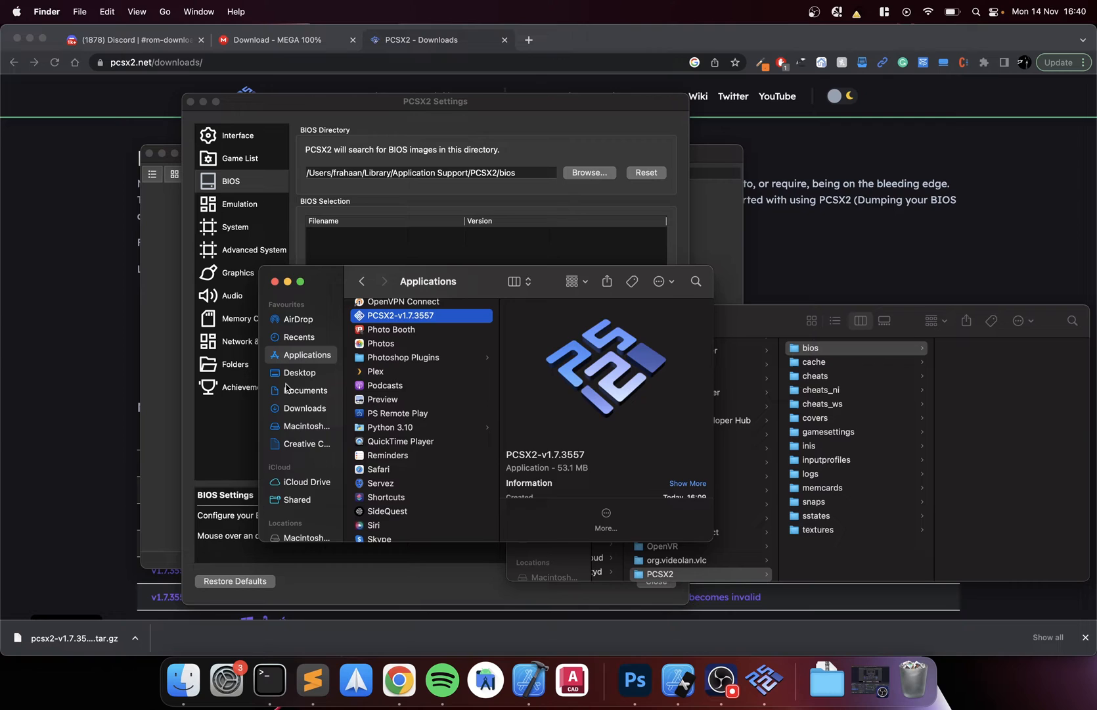
click(303, 407)
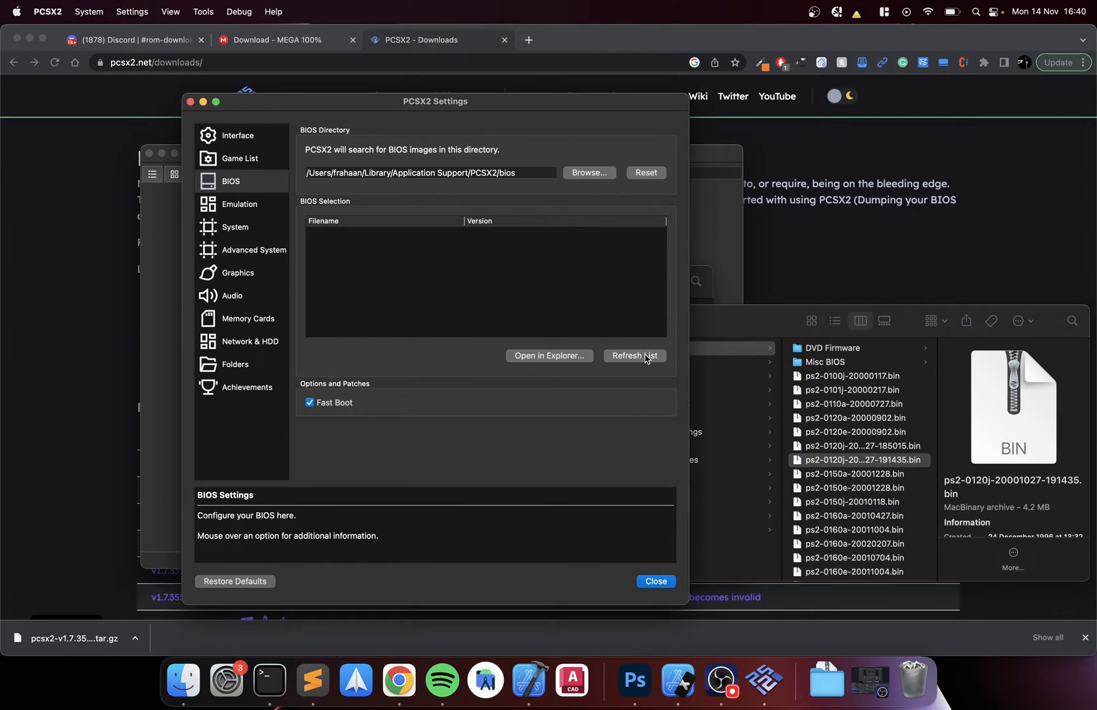
click(633, 356)
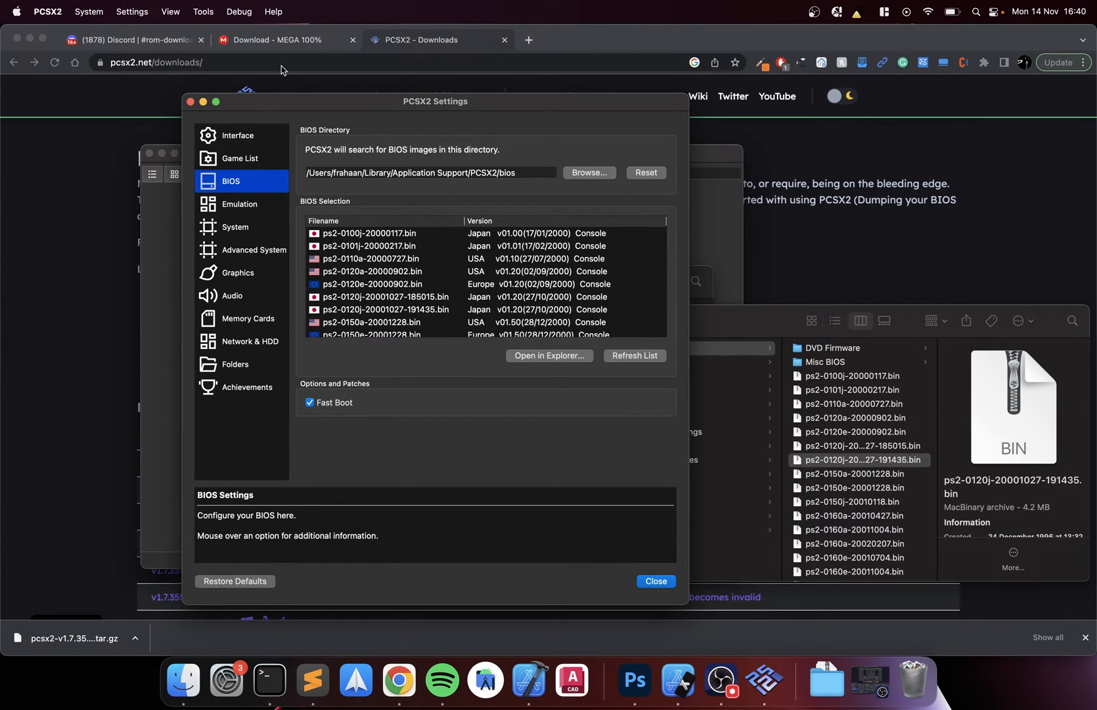
Keep the Native theme on the Interface page and move on to the Game List page
click(238, 135)
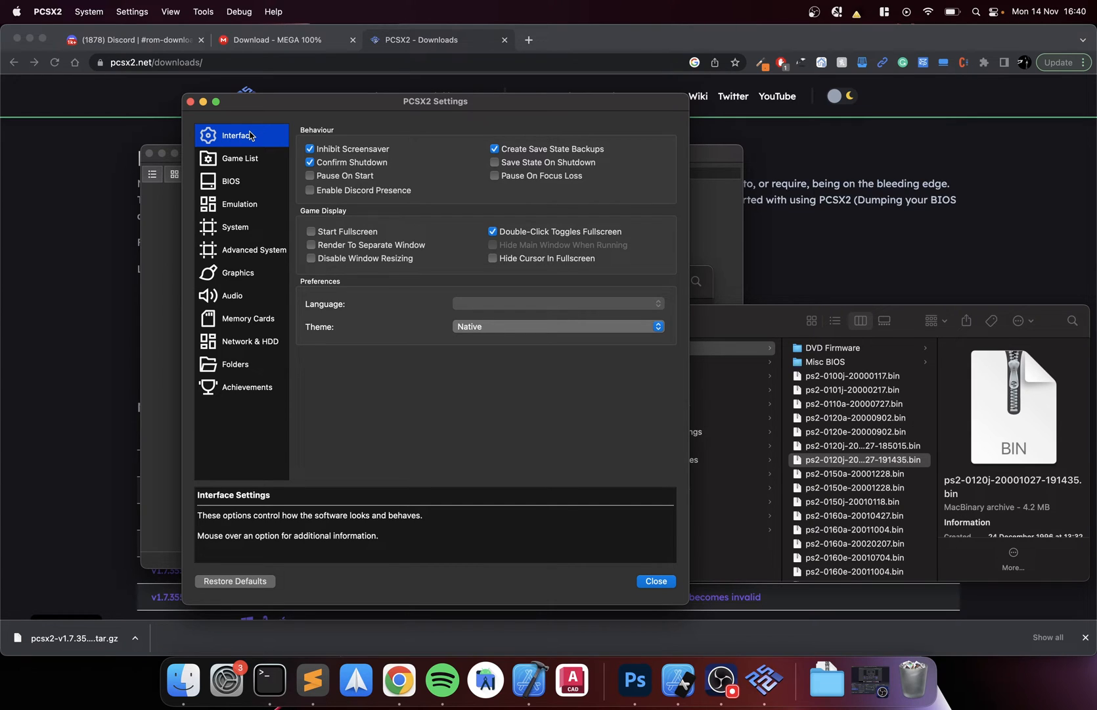
mouse_move(359, 231)
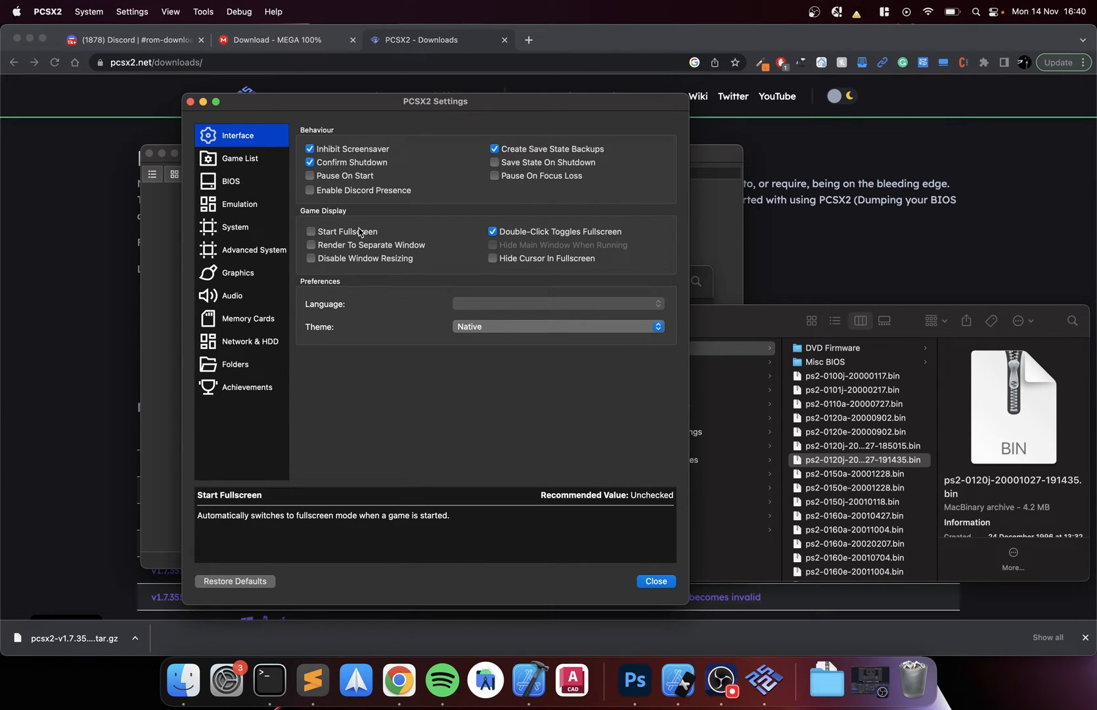
click(555, 326)
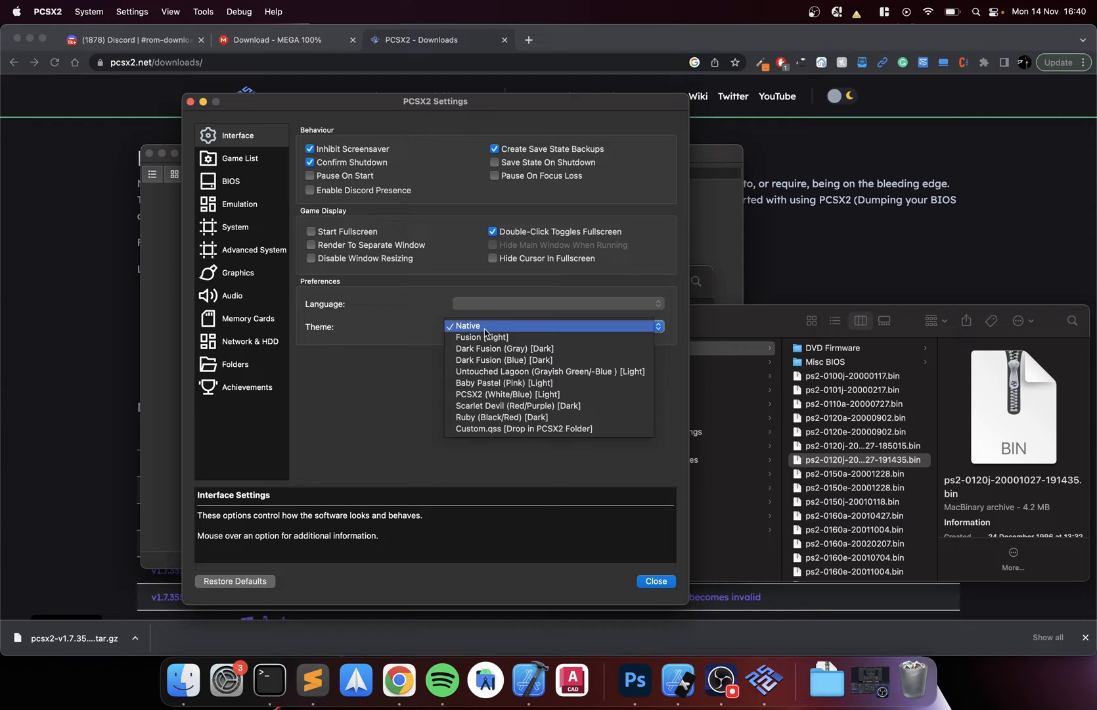
click(467, 325)
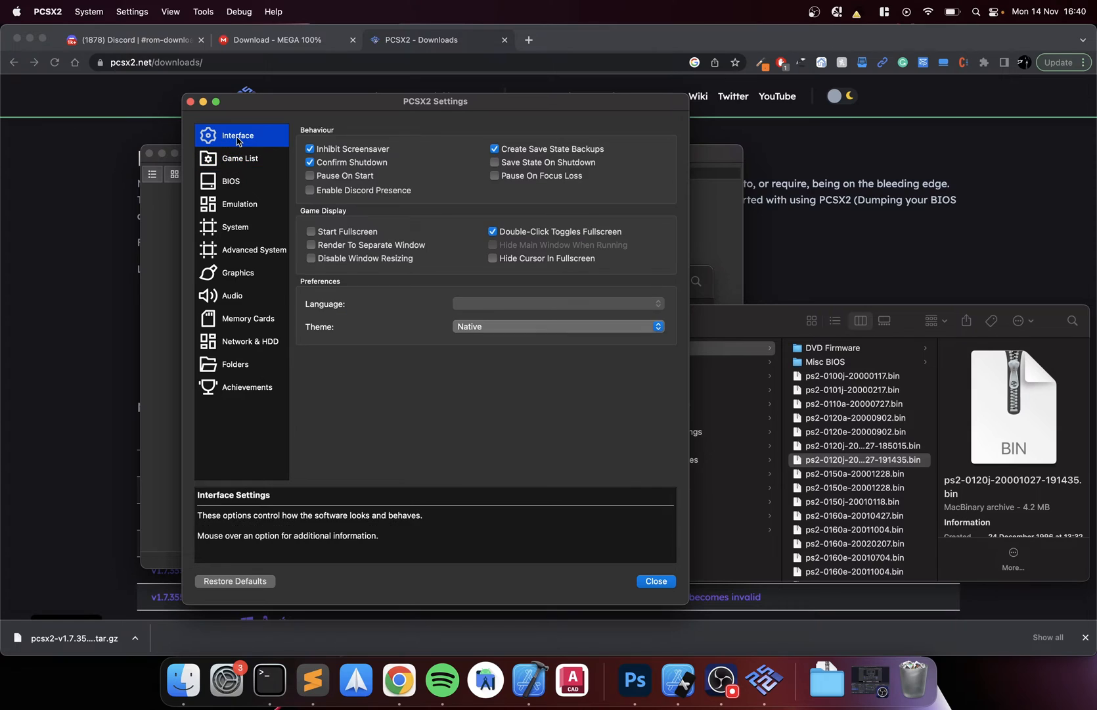
mouse_move(325, 195)
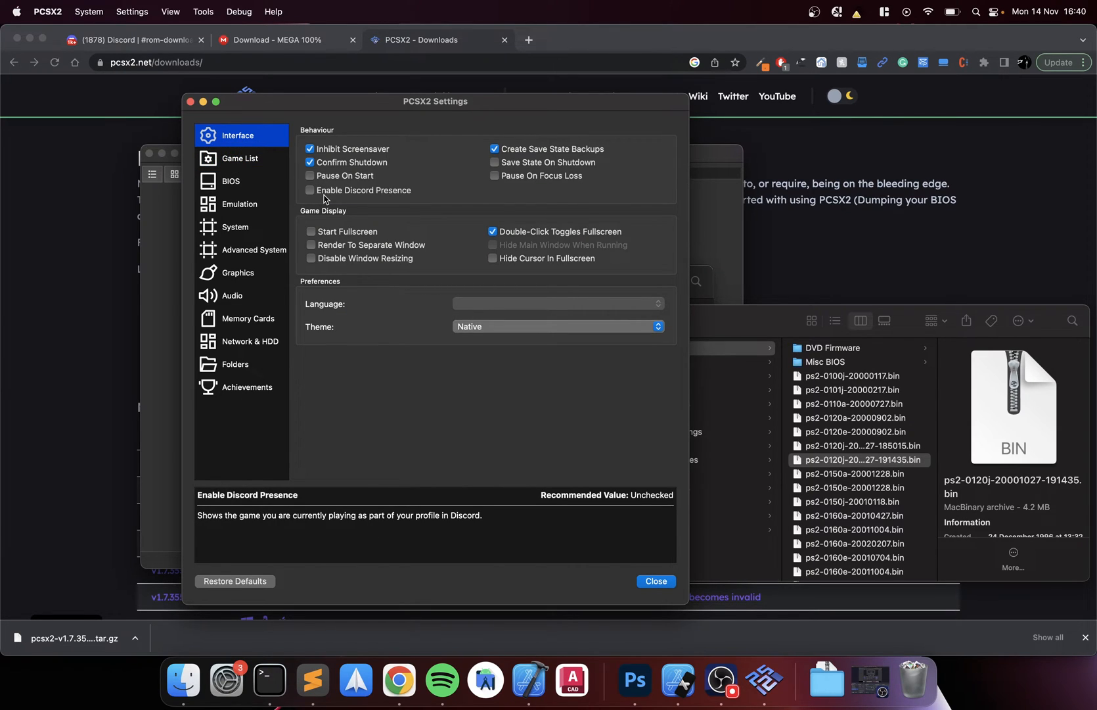
click(240, 157)
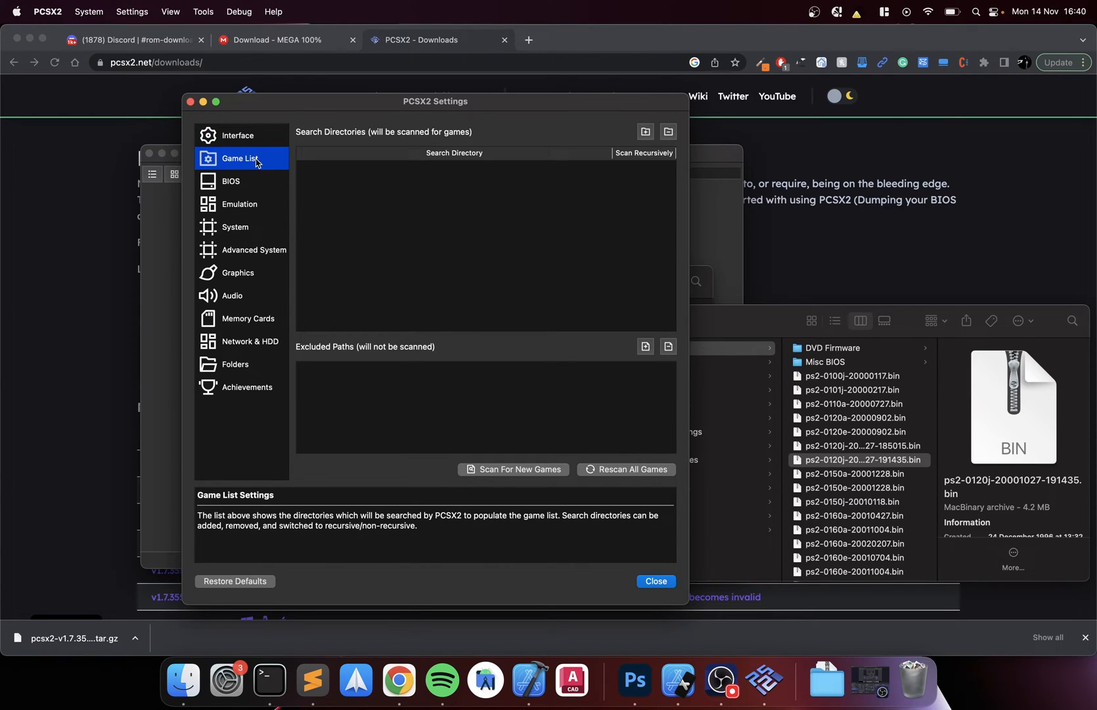
mouse_move(492, 569)
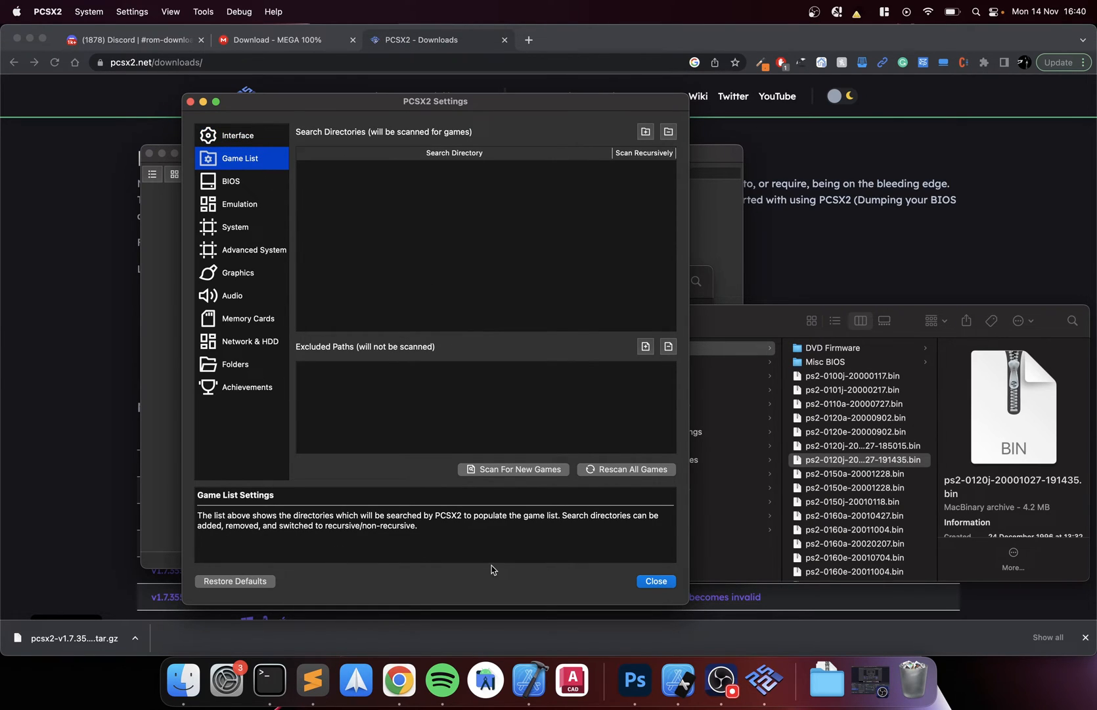
mouse_move(664, 179)
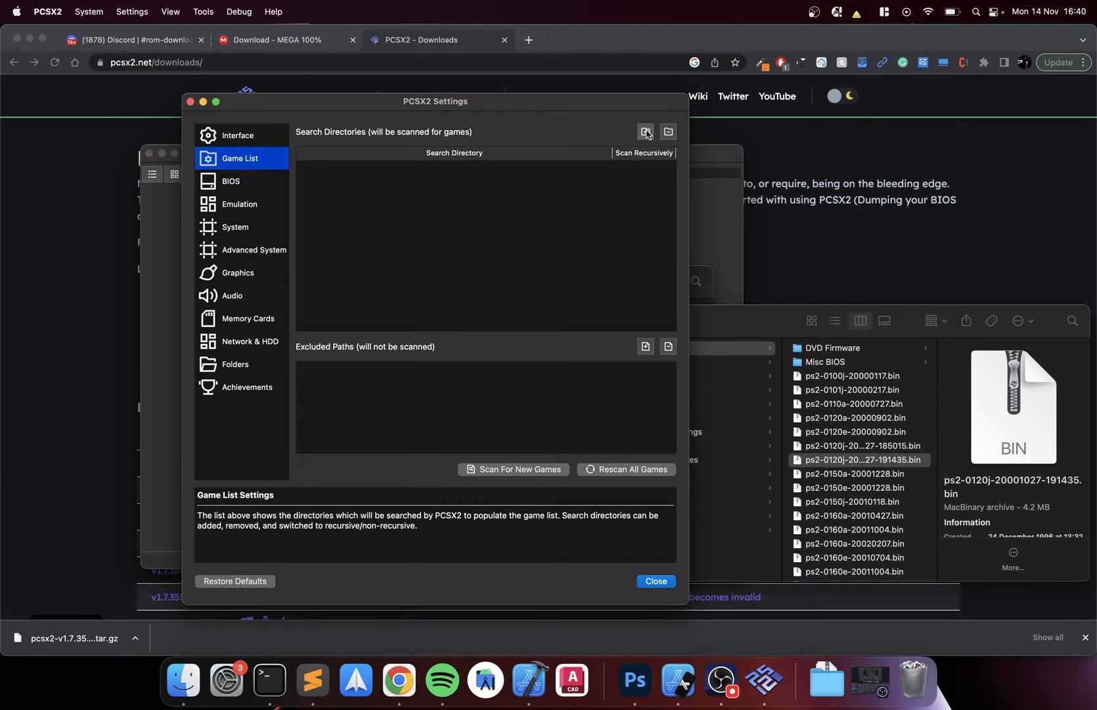
Add the Downloads/PS2 Roms folder as a recursively scanned game directory, then show the Emulation page
click(644, 132)
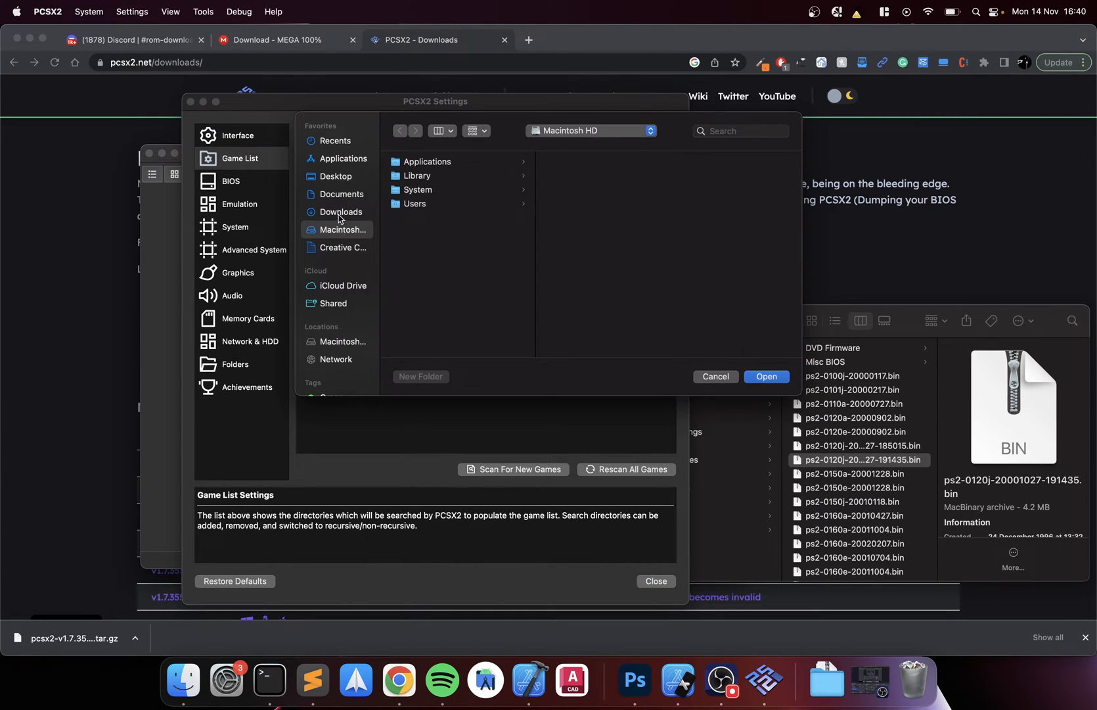
click(339, 211)
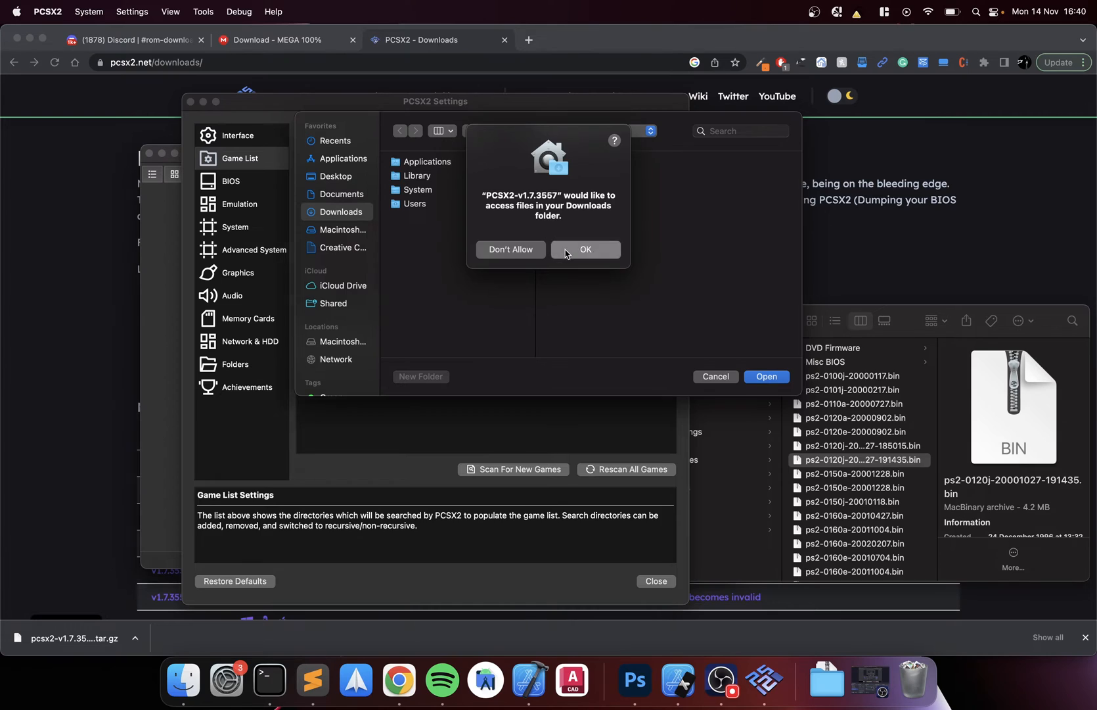
click(586, 250)
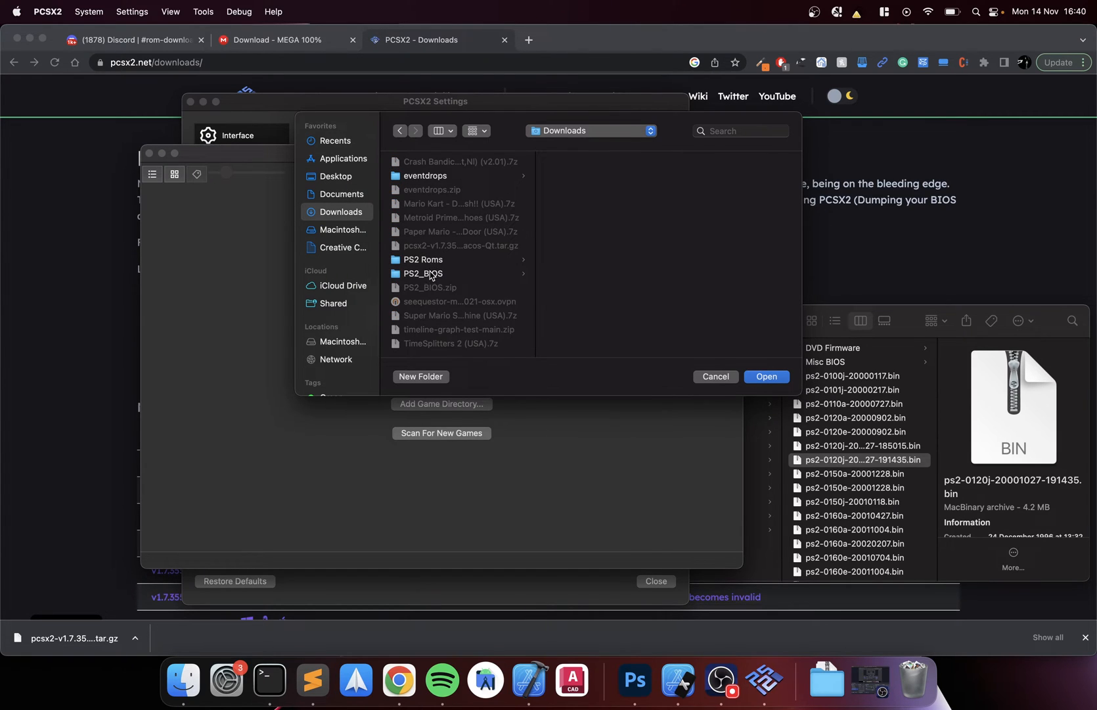
click(767, 377)
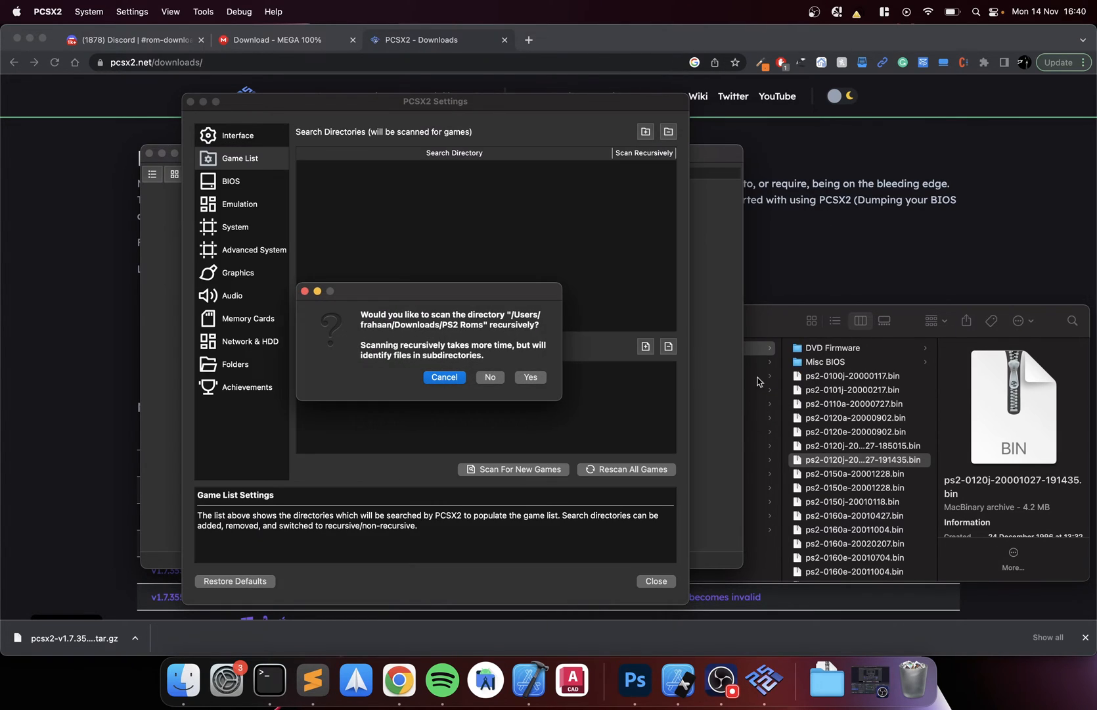
mouse_move(529, 377)
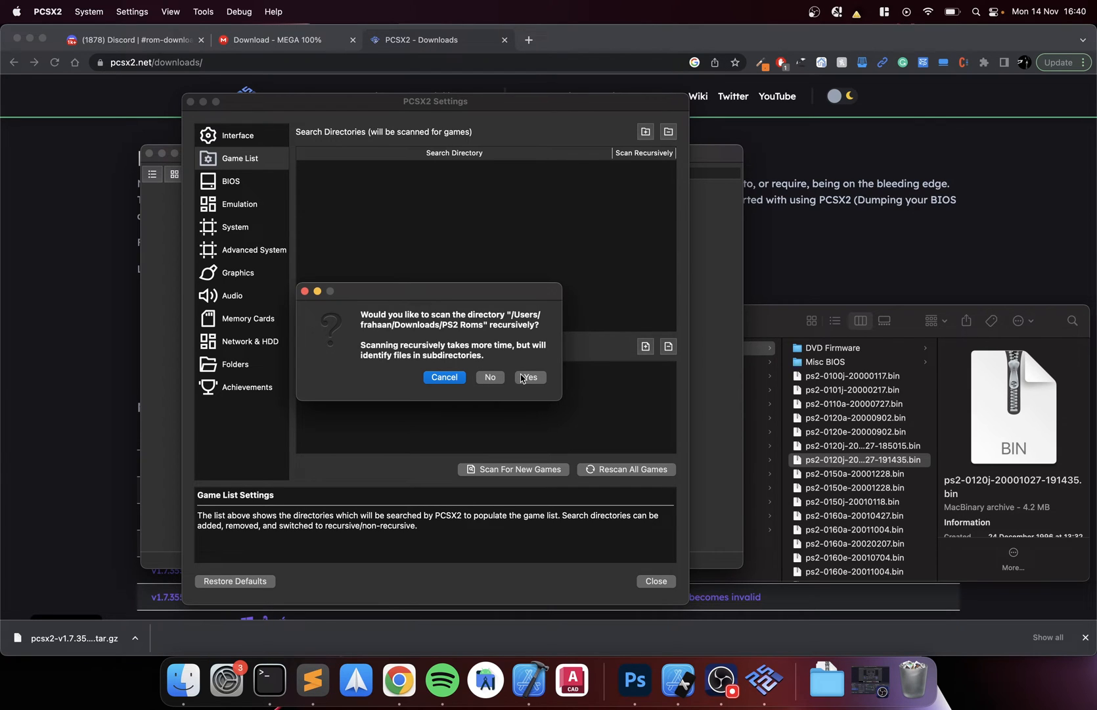
click(530, 378)
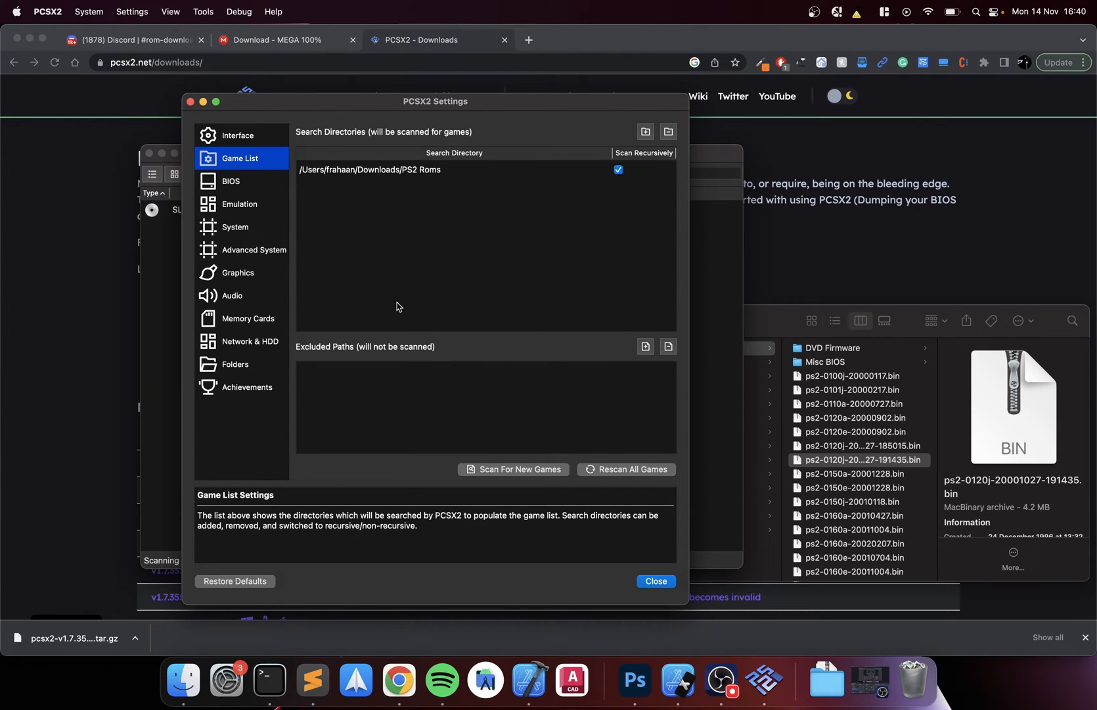
drag(434, 102, 481, 104)
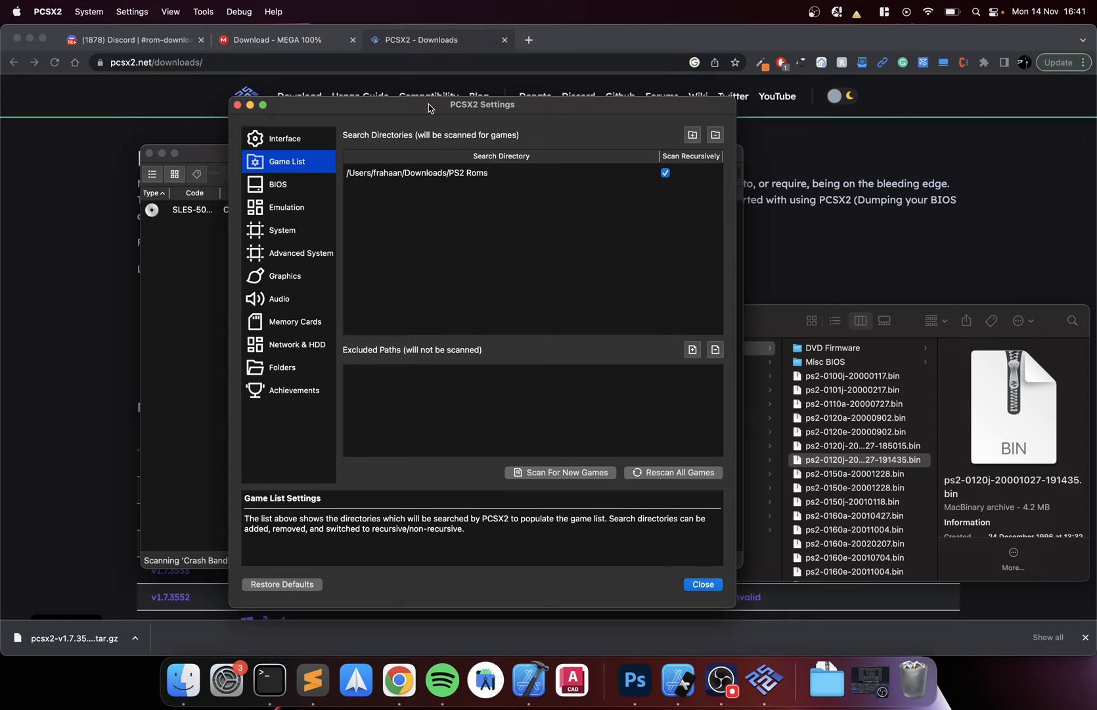
click(287, 207)
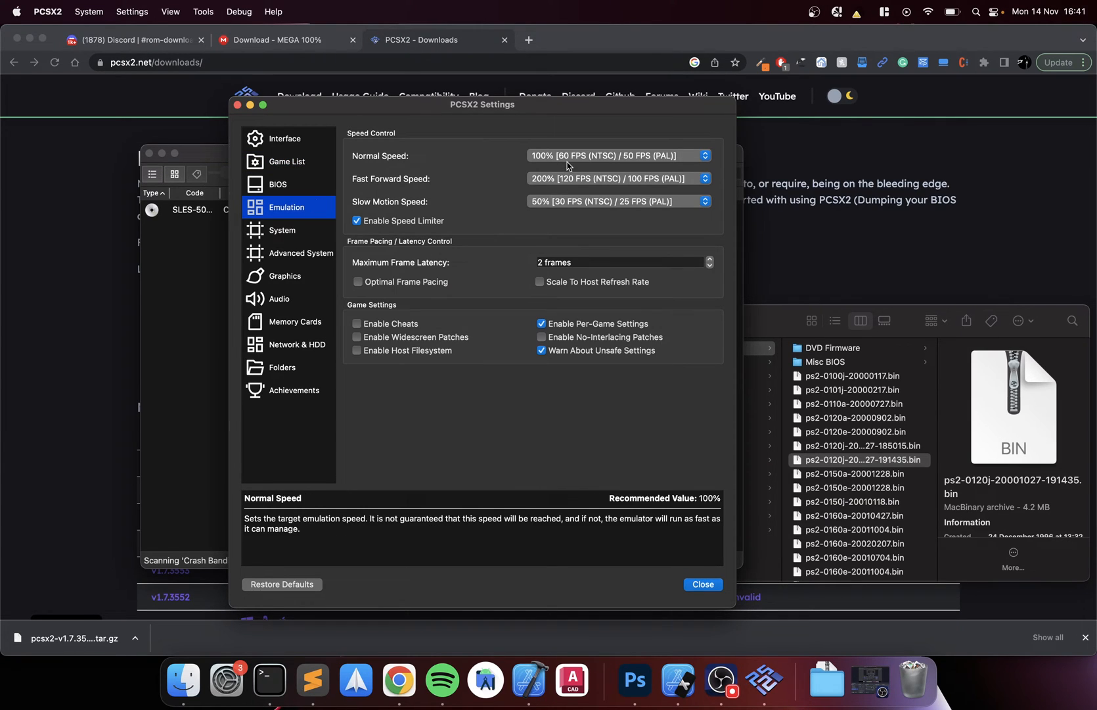
mouse_move(460, 316)
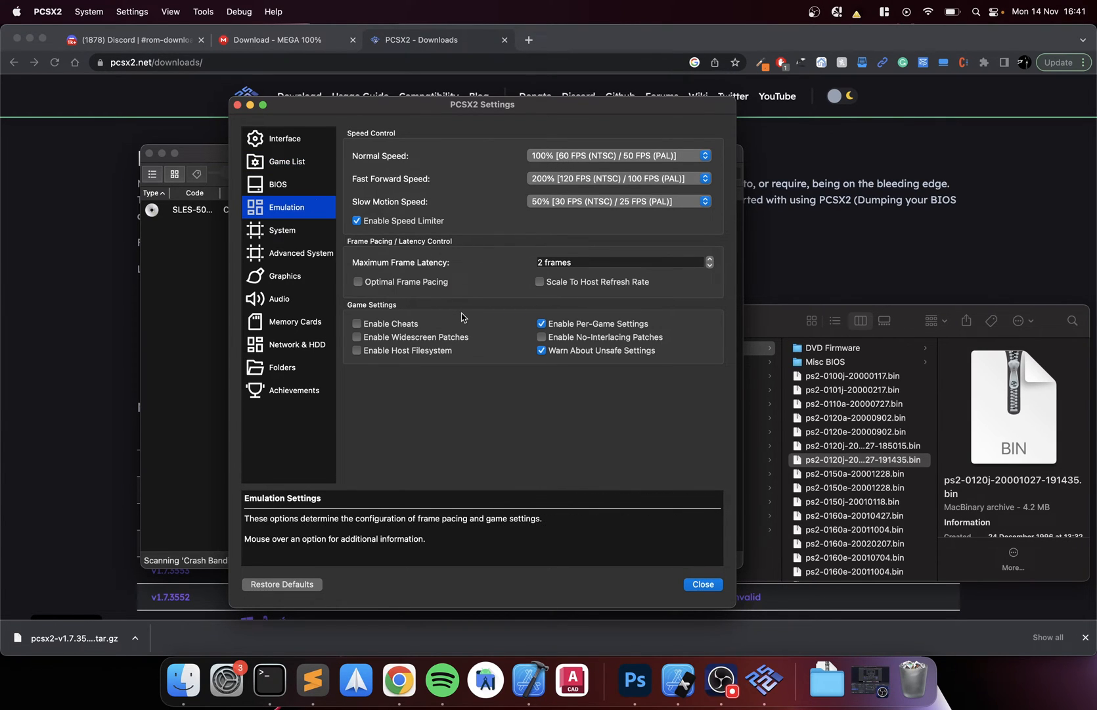
Page through the System and Advanced System settings and land on the Graphics page
click(282, 230)
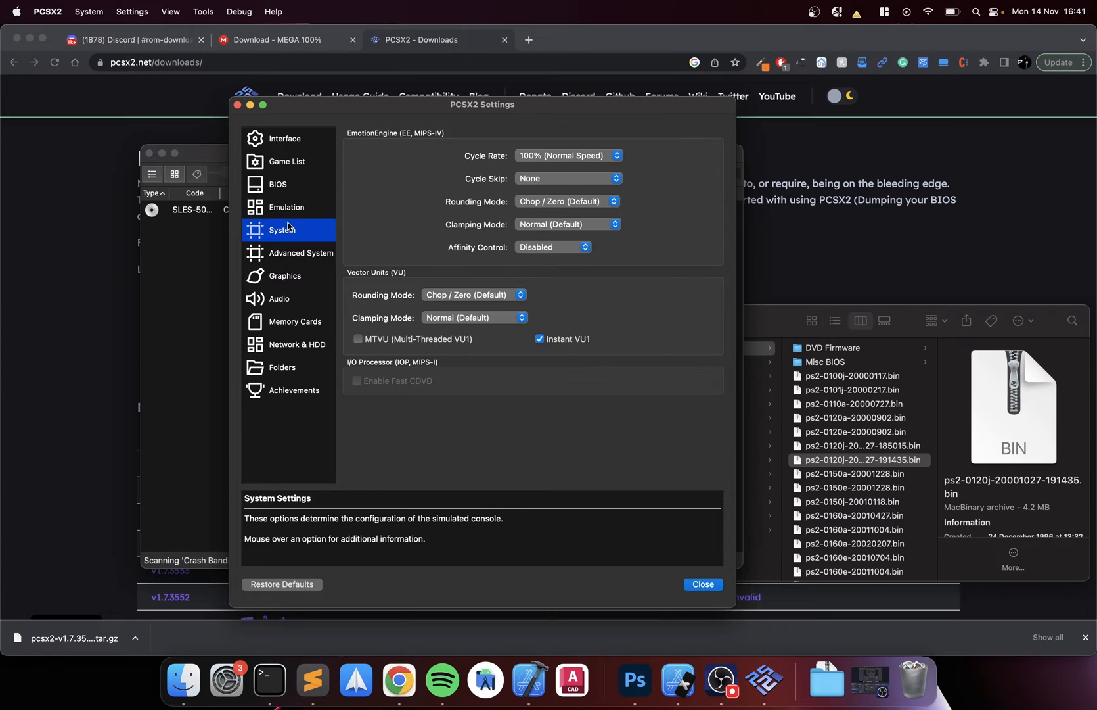
mouse_move(440, 203)
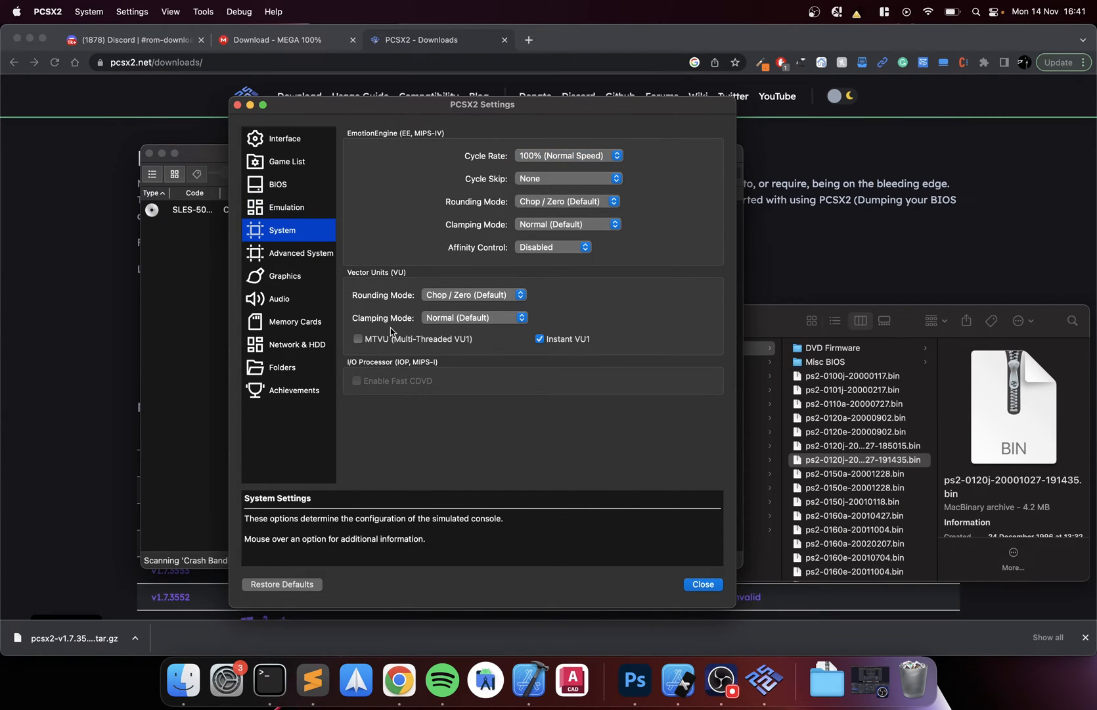
click(300, 253)
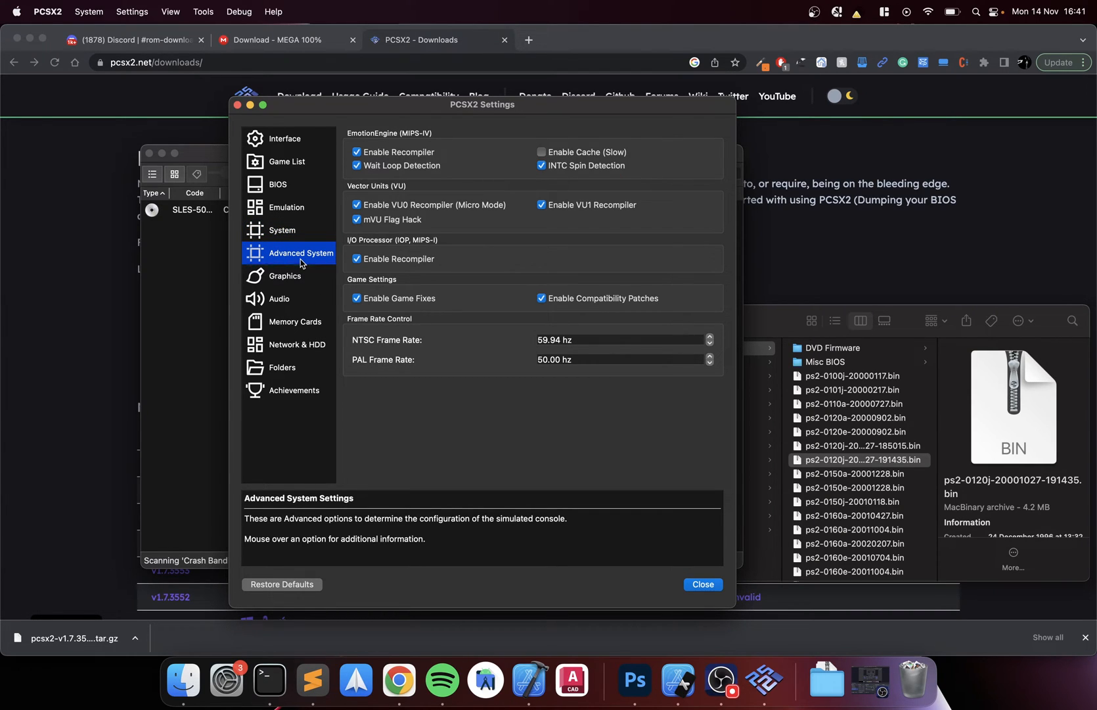
click(285, 275)
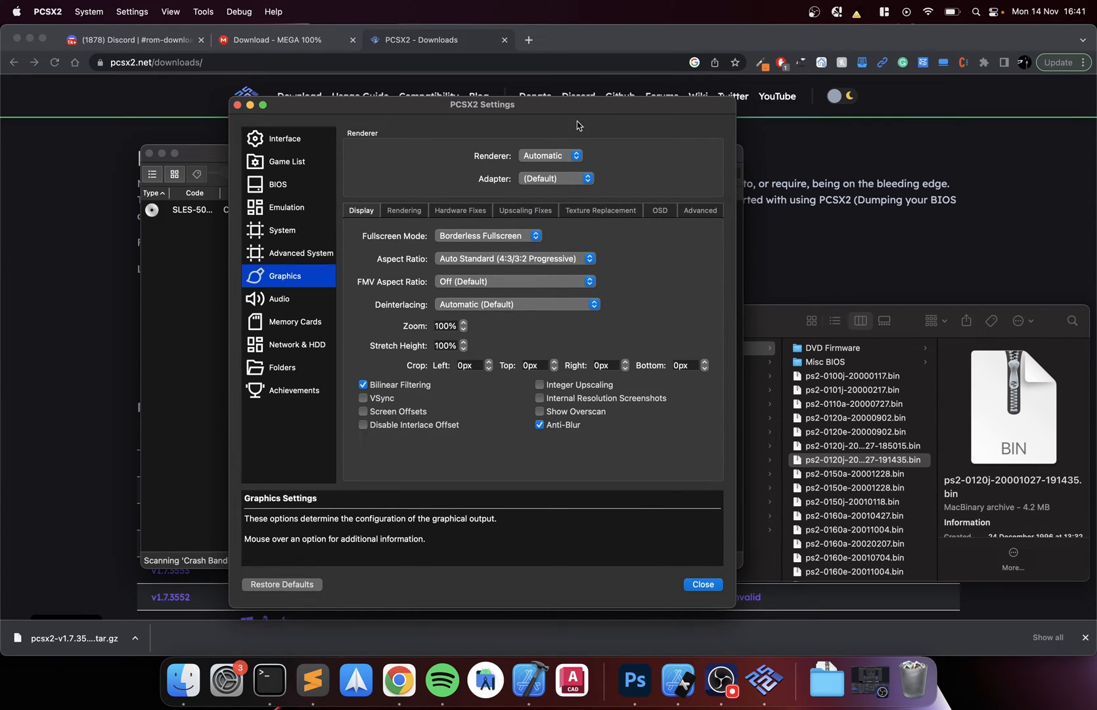
Leave the renderer on Automatic and the internal resolution at Native (PS2) in the Graphics settings
click(550, 155)
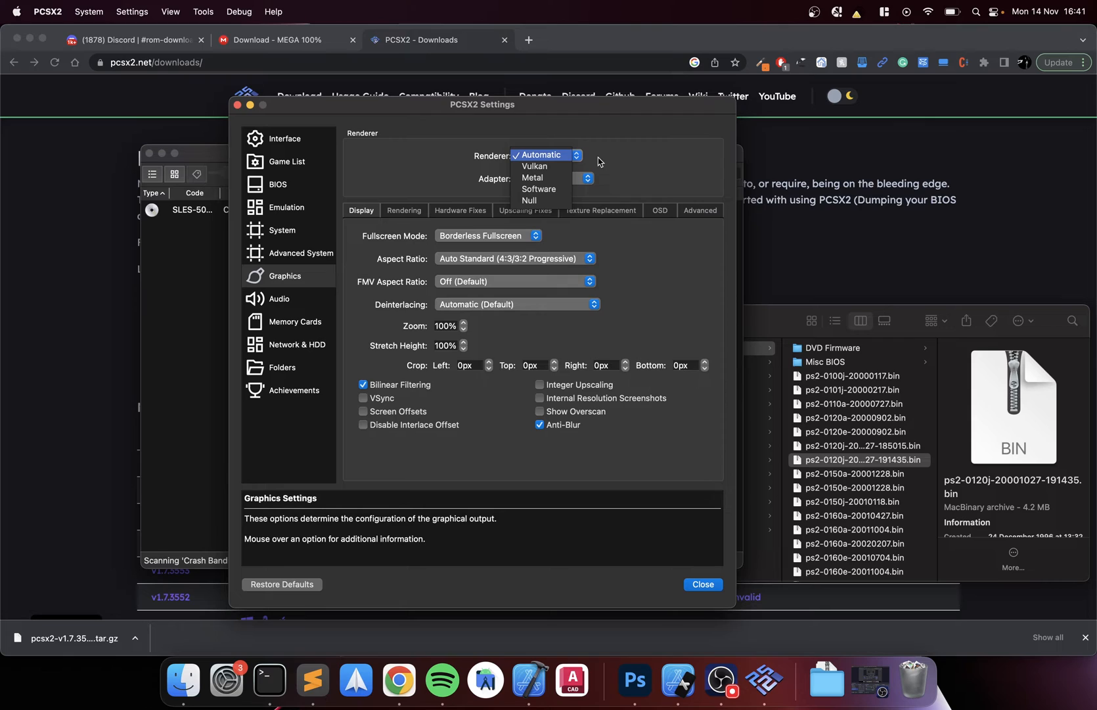
click(545, 155)
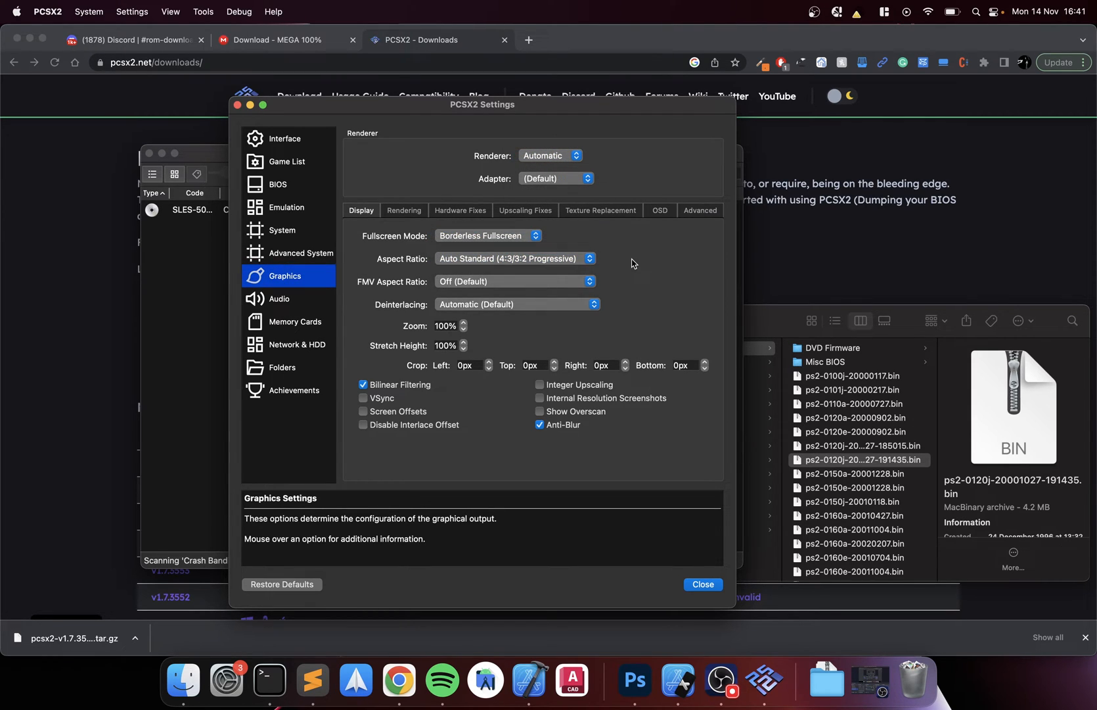
click(404, 210)
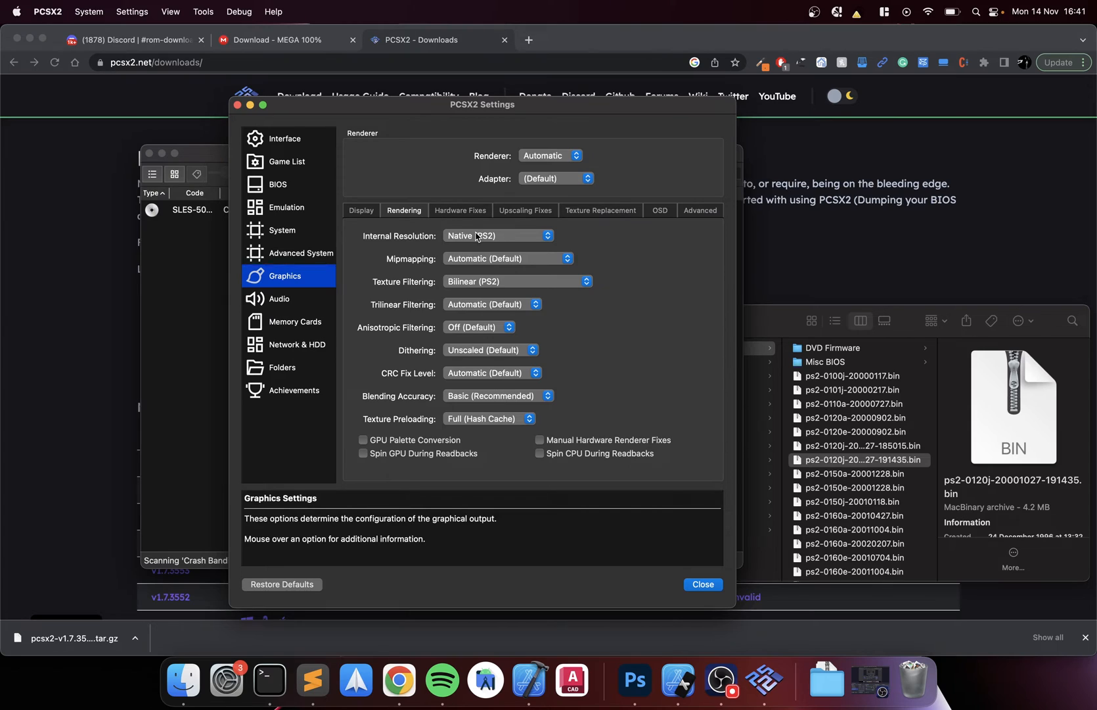
click(497, 236)
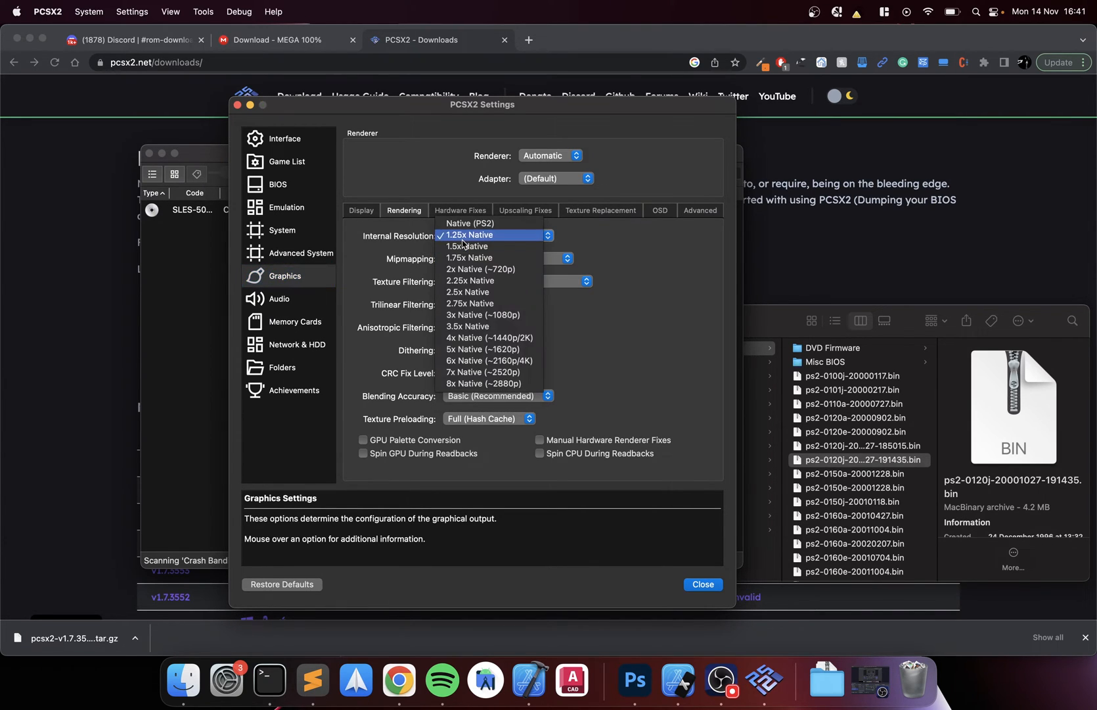
click(468, 222)
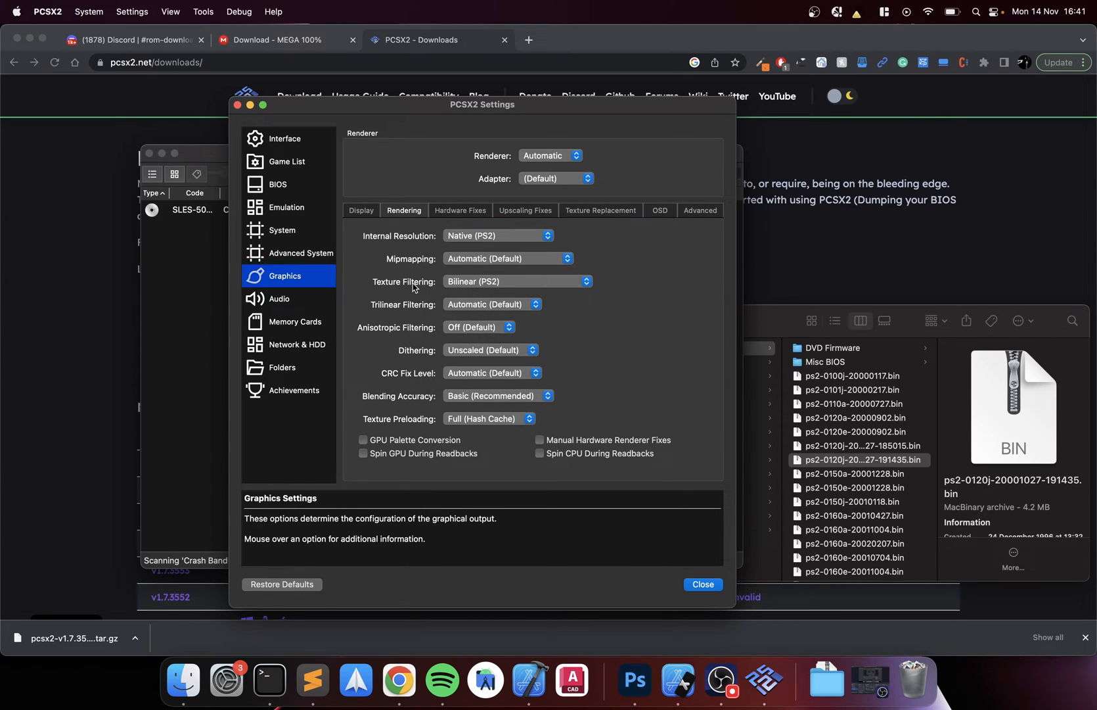
mouse_move(455, 343)
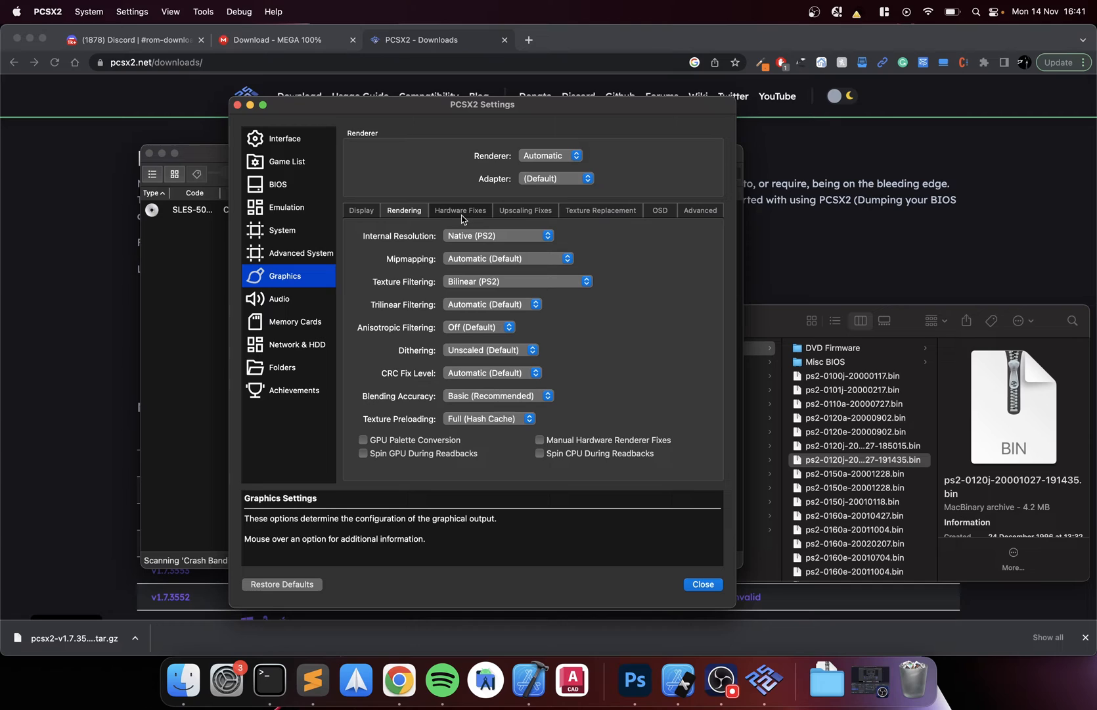
Browse the Texture Replacement, OSD and Audio options, then show the Memory Cards page
click(599, 211)
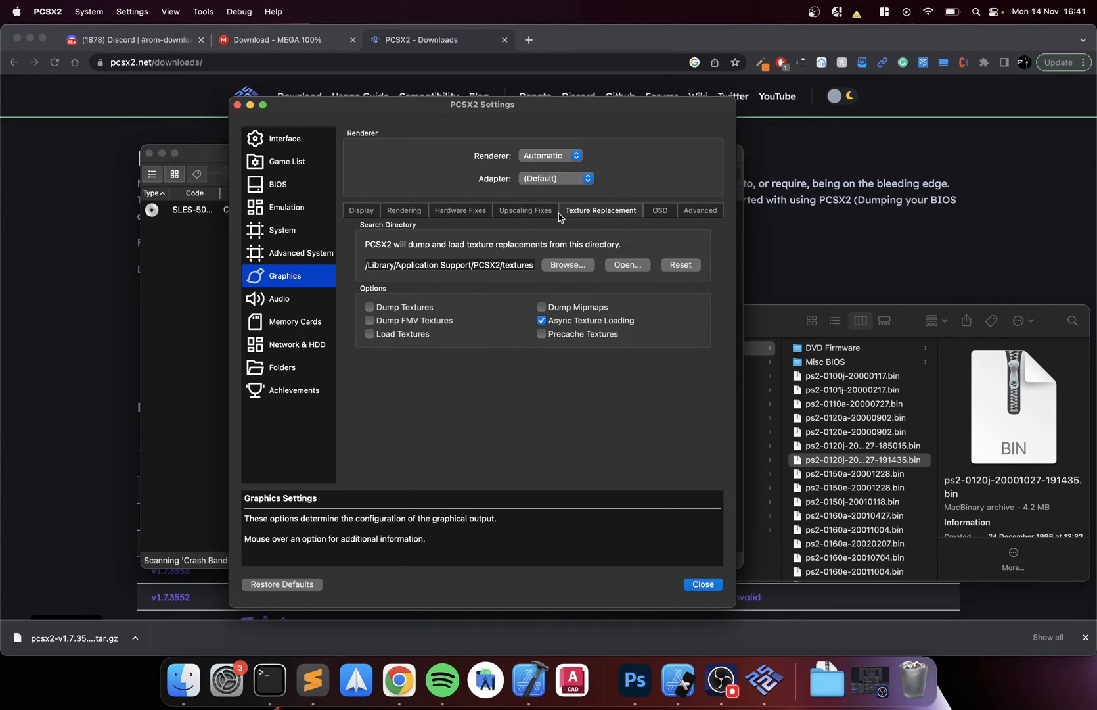
click(658, 210)
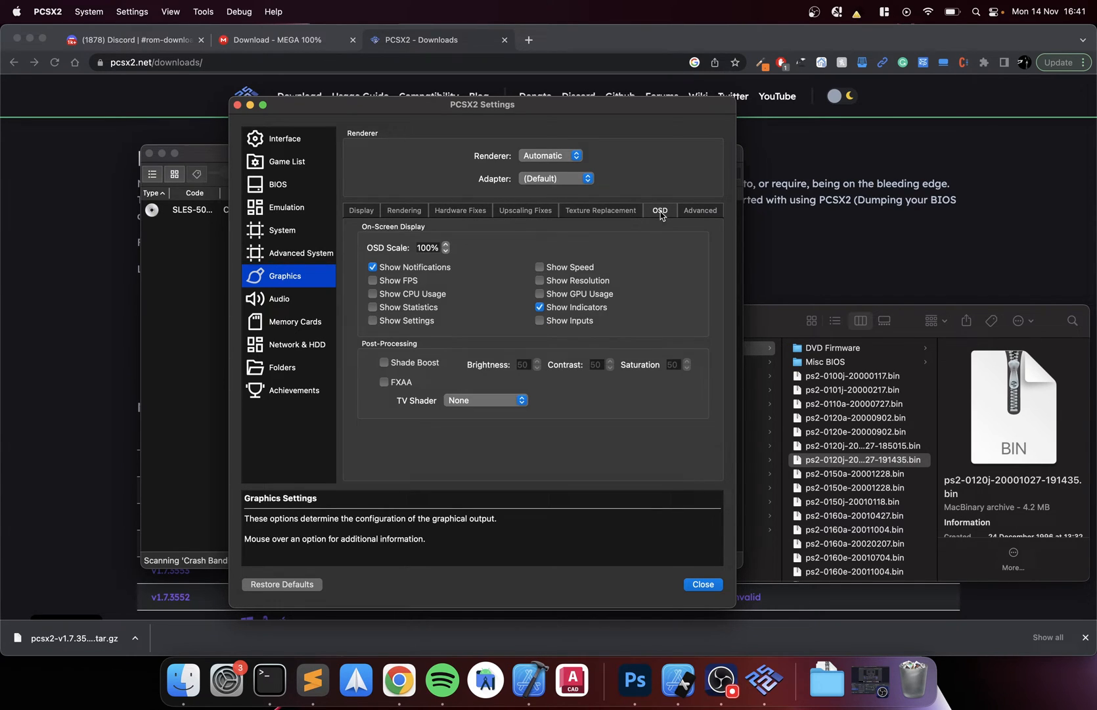
click(279, 298)
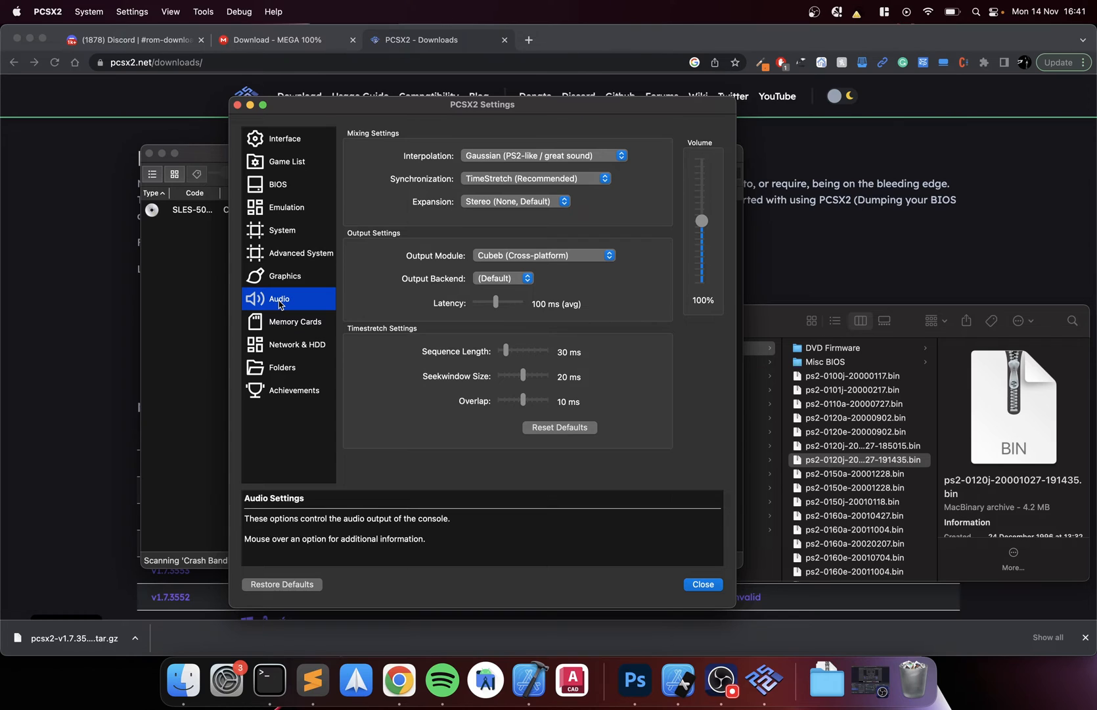
click(296, 321)
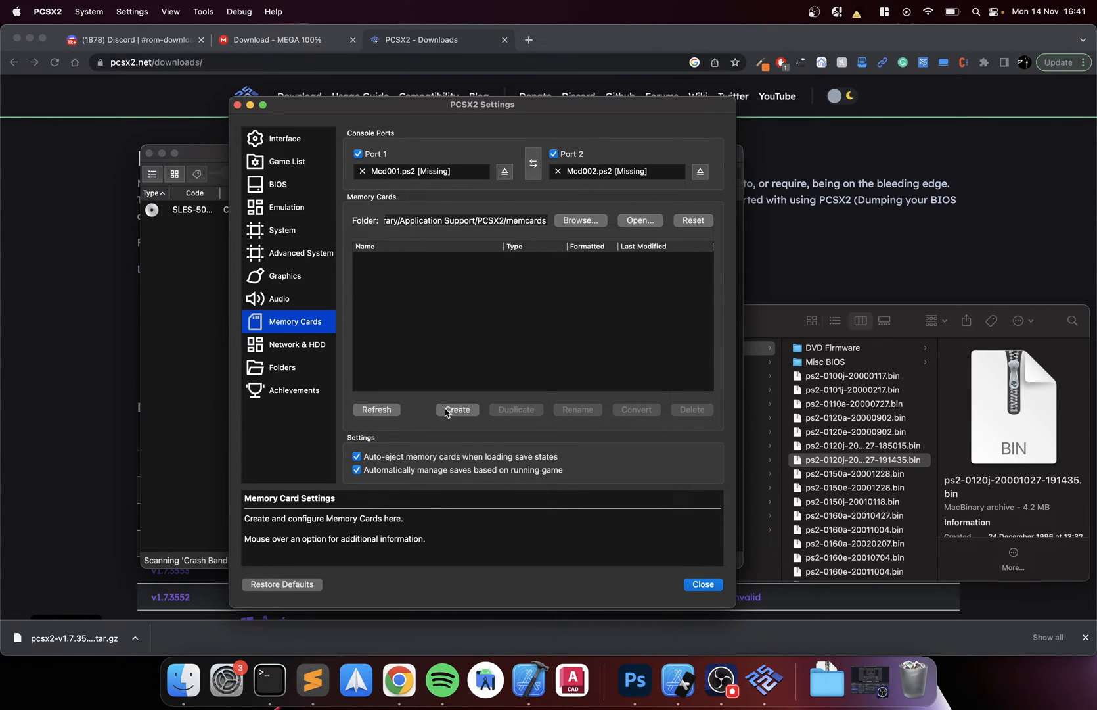
Create an 8 MB memory card named Mcd001 for Port 1, then show the Network & HDD page
click(458, 410)
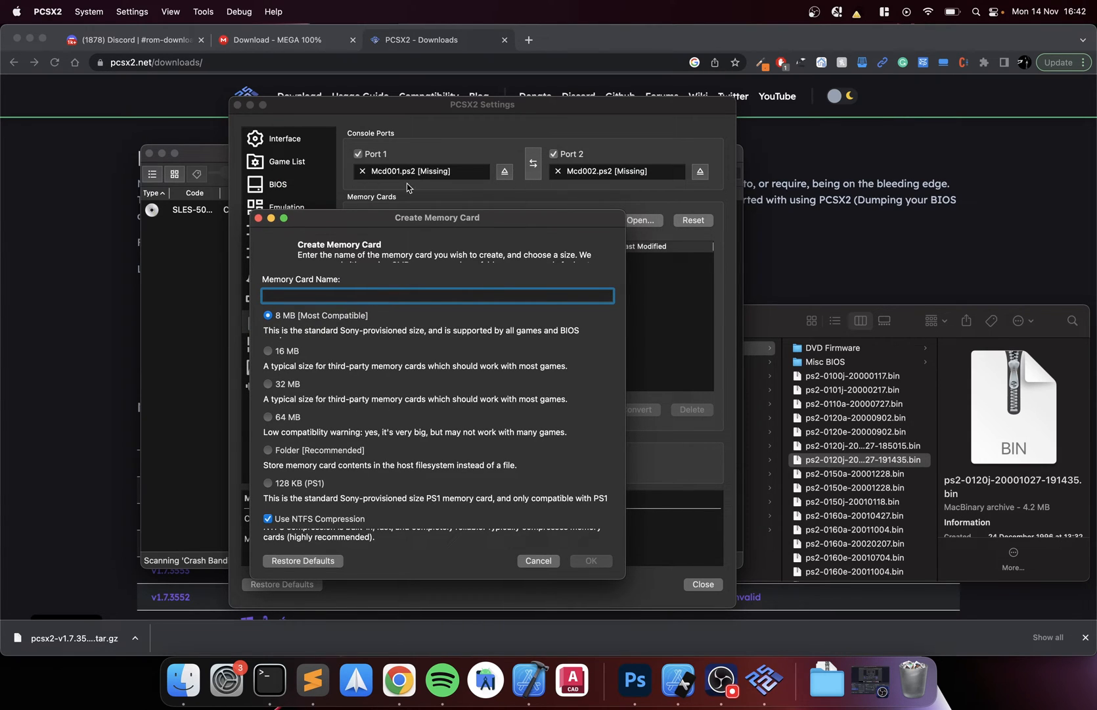
mouse_move(353, 309)
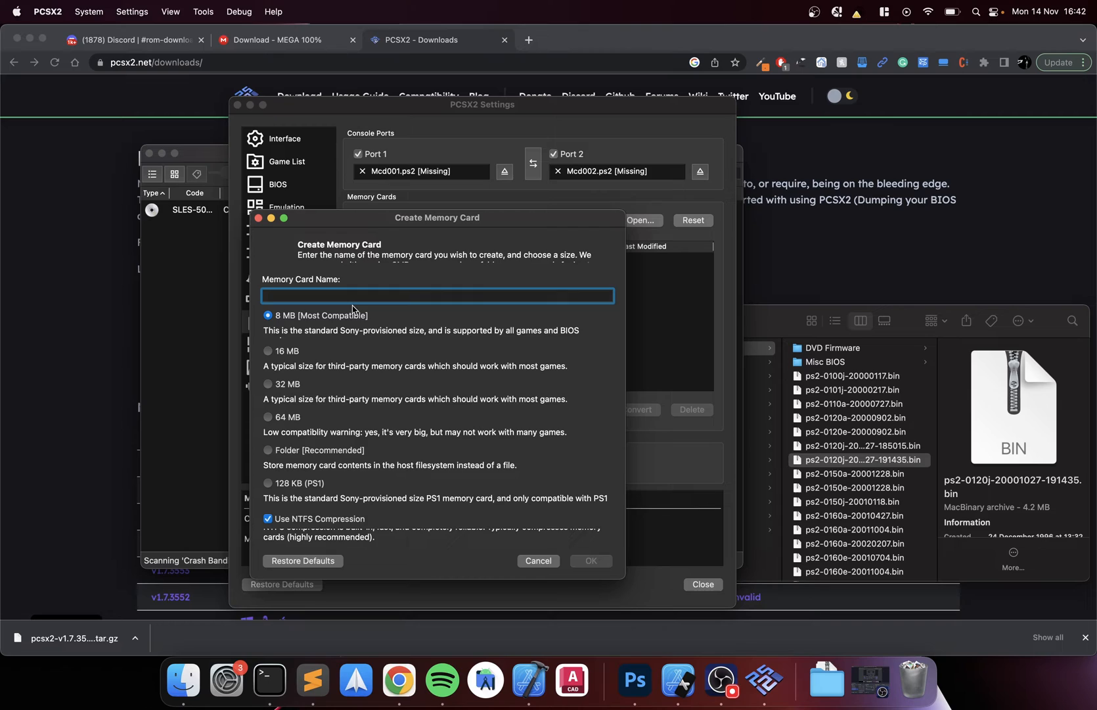
text(Mcd001)
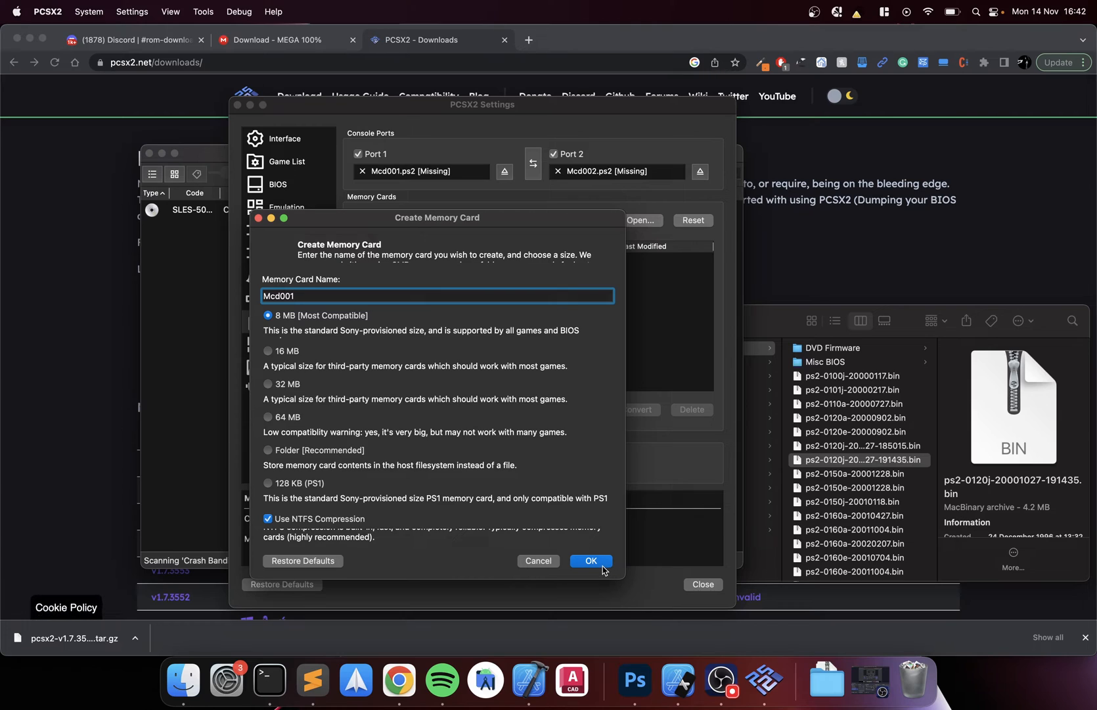
click(590, 561)
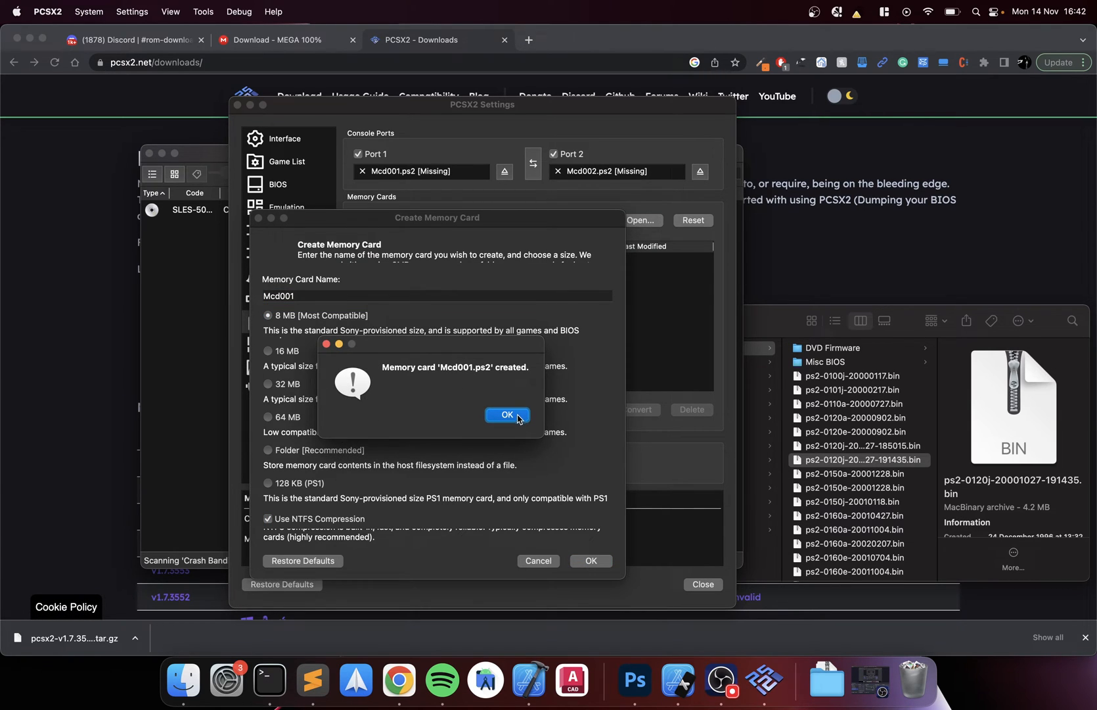
click(507, 414)
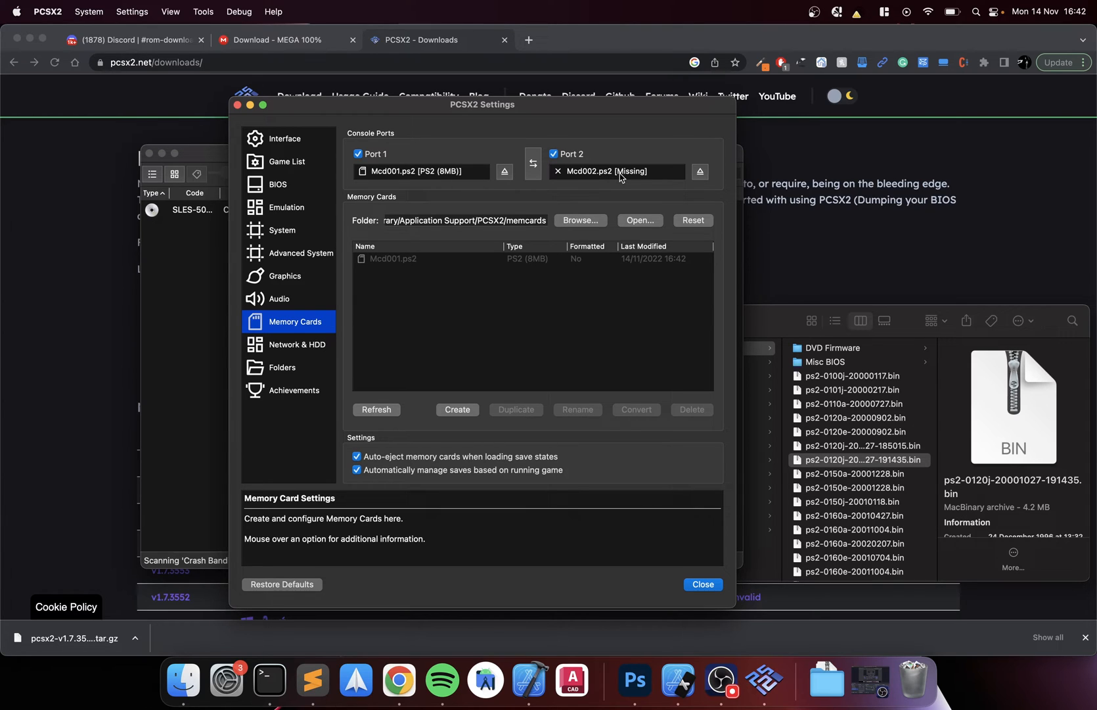
click(296, 343)
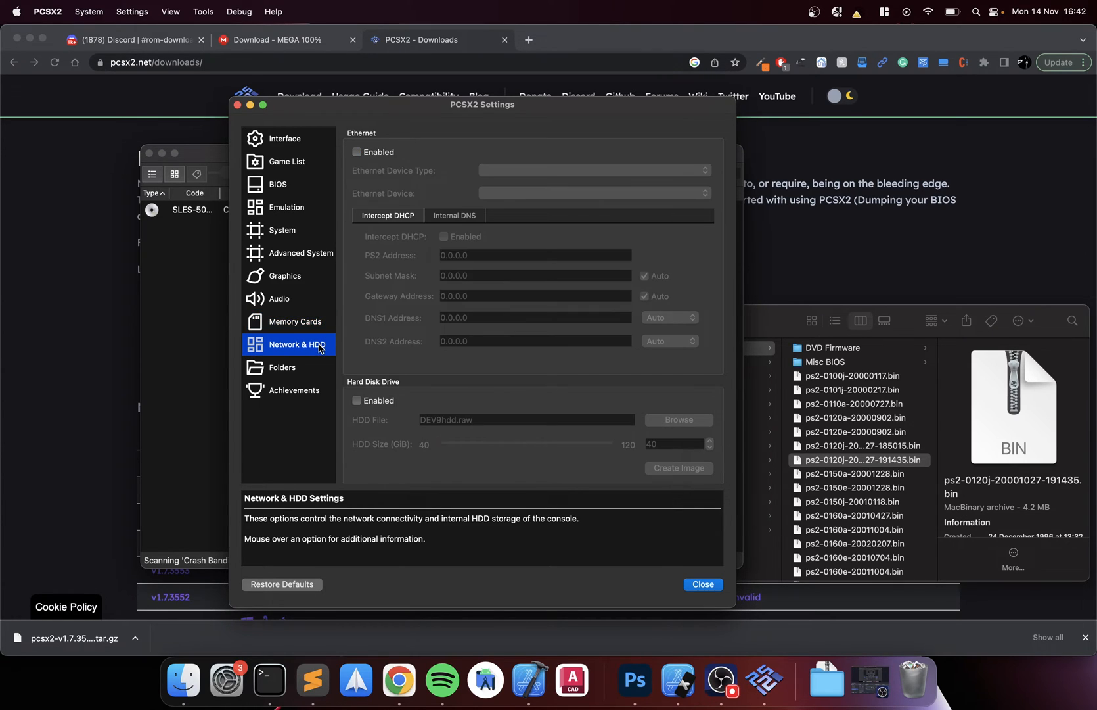
Glance at the Folders and Achievements pages, then bring up the Settings menu from the menu bar
click(283, 367)
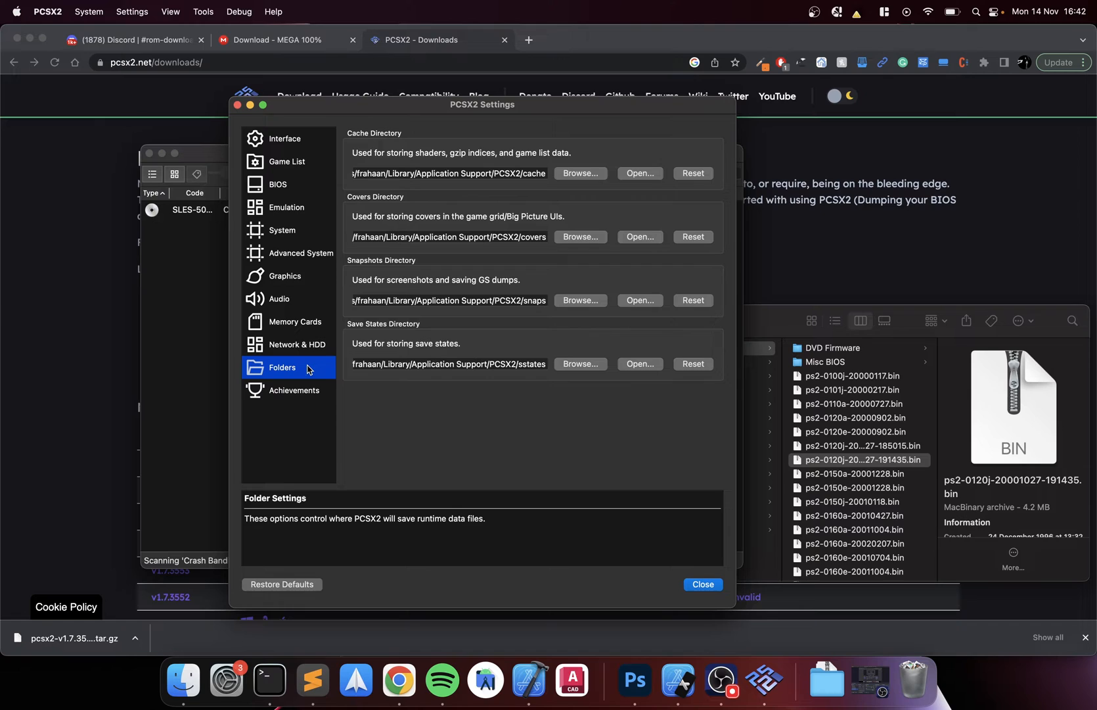
click(293, 390)
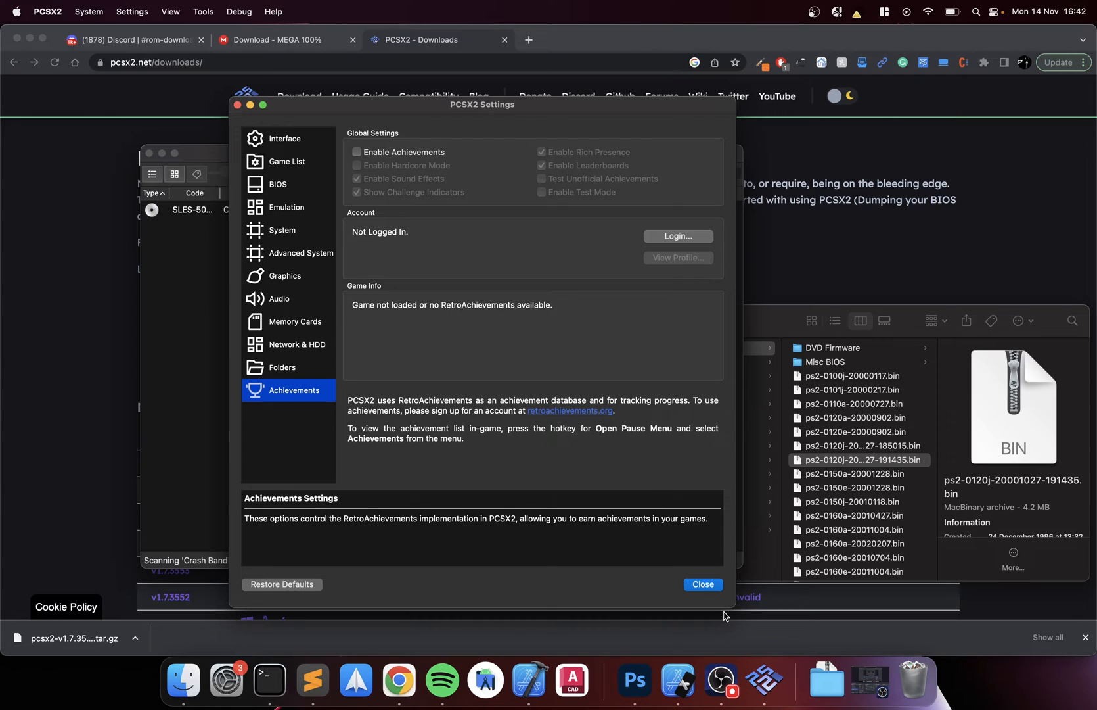
click(702, 583)
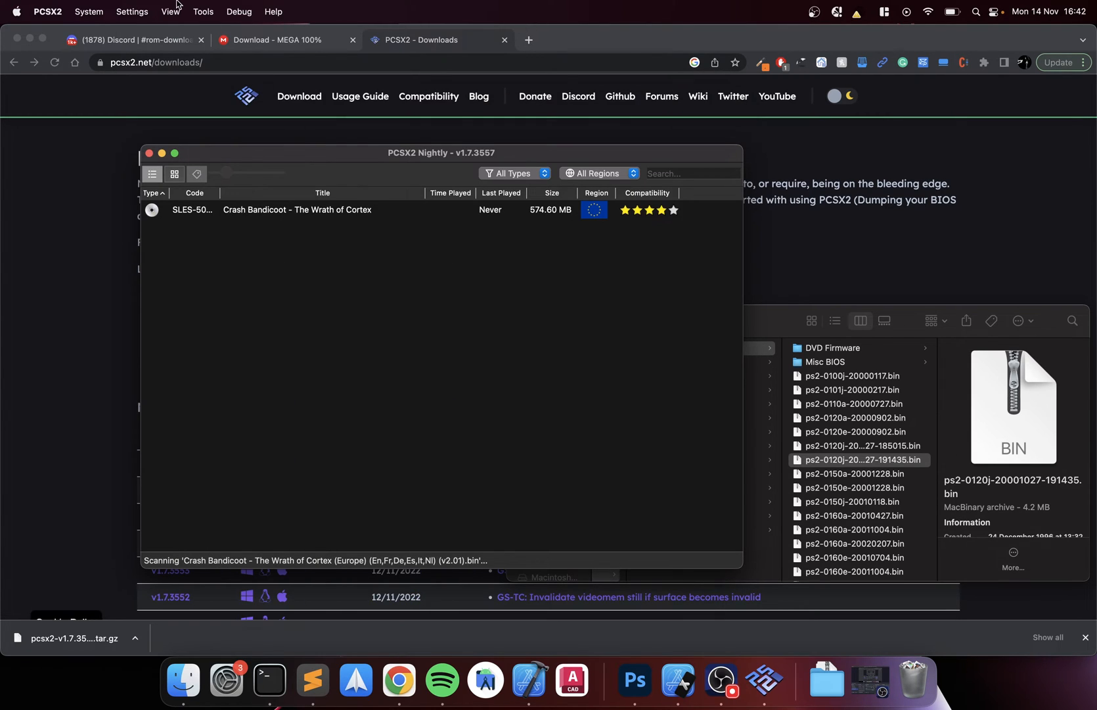
click(131, 12)
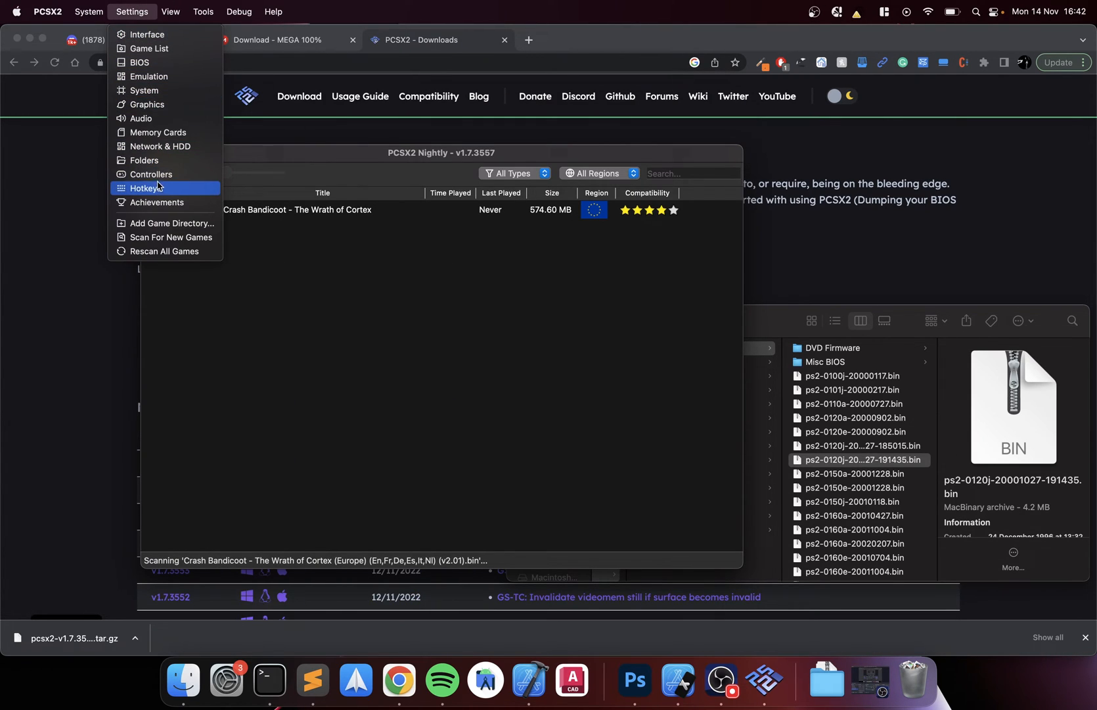
In Controllers, select Controller Port 1 and clear all of its existing bindings
click(151, 175)
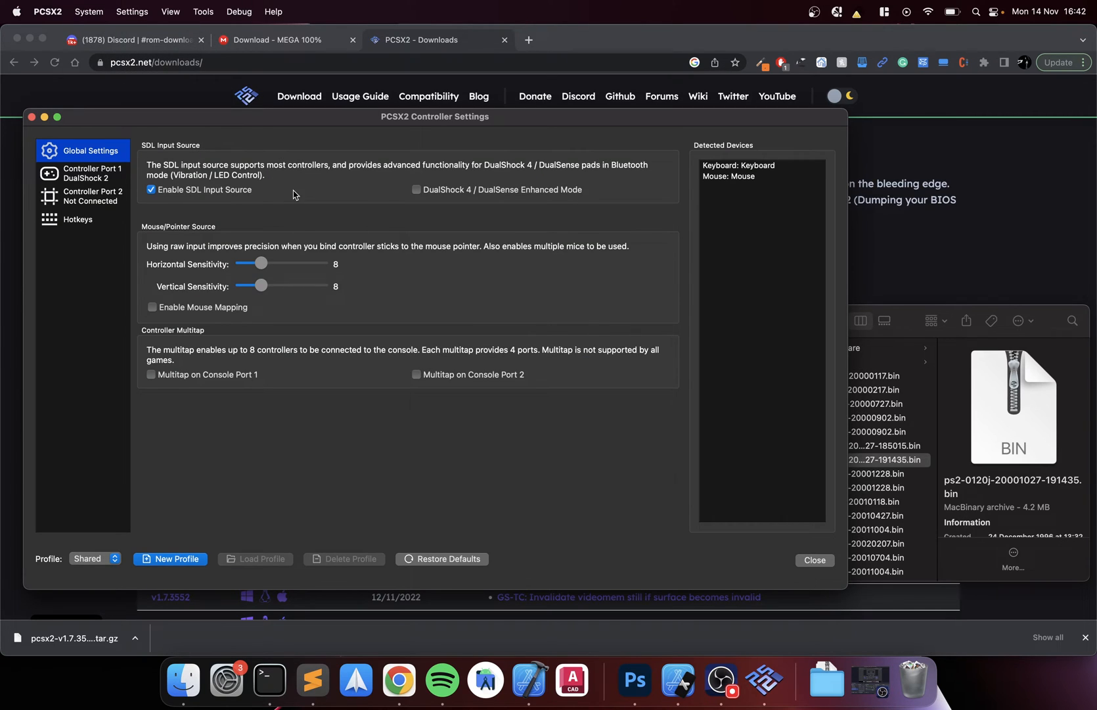
click(92, 174)
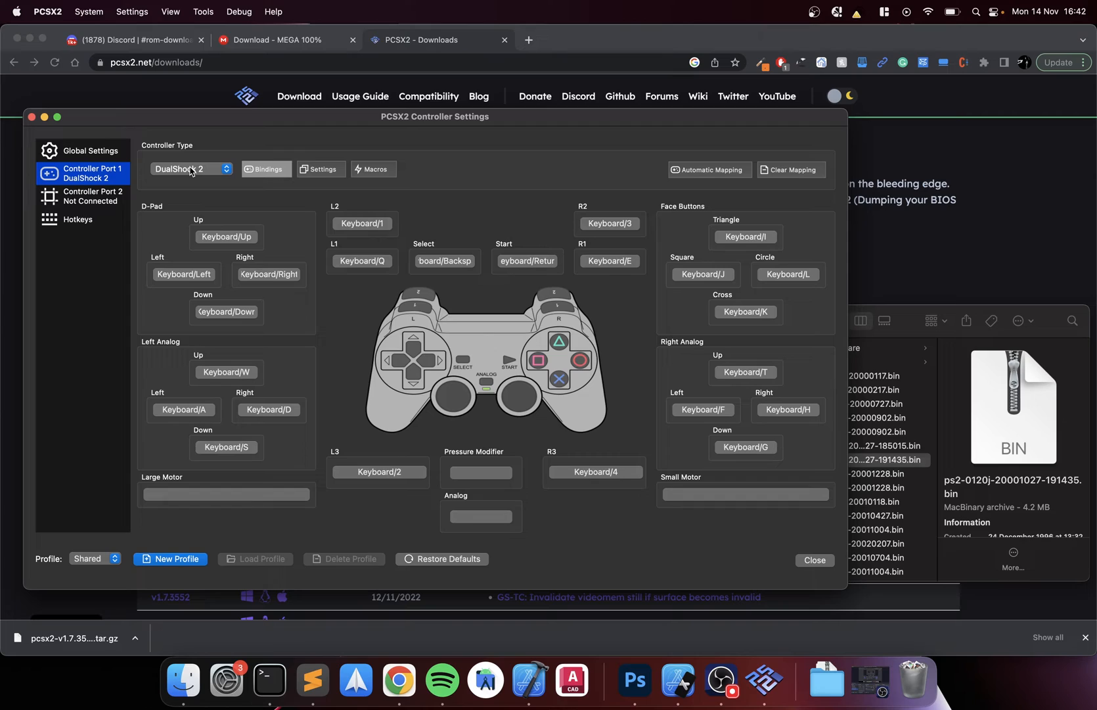
mouse_move(210, 246)
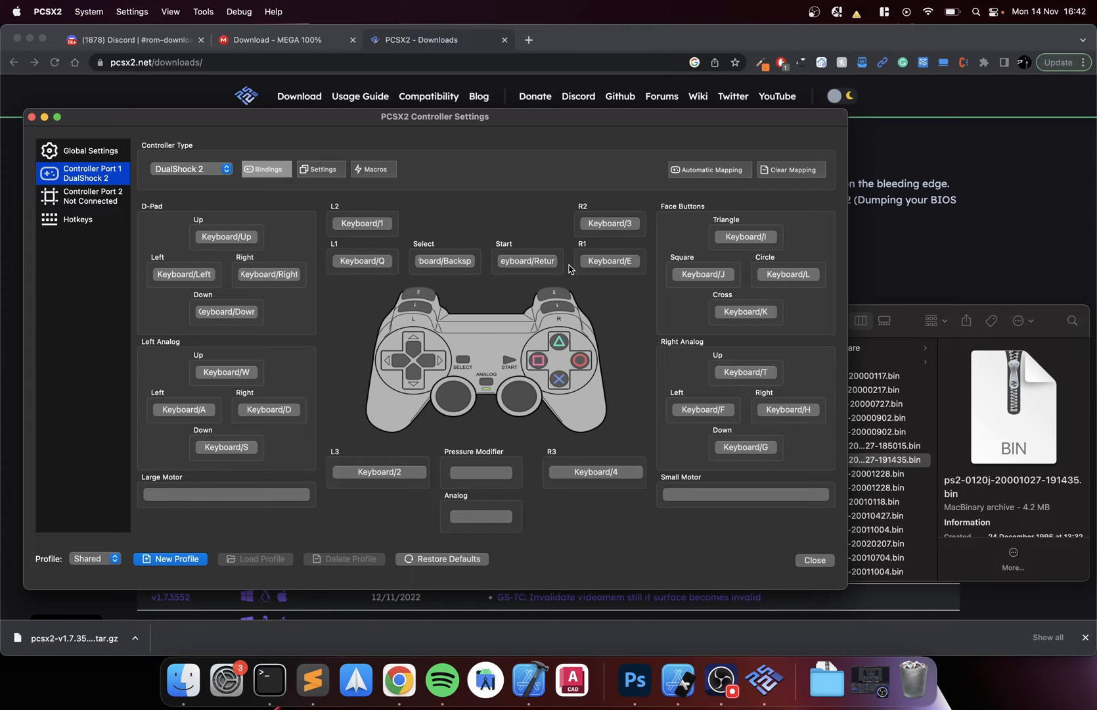
click(790, 169)
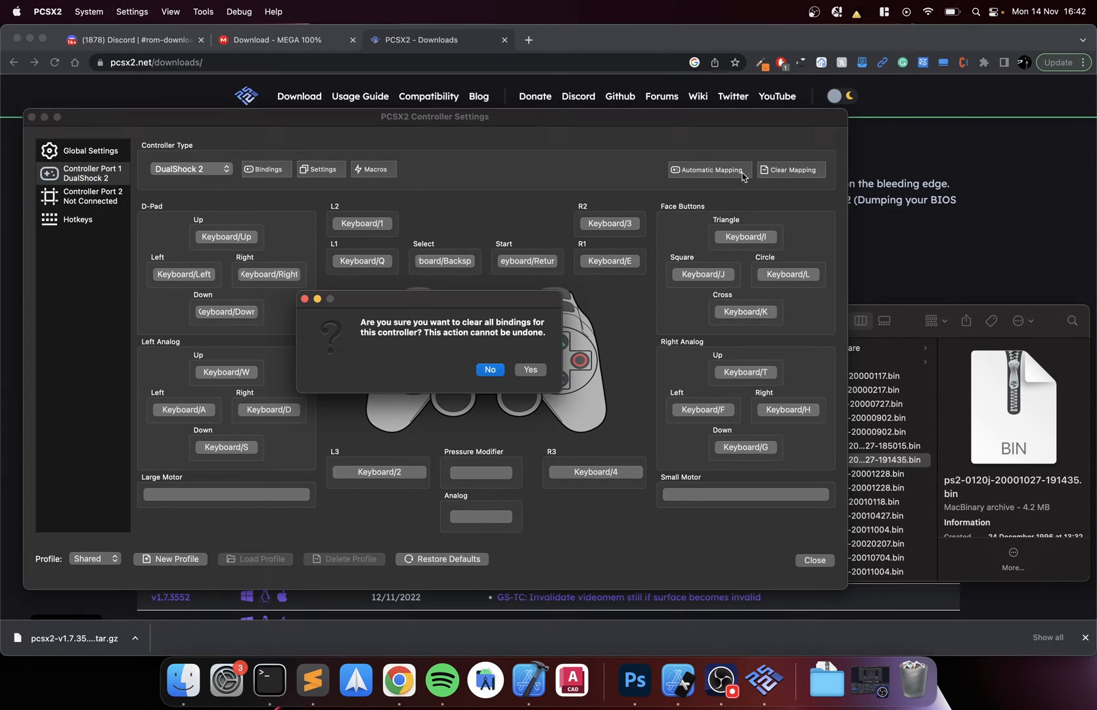
click(530, 369)
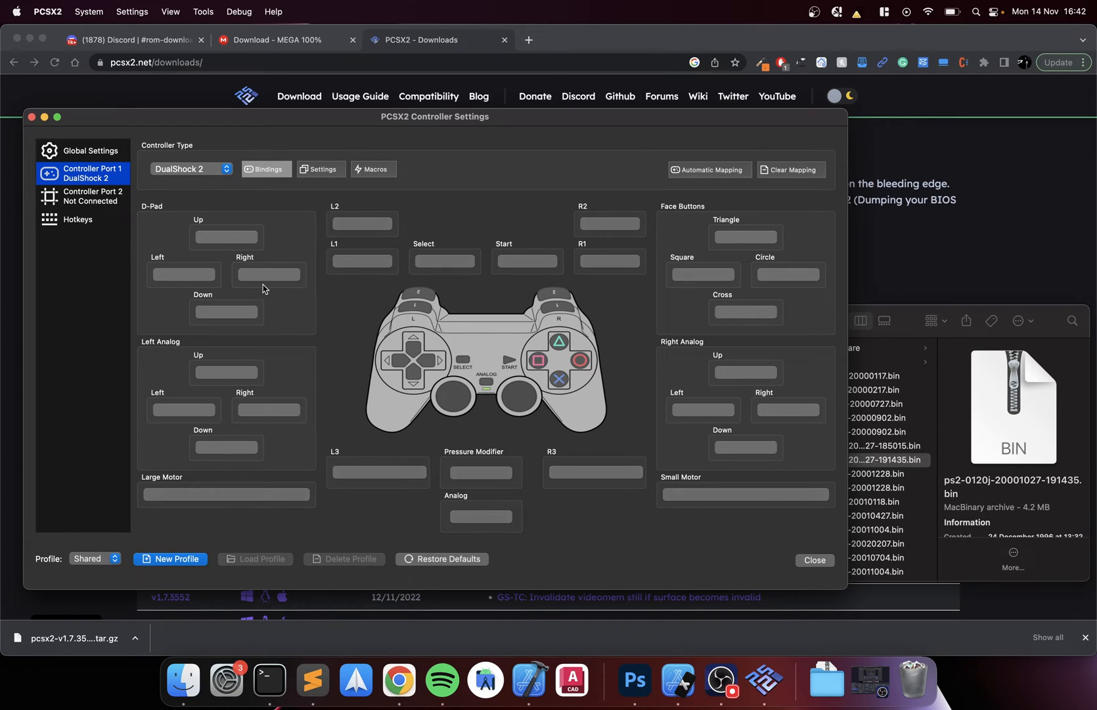
mouse_move(231, 240)
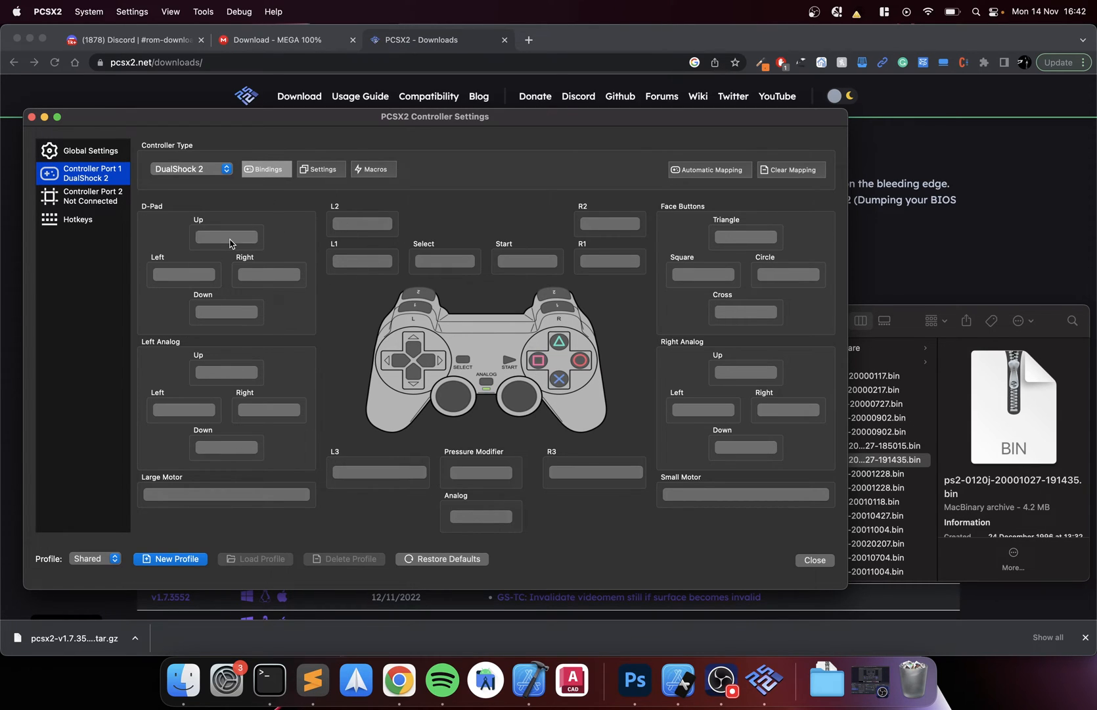
Bind new keys for D-pad Up, Left, Down, the left analog stick, L2 (key 2) and L1
click(225, 237)
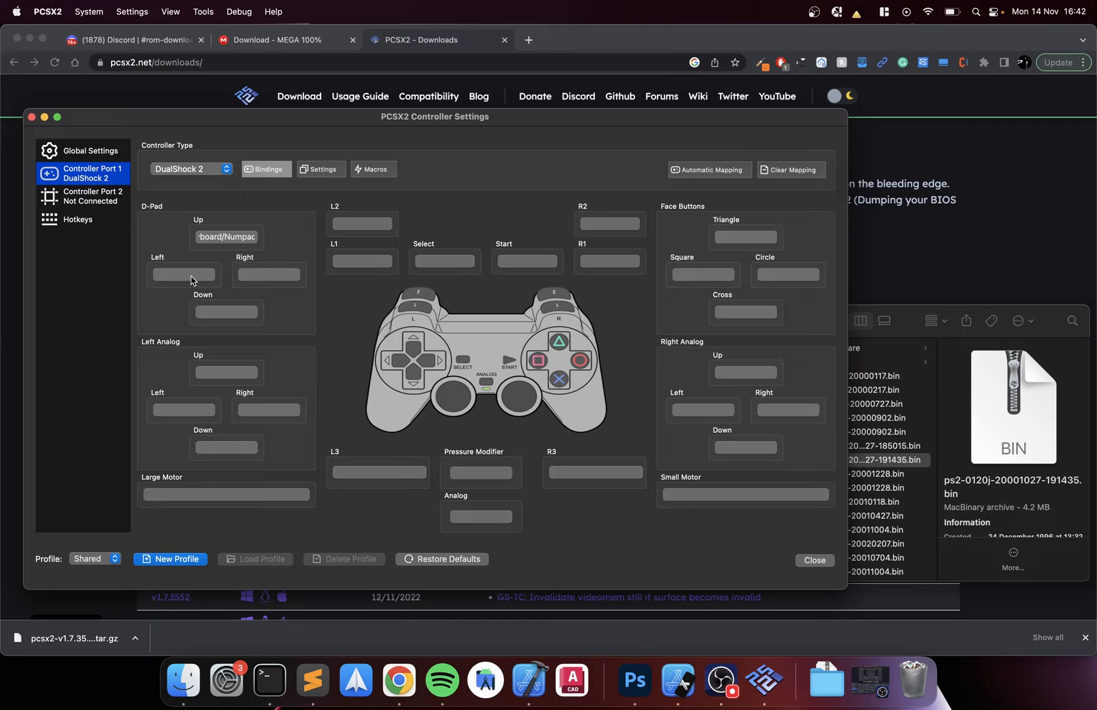
click(184, 273)
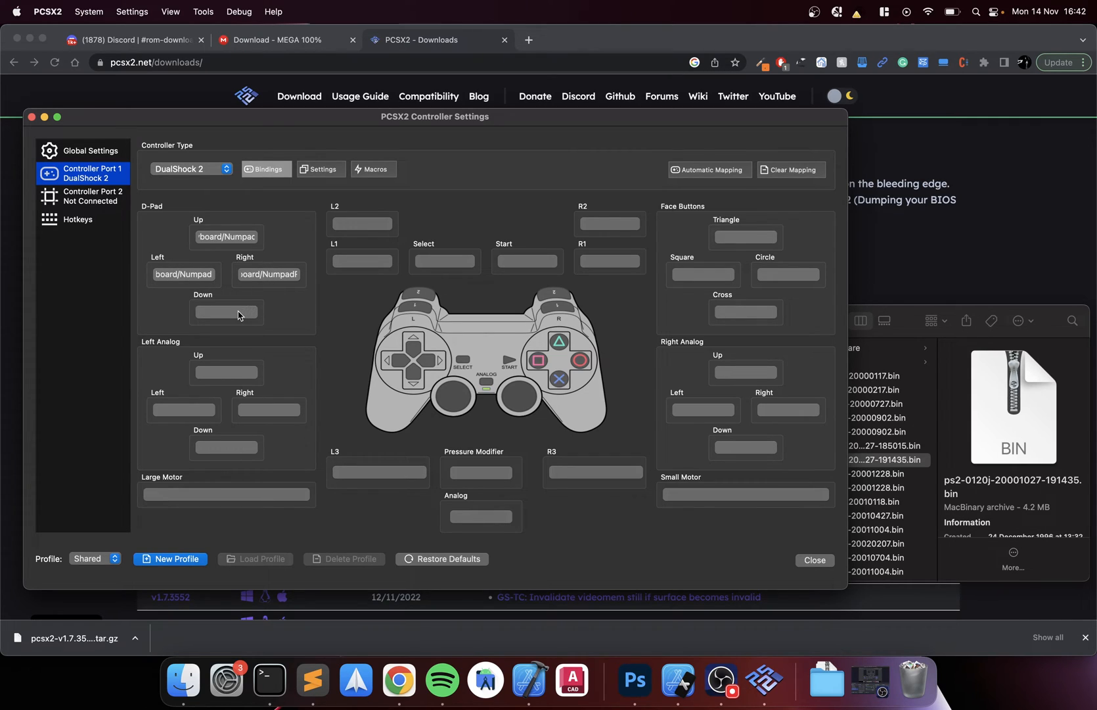
click(224, 310)
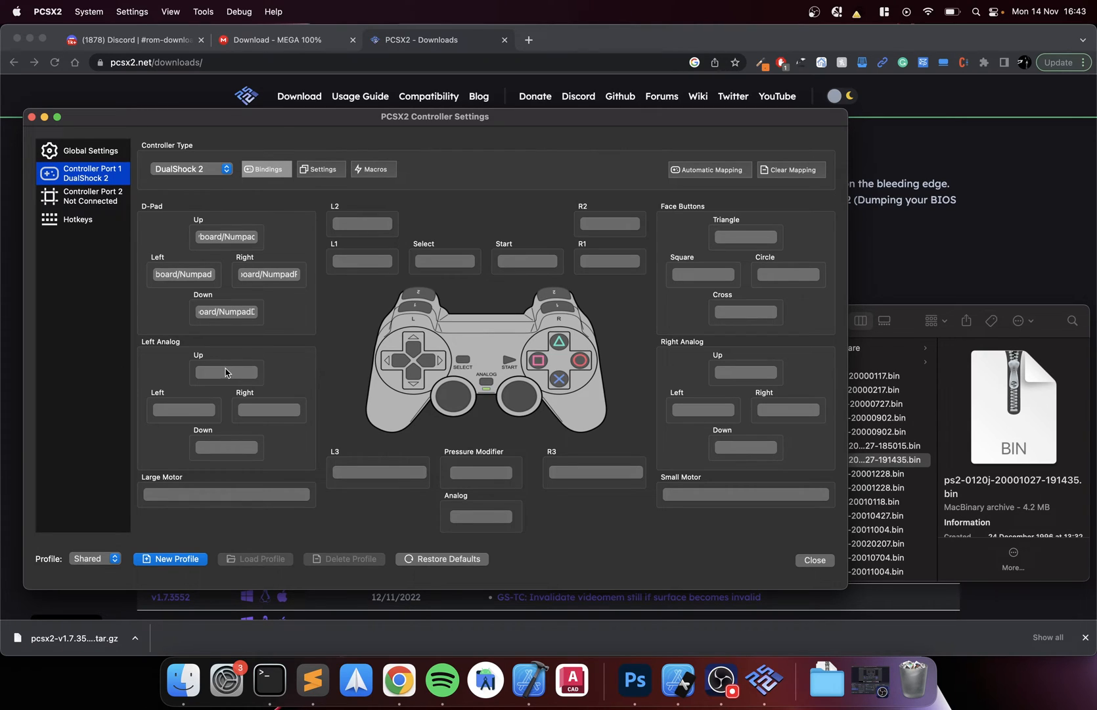
click(225, 372)
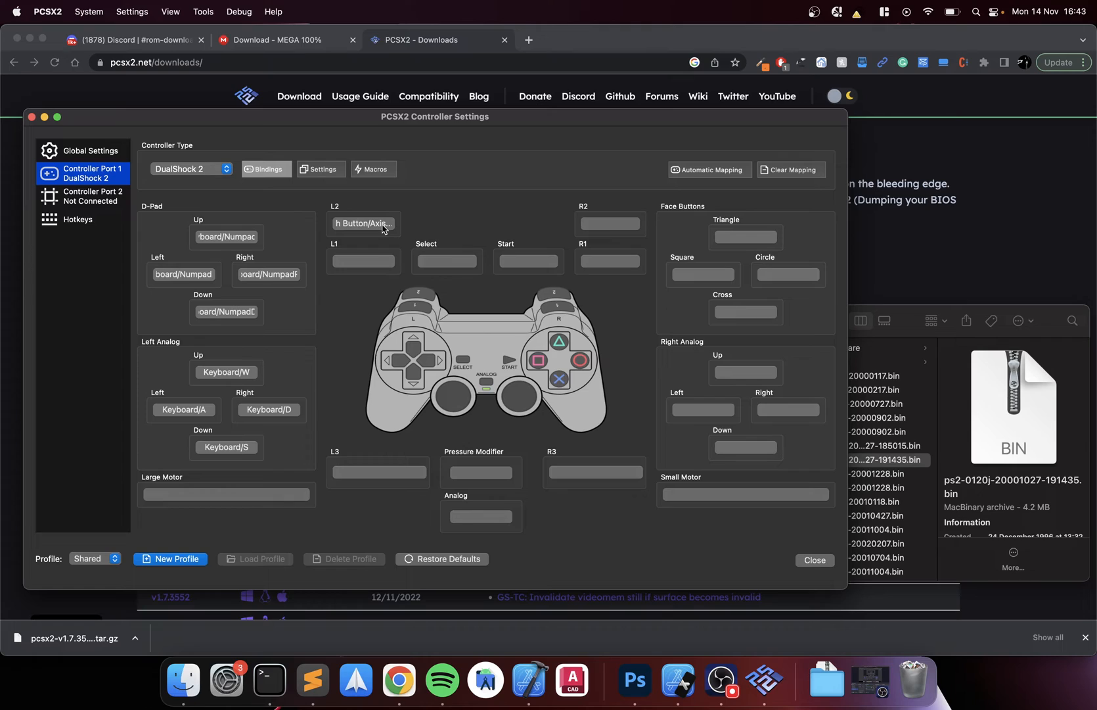
key(2)
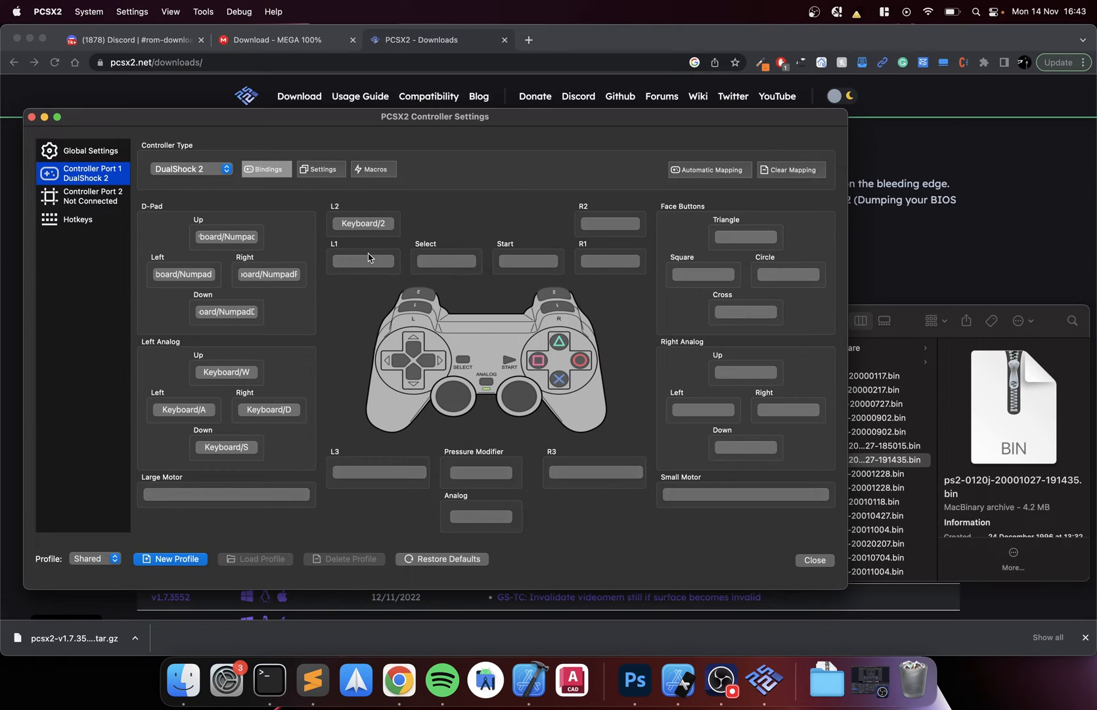
click(608, 223)
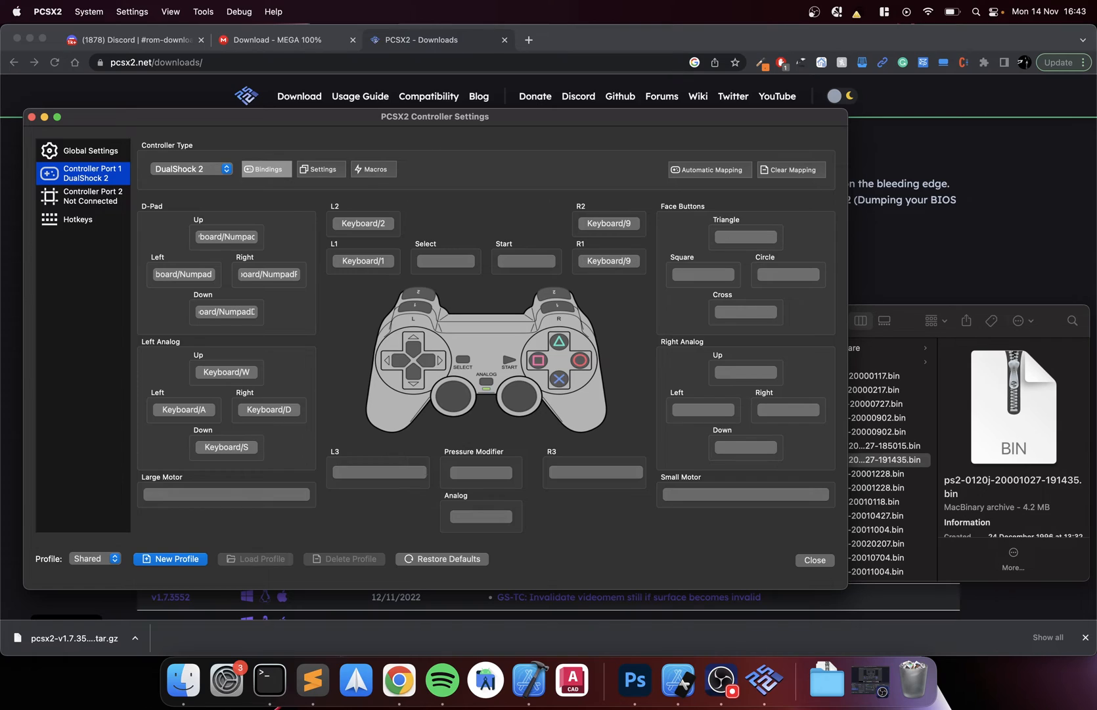
Bind new keys for Select, Start, Square, Circle and Cross, then close the controller settings
click(524, 260)
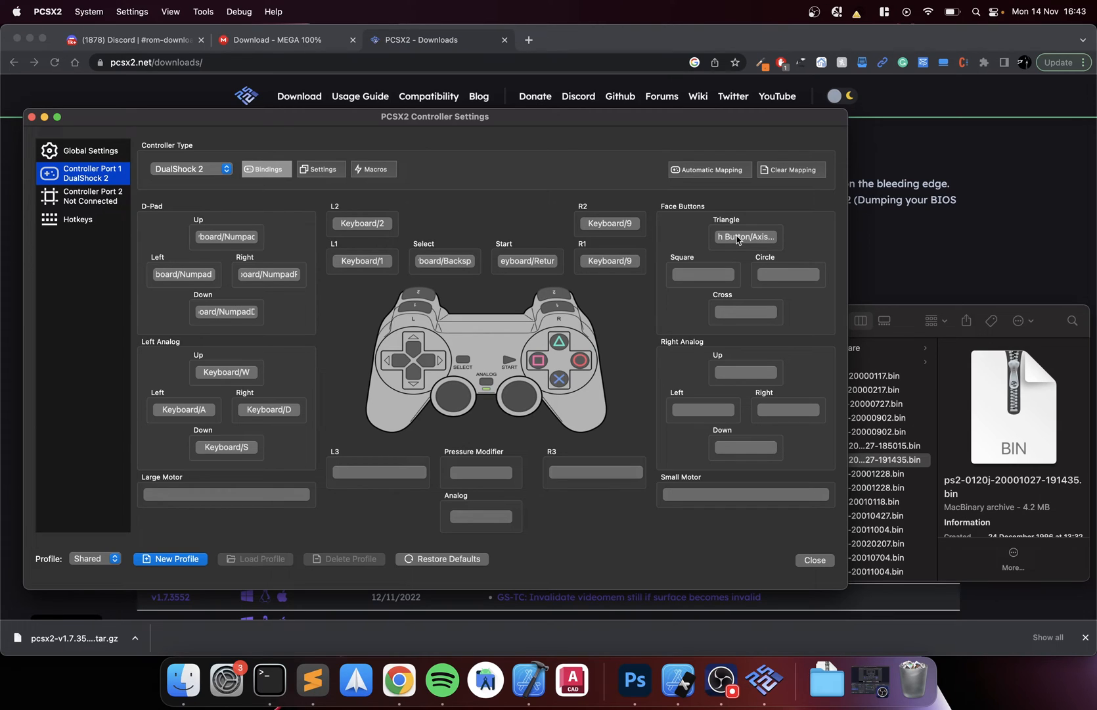
click(745, 237)
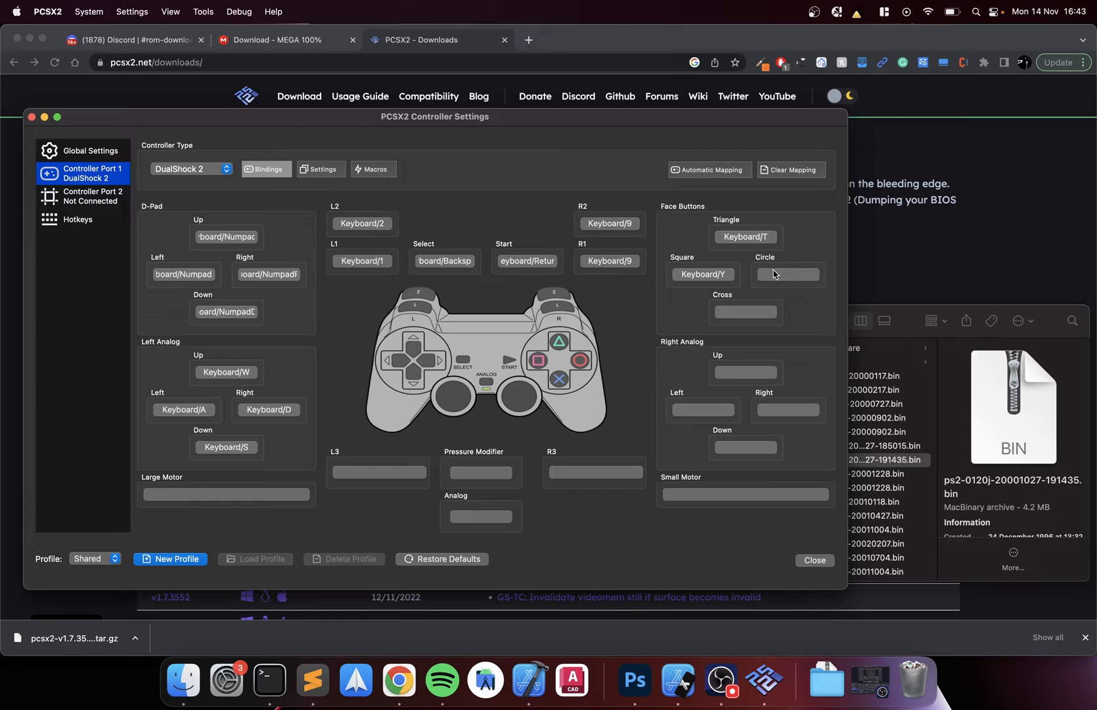
click(787, 274)
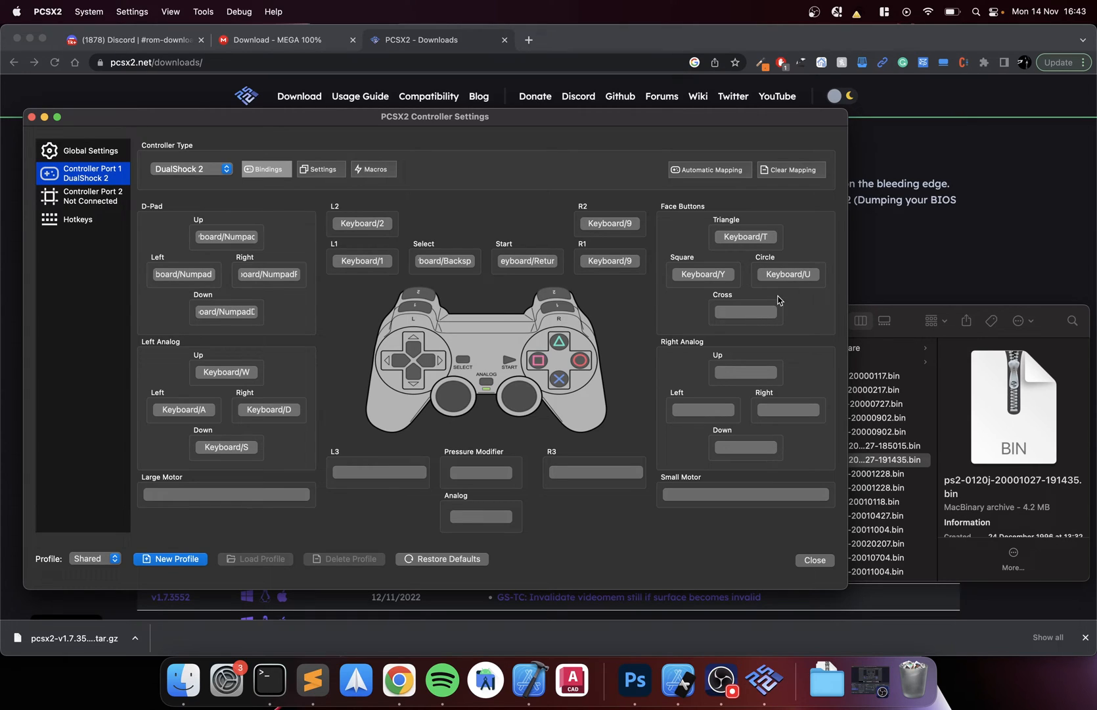
click(745, 311)
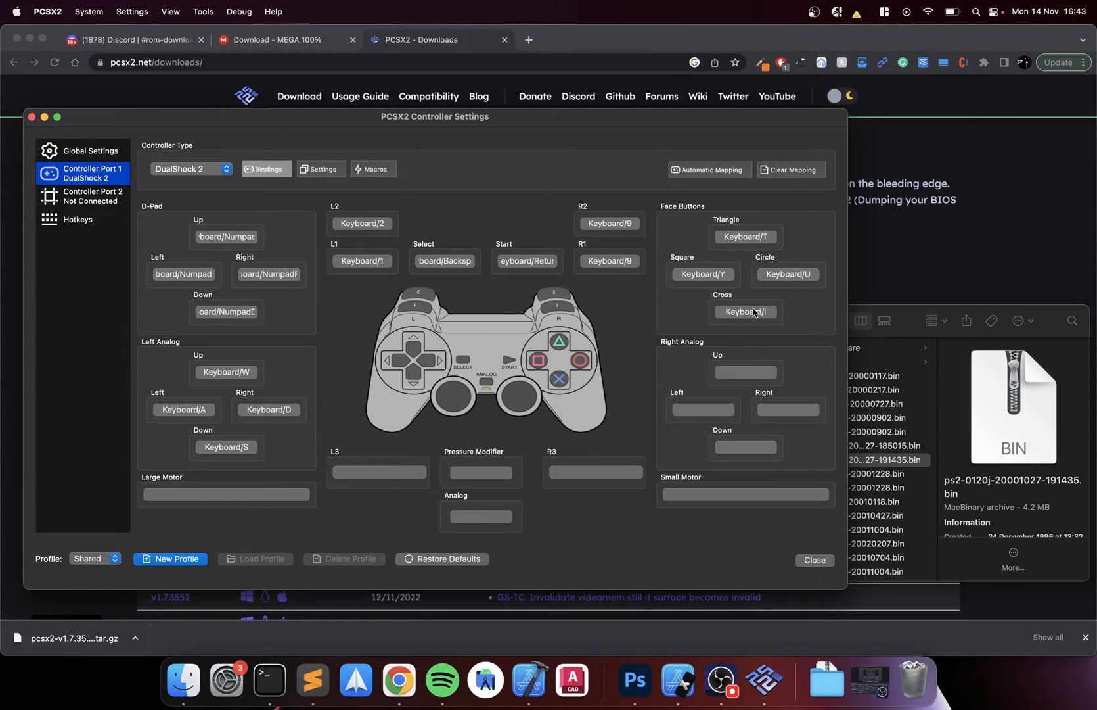
mouse_move(745, 313)
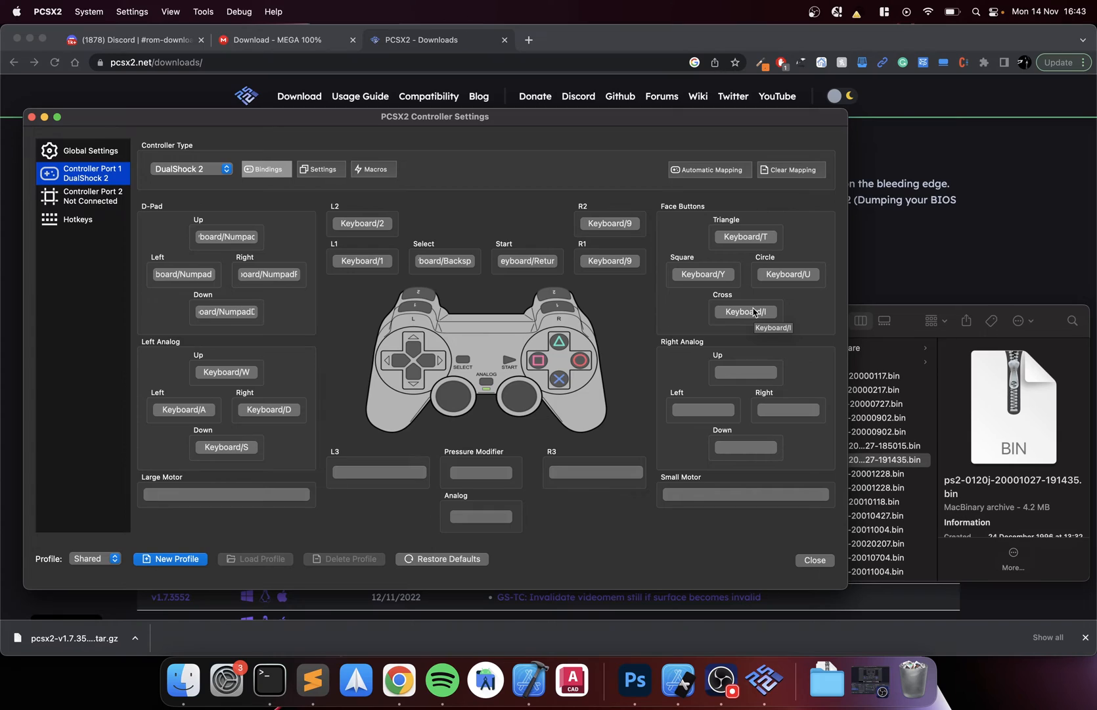
mouse_move(176, 567)
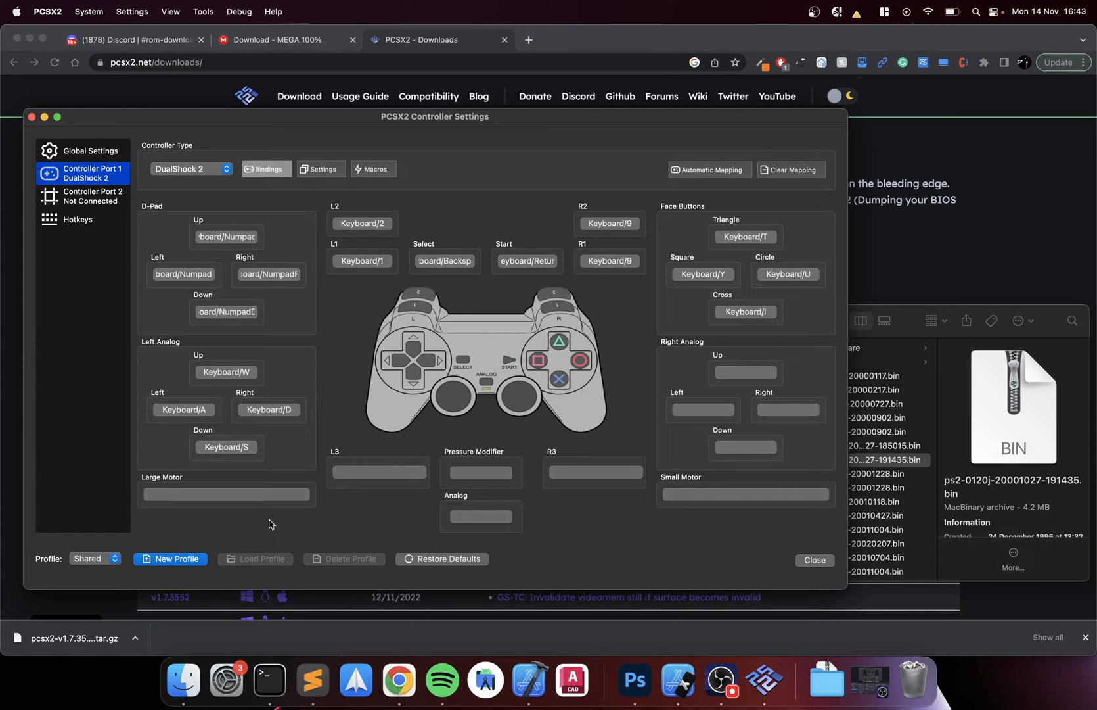
click(813, 560)
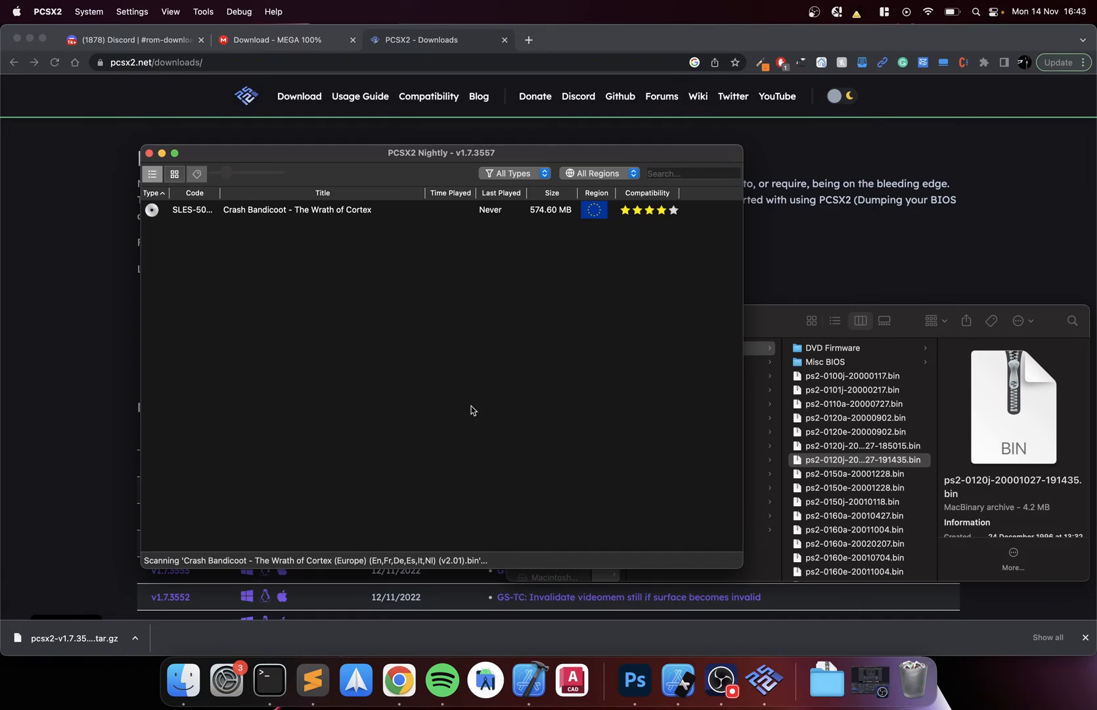
mouse_move(334, 243)
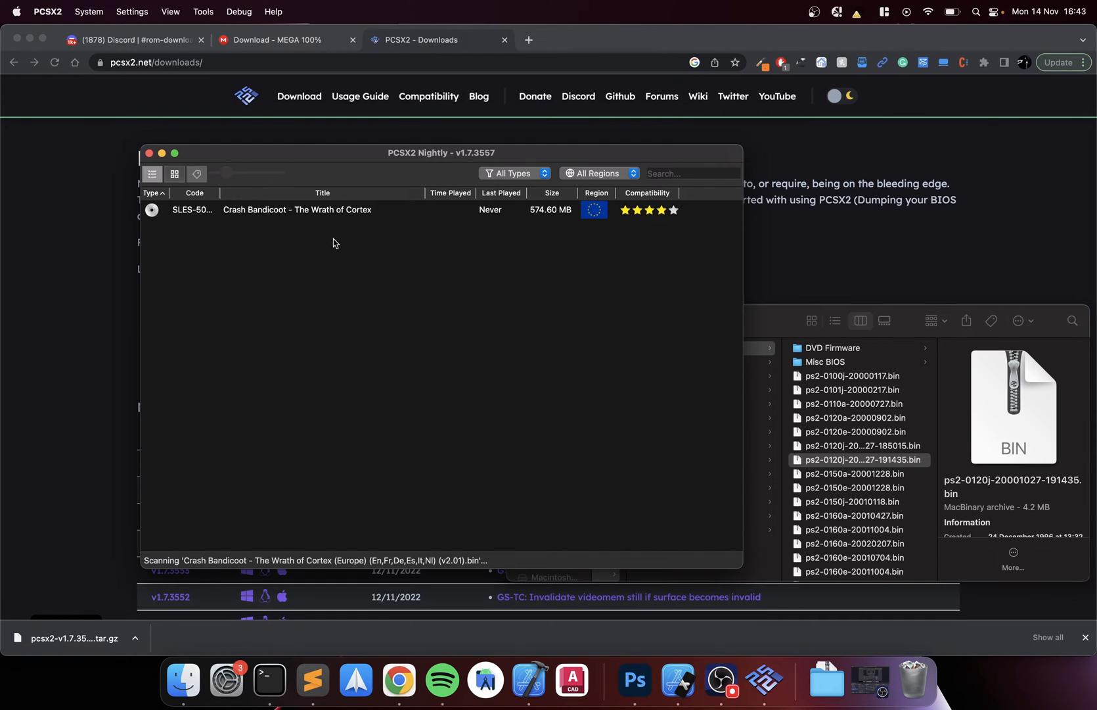
Launch Crash Bandicoot - The Wrath of Cortex from the game list and pause it with Esc
double_click(297, 209)
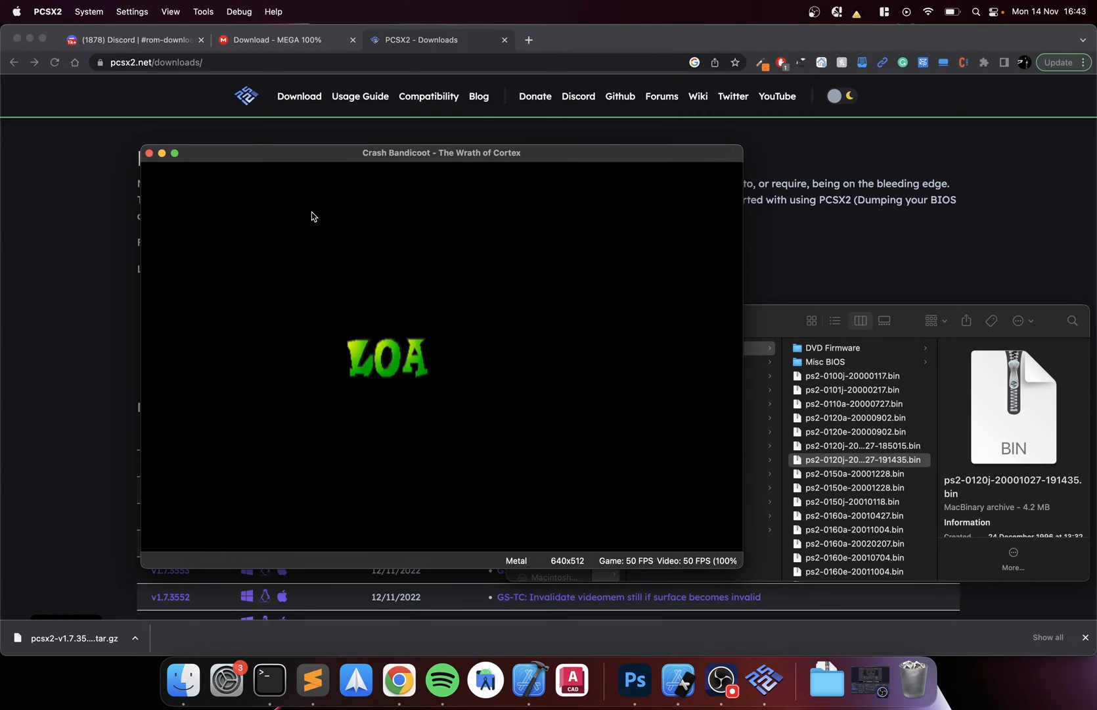
key(Escape)
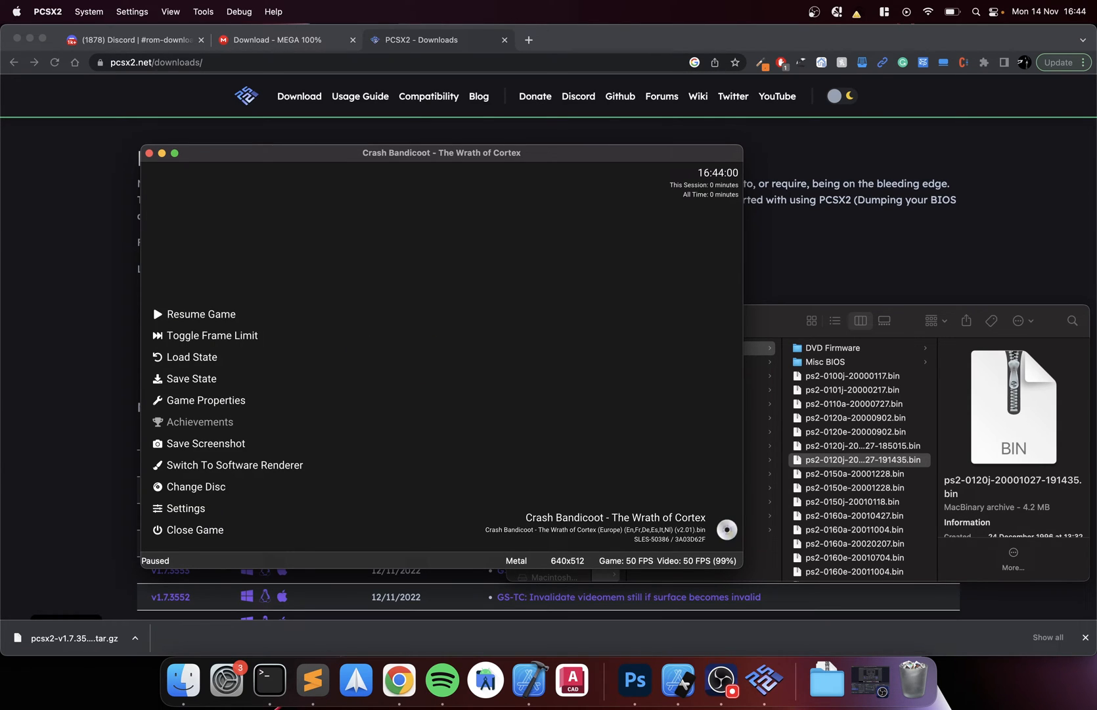
mouse_move(255, 363)
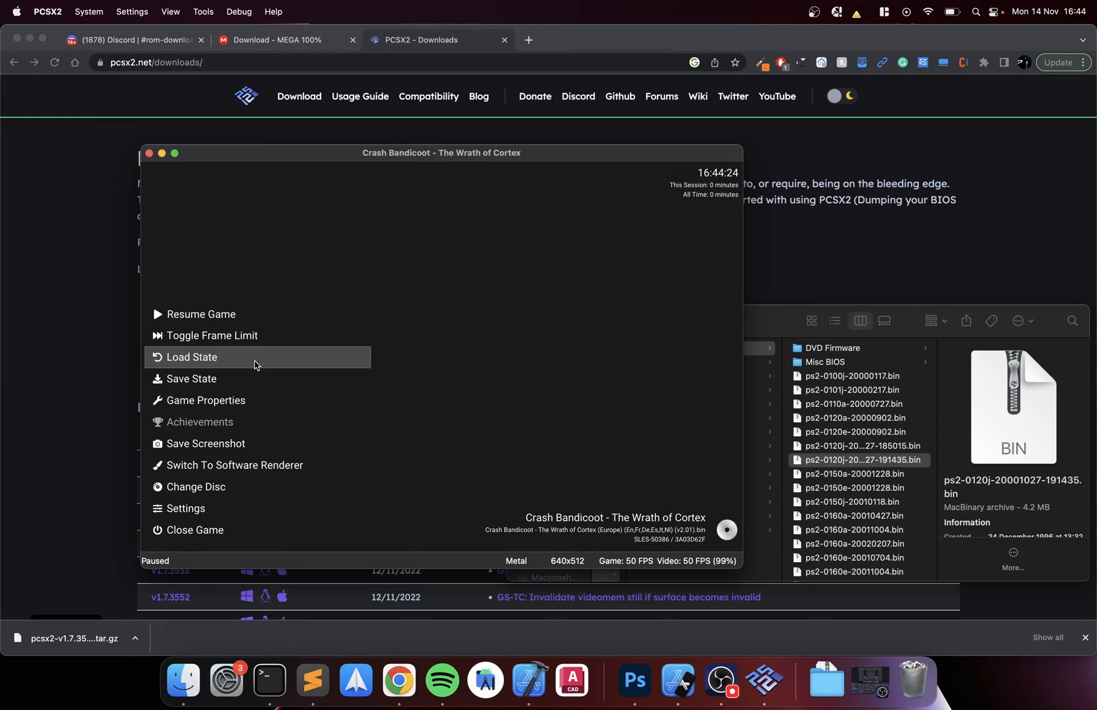
mouse_move(198, 402)
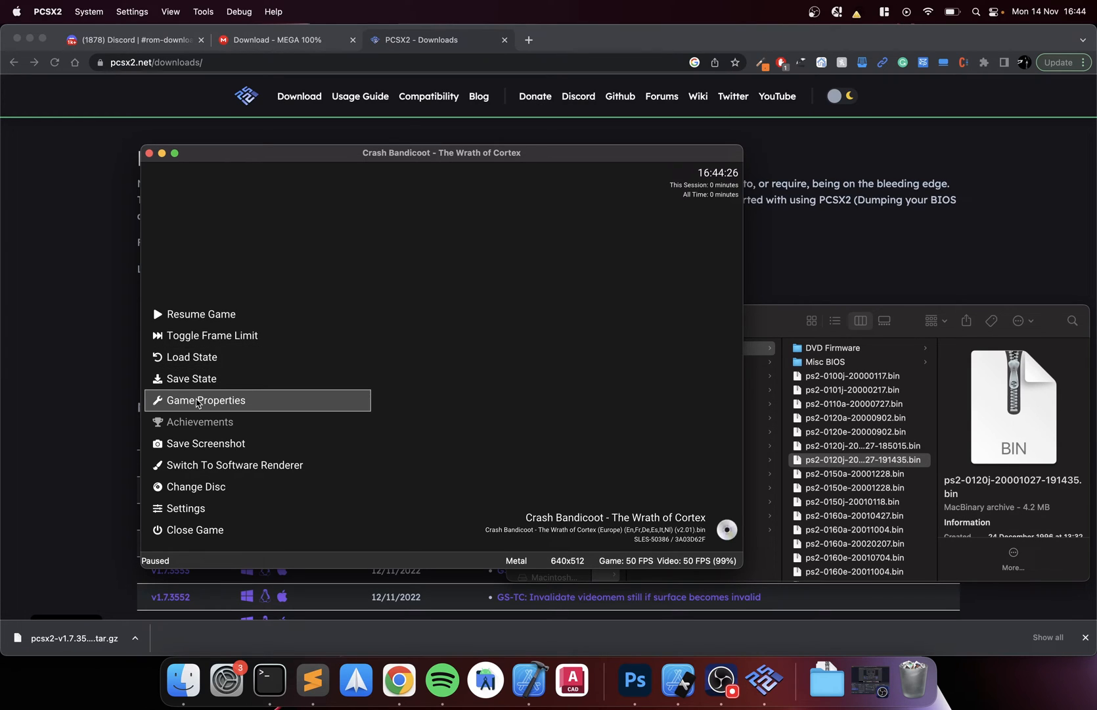
mouse_move(222, 447)
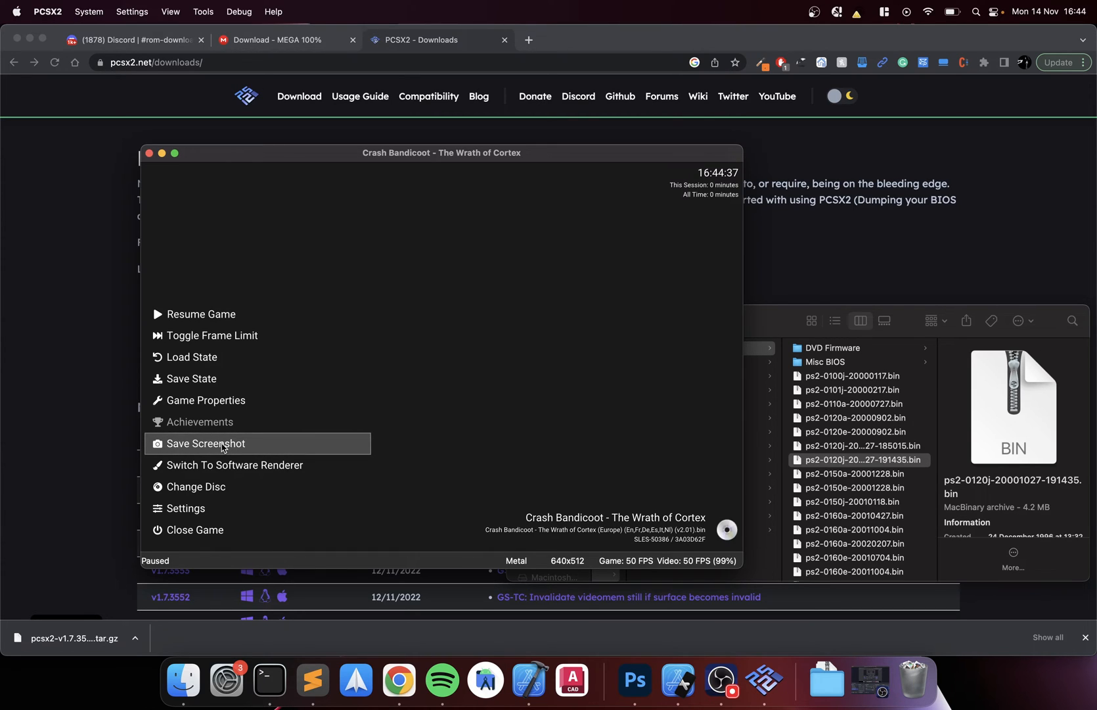
mouse_move(214, 487)
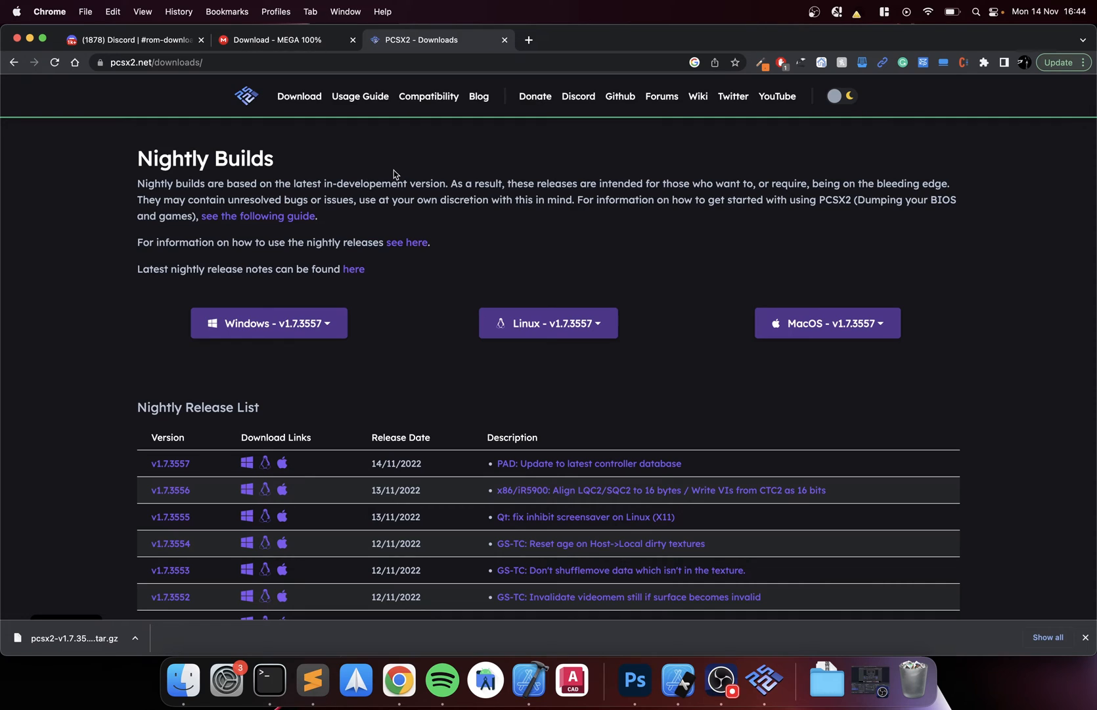
Search the compatibility list for 'crash ba' and open the SLES-50386 Wrath of Cortex wiki entry
click(429, 96)
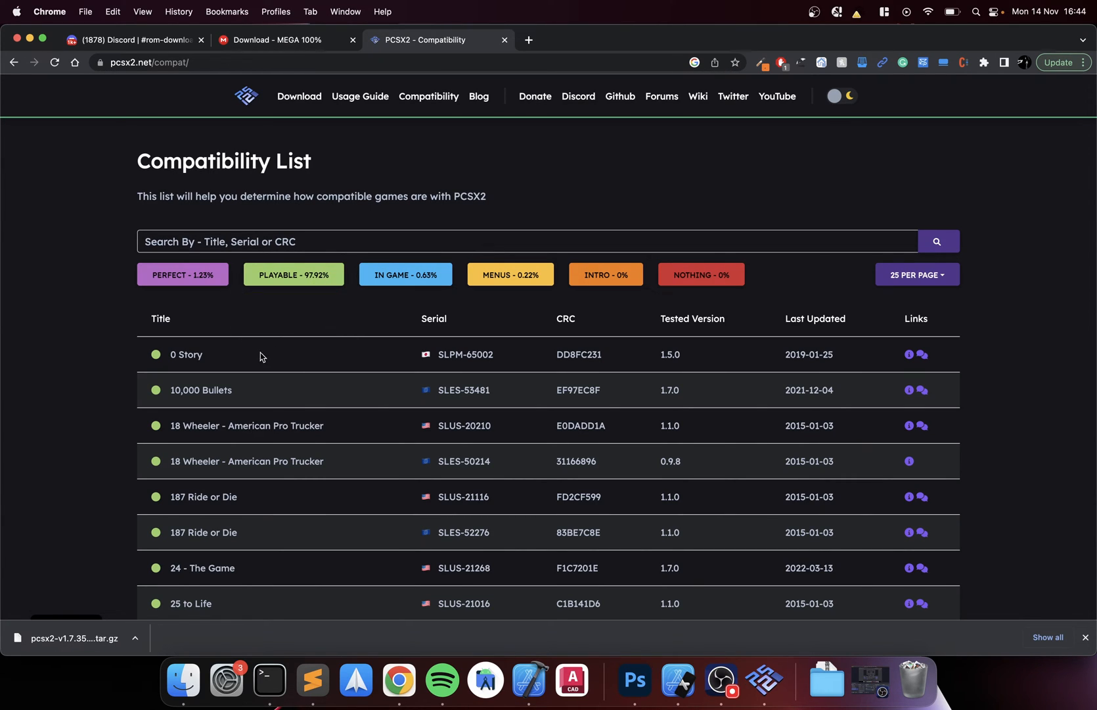
mouse_move(291, 328)
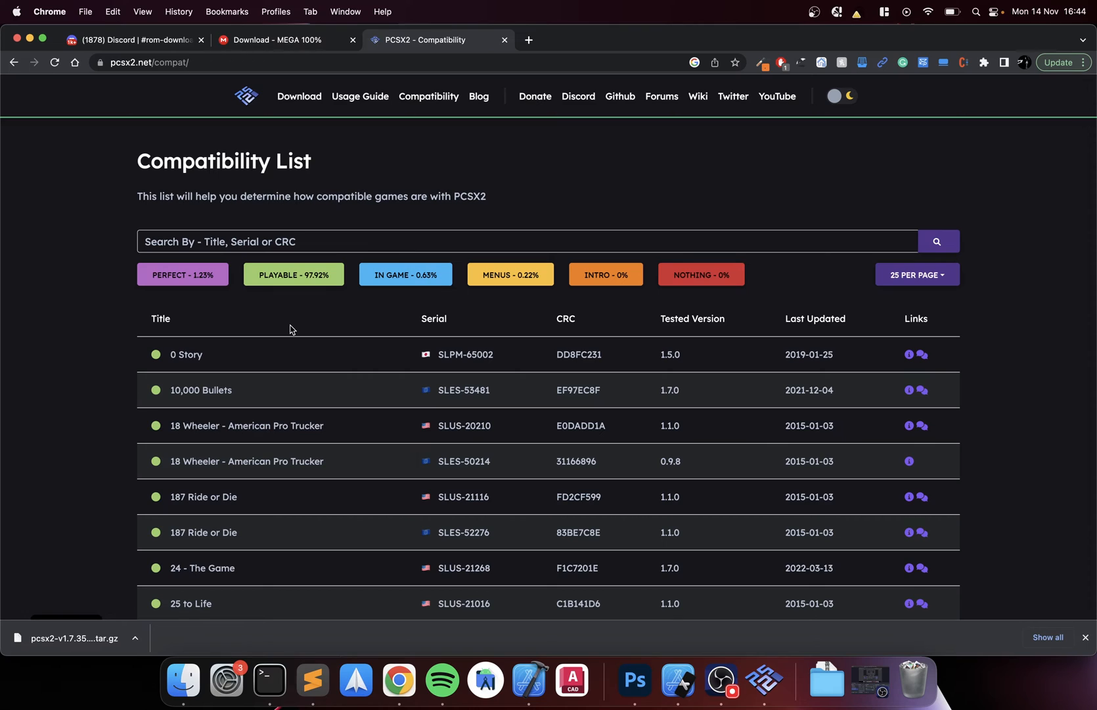
mouse_move(285, 305)
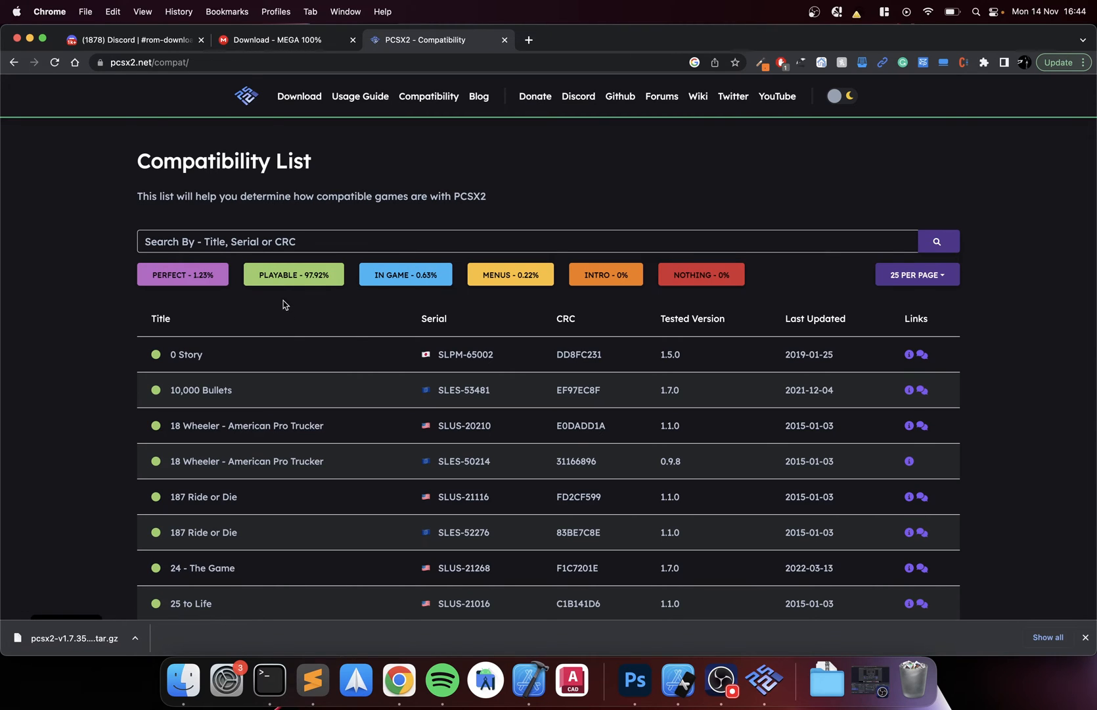
mouse_move(424, 294)
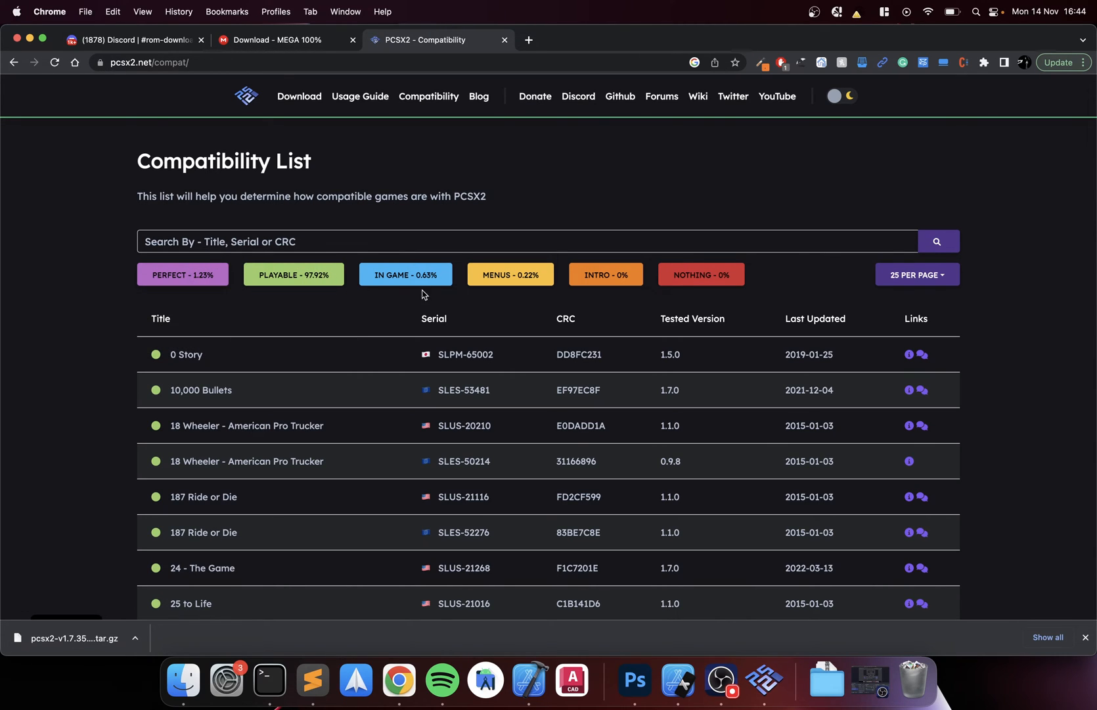
mouse_move(604, 274)
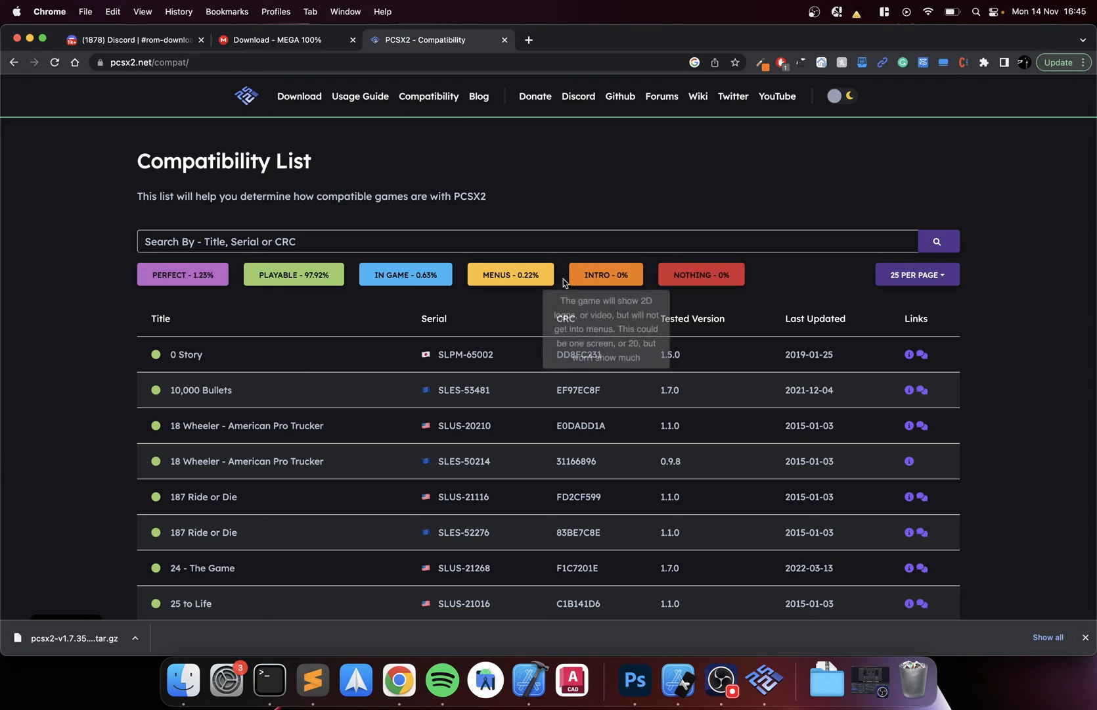
mouse_move(305, 388)
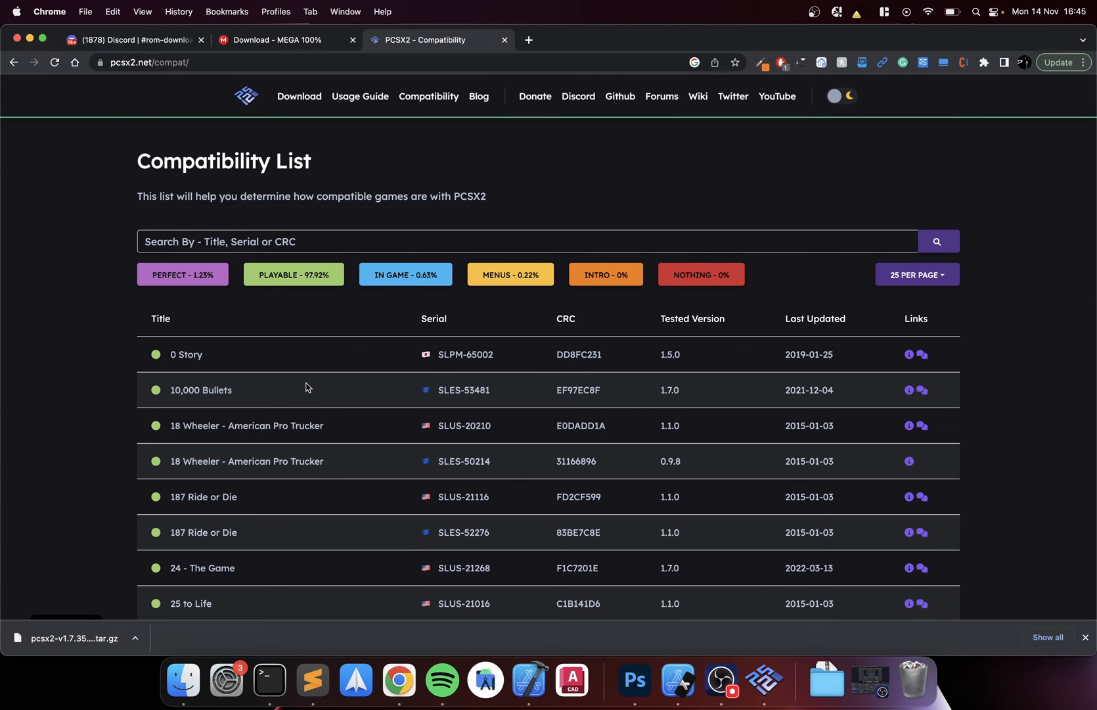
scroll(down, 3)
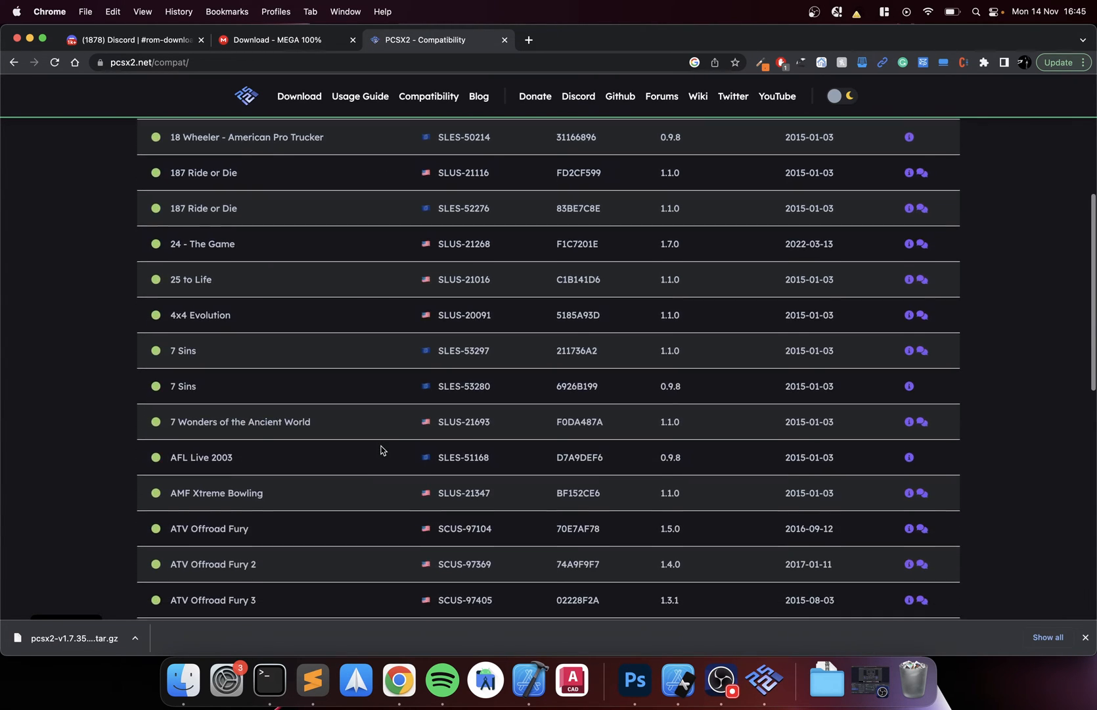
scroll(up, 3)
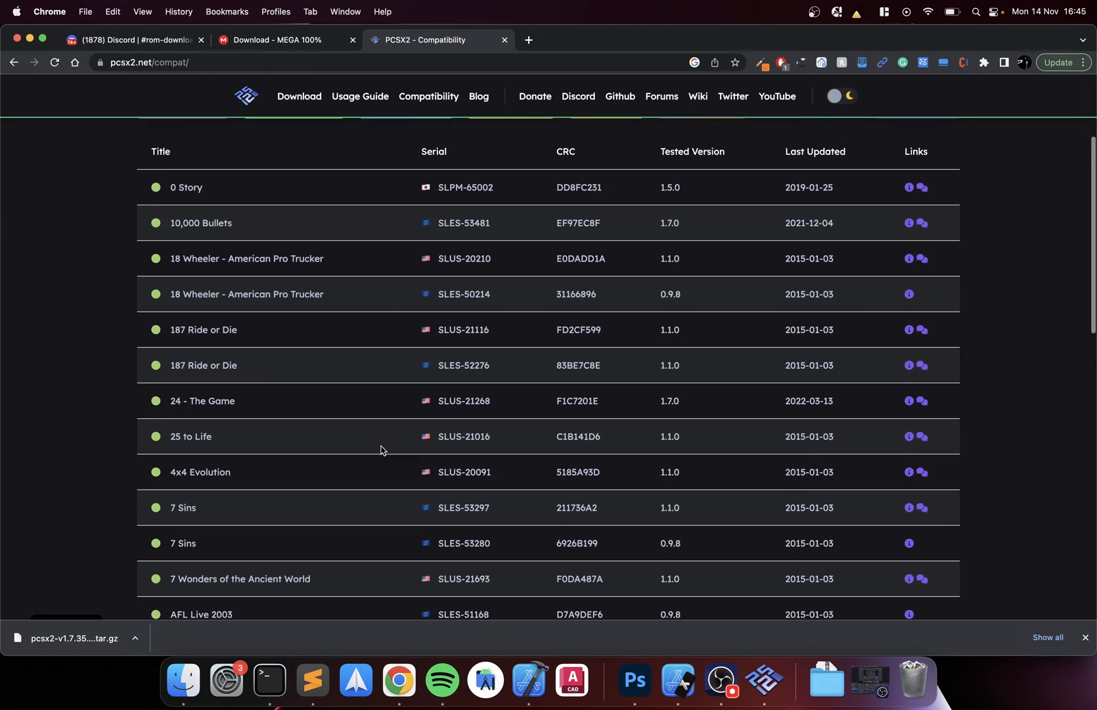
scroll(down, 3)
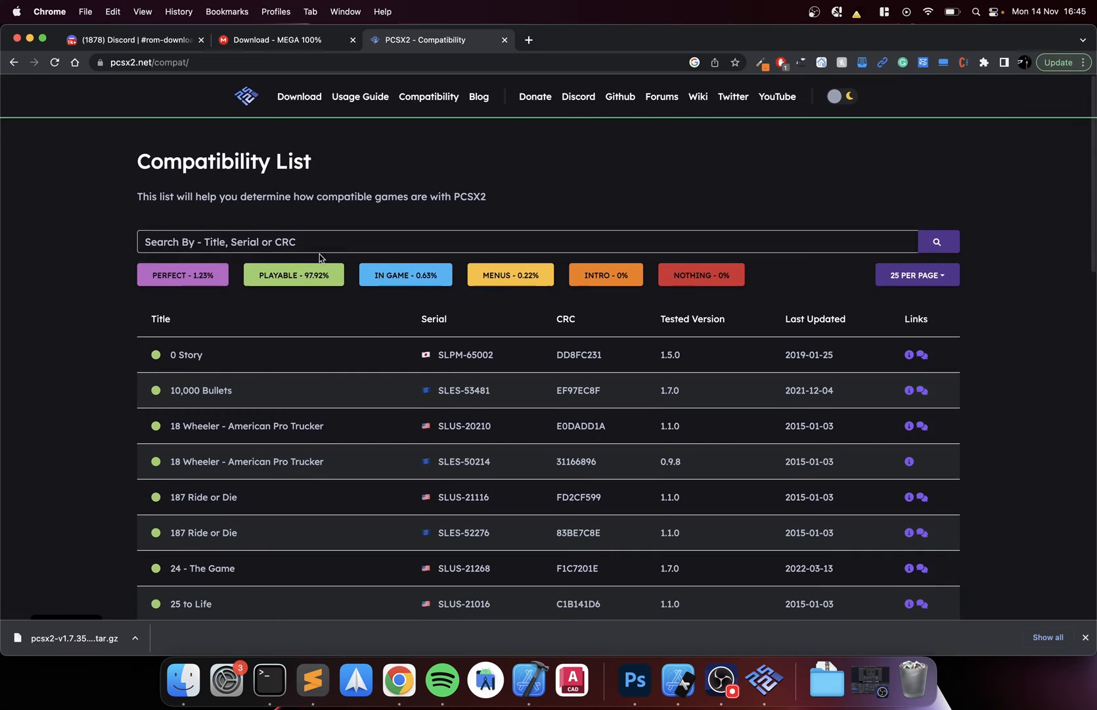
text(crash bandicoot)
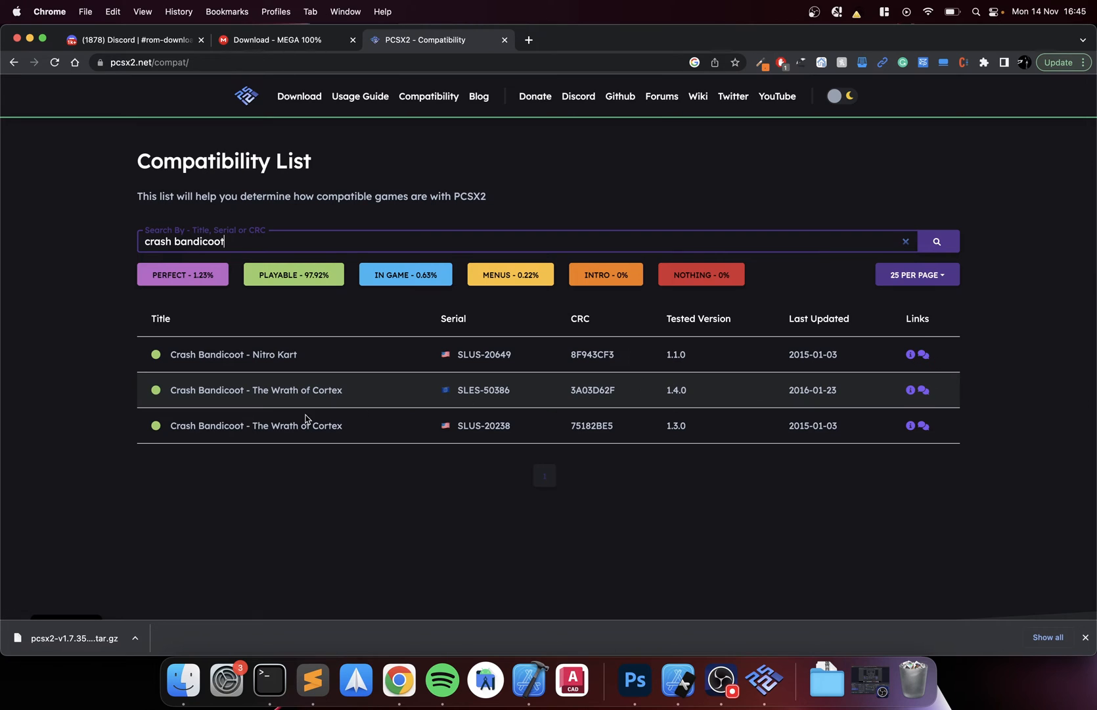
mouse_move(912, 390)
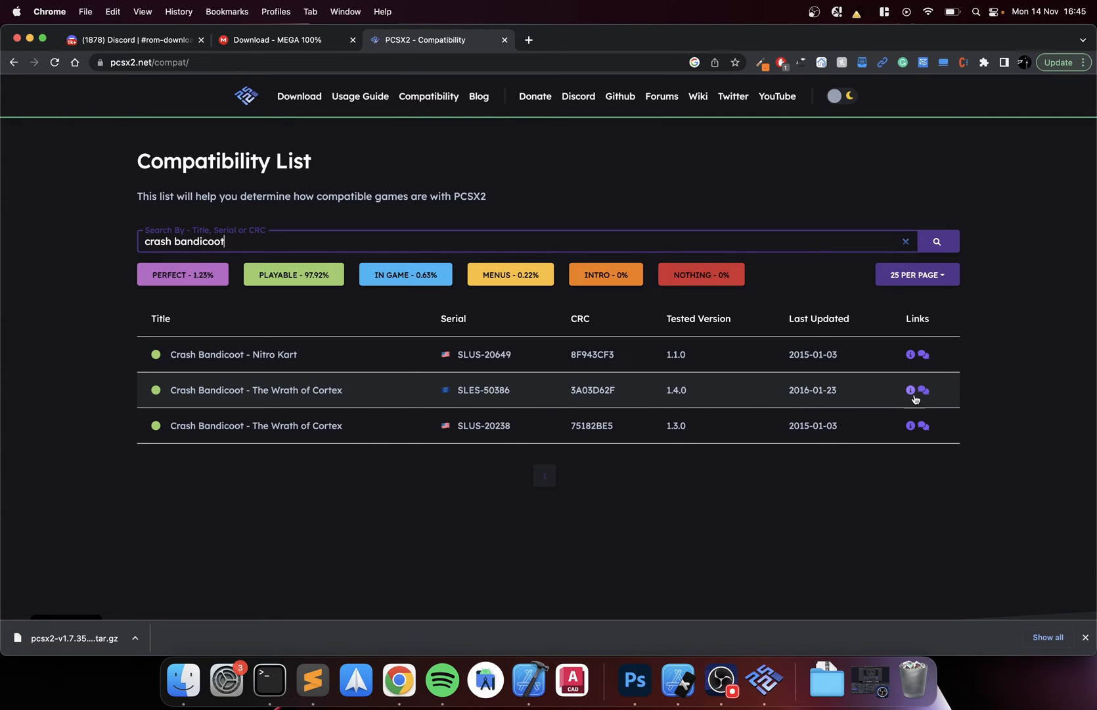
click(911, 390)
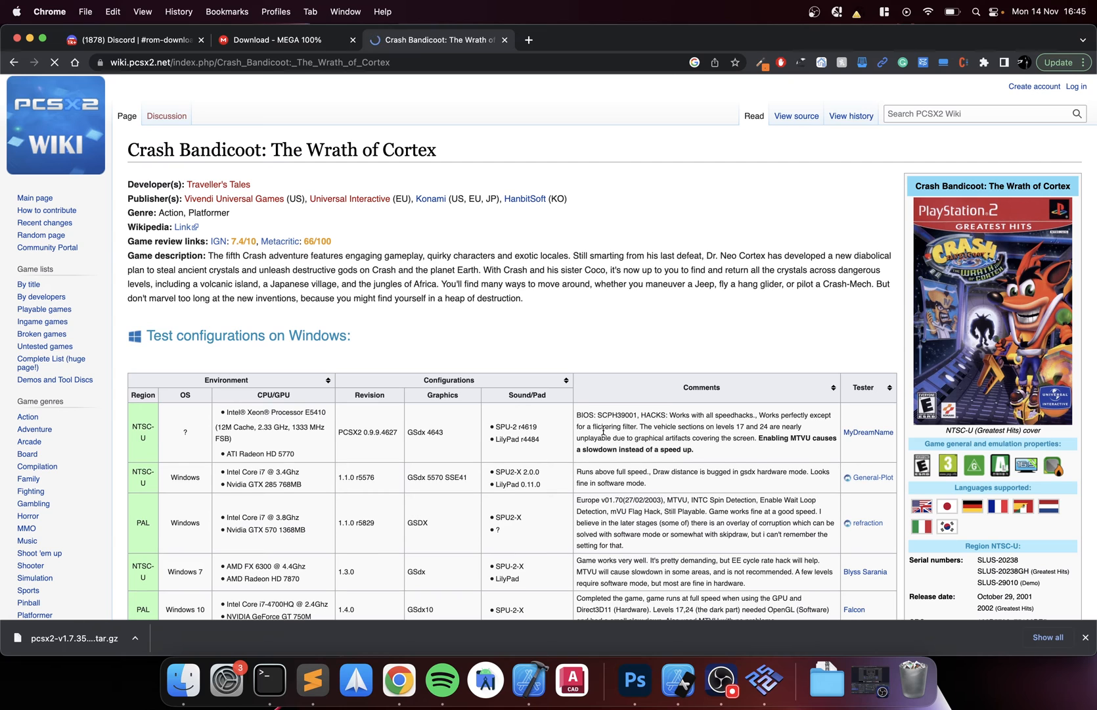
Scroll down the wiki's test configuration table for The Wrath of Cortex
scroll(down, 3)
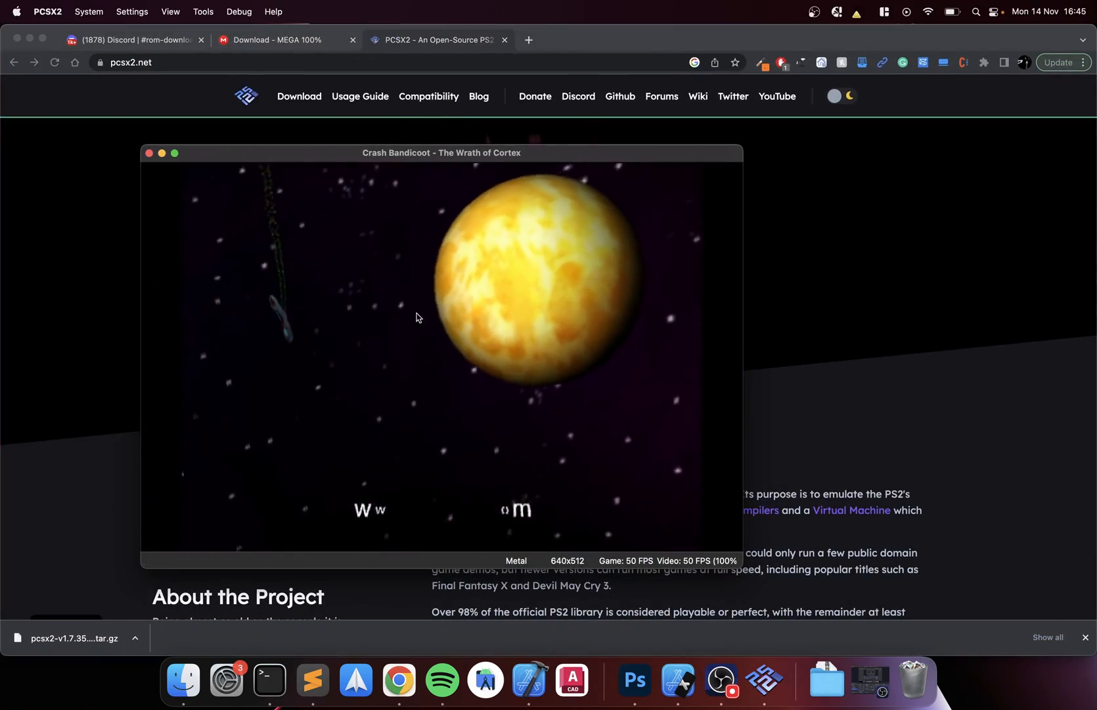
Focus the game window, let the intro reach the loading screen, then reach for the Apple menu
click(175, 152)
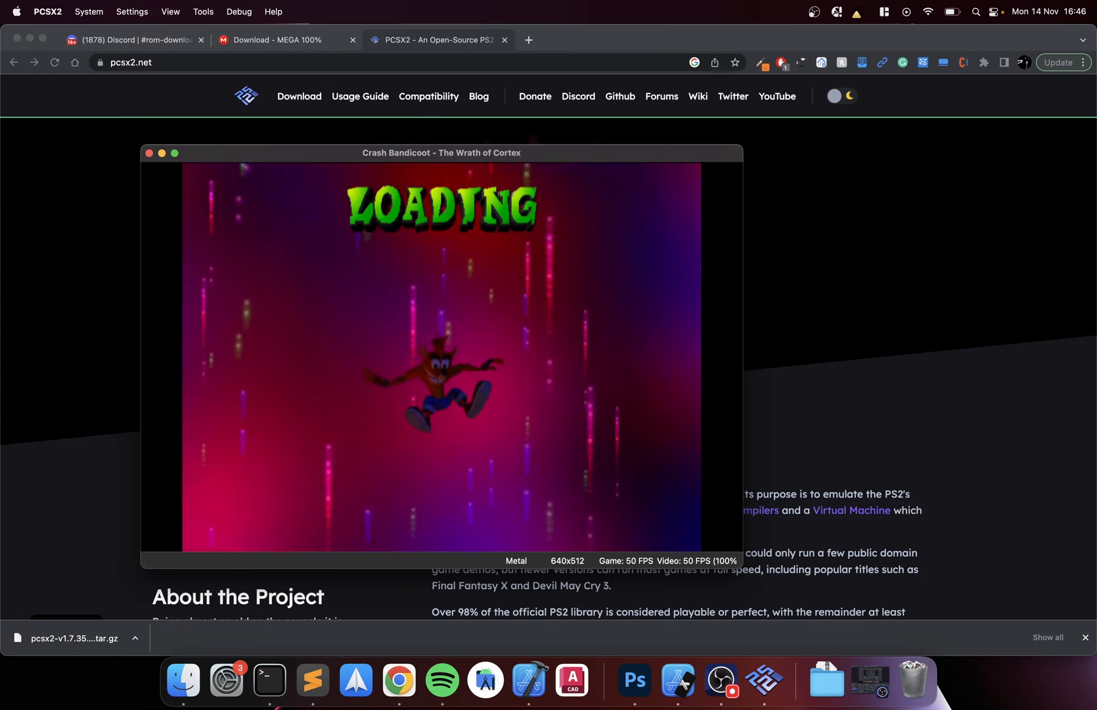
click(15, 12)
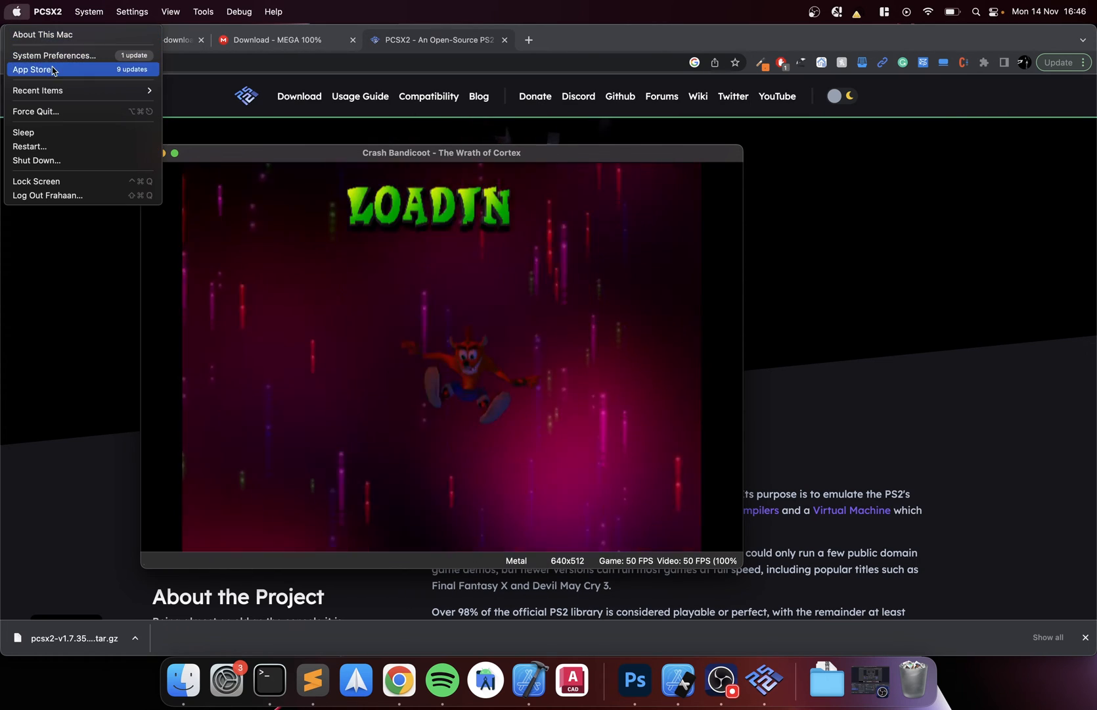
View About This Mac's hardware details and close it, then pause the snowy level with Esc
click(43, 34)
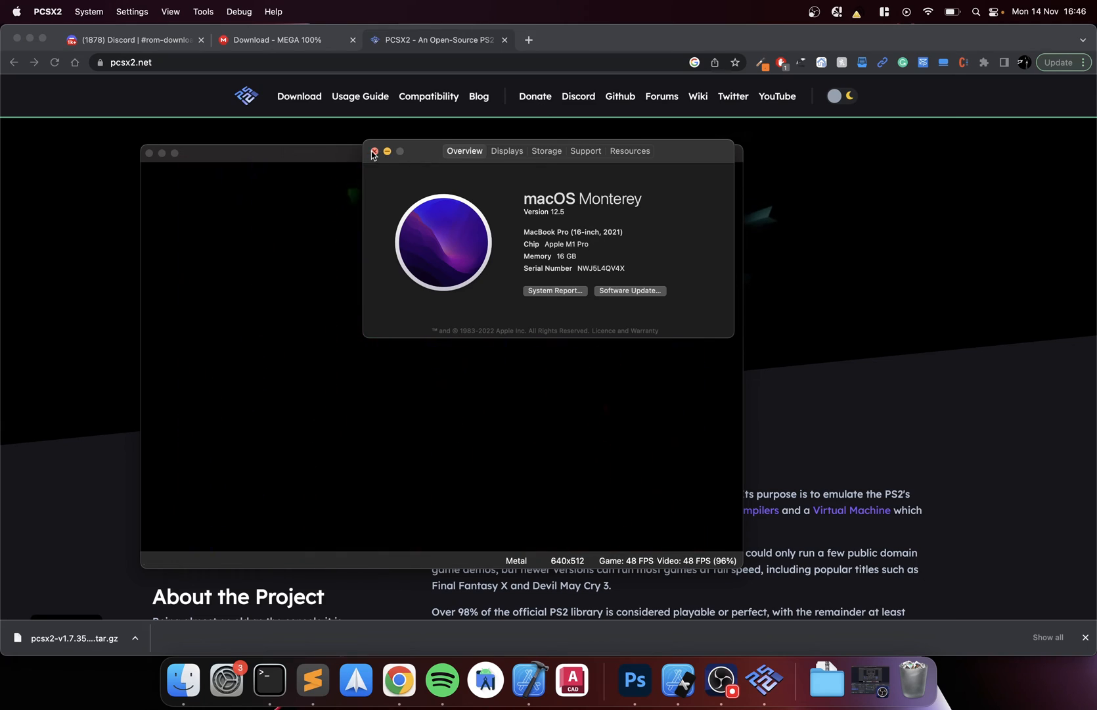
click(375, 152)
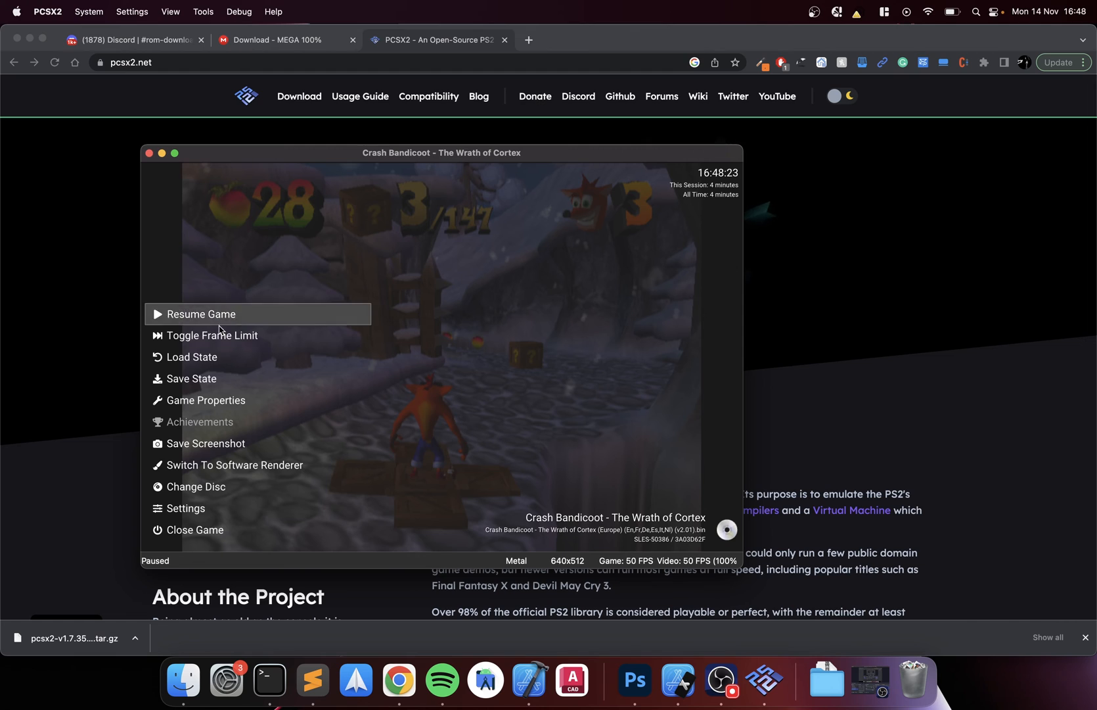
Save the state to slot 1, then confirm shutting down the game to the game list
click(192, 379)
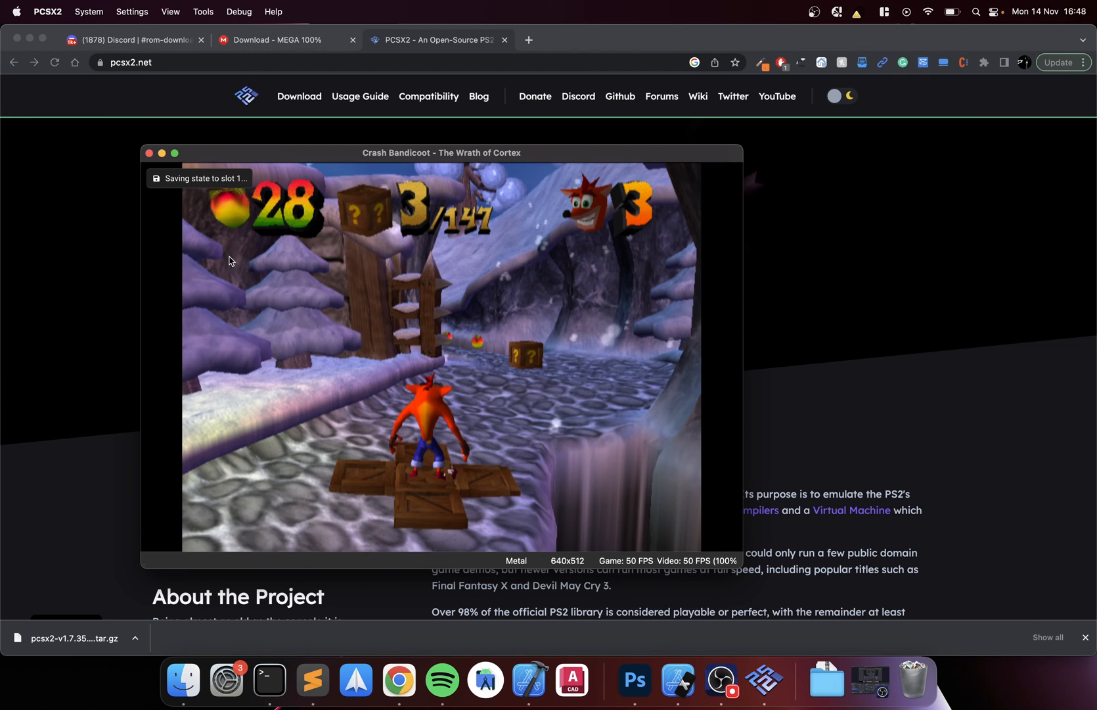
click(148, 153)
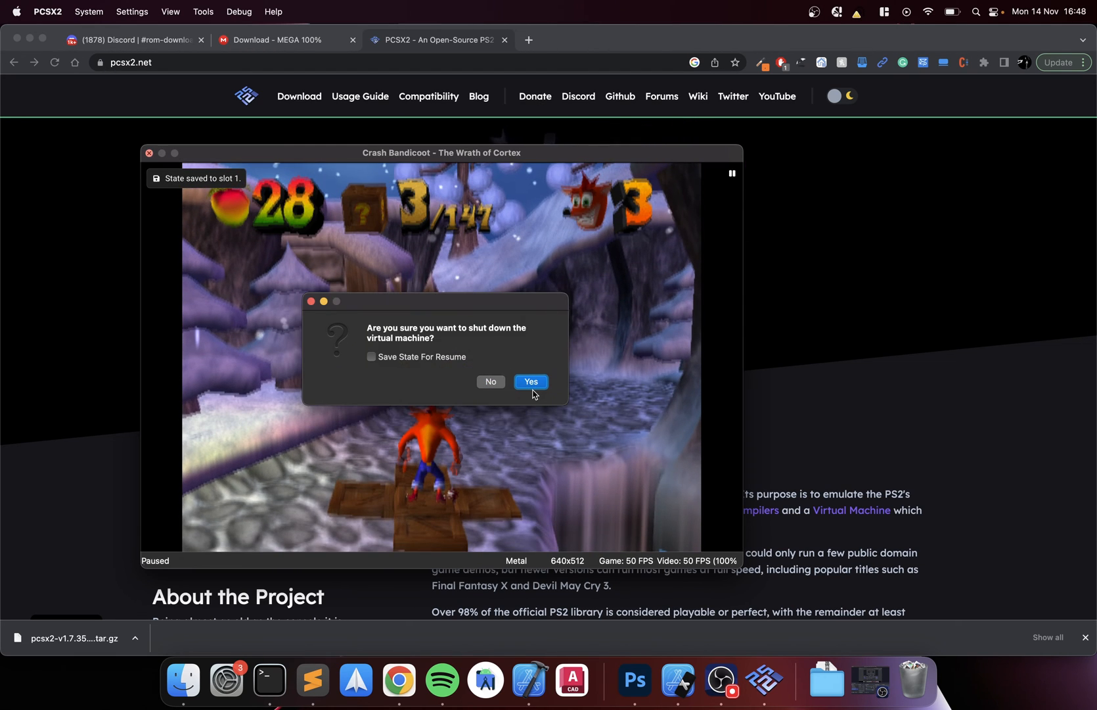
click(530, 381)
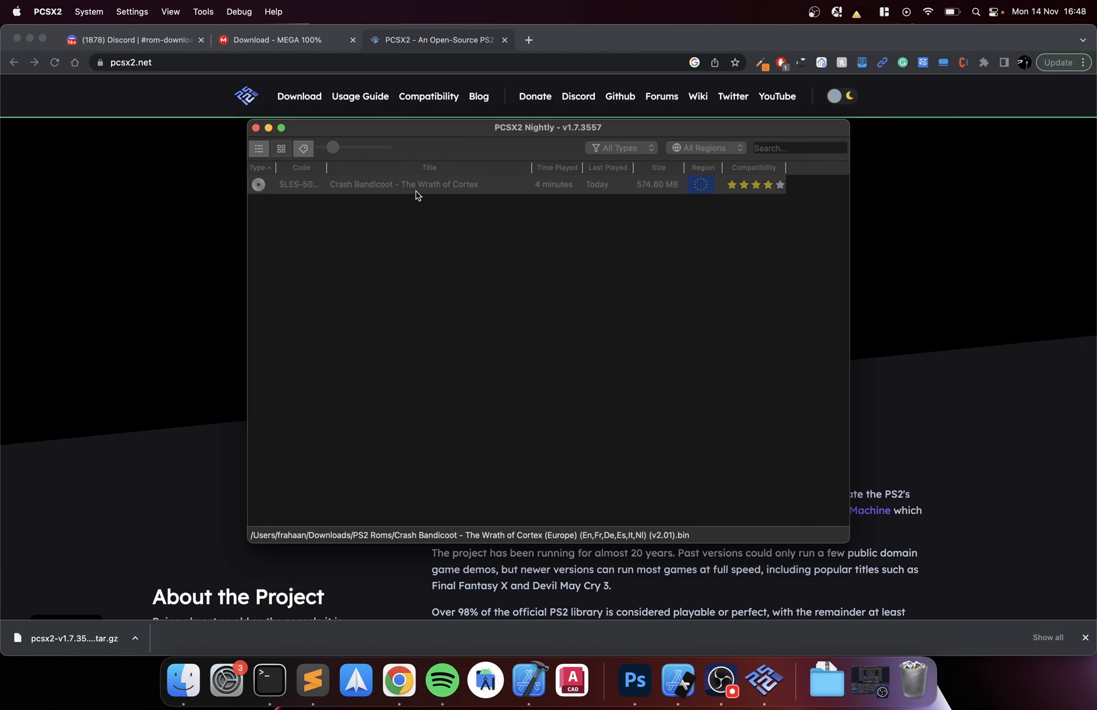
Relaunch The Wrath of Cortex and restore it from Load Slot 1 via System > Load State
double_click(403, 184)
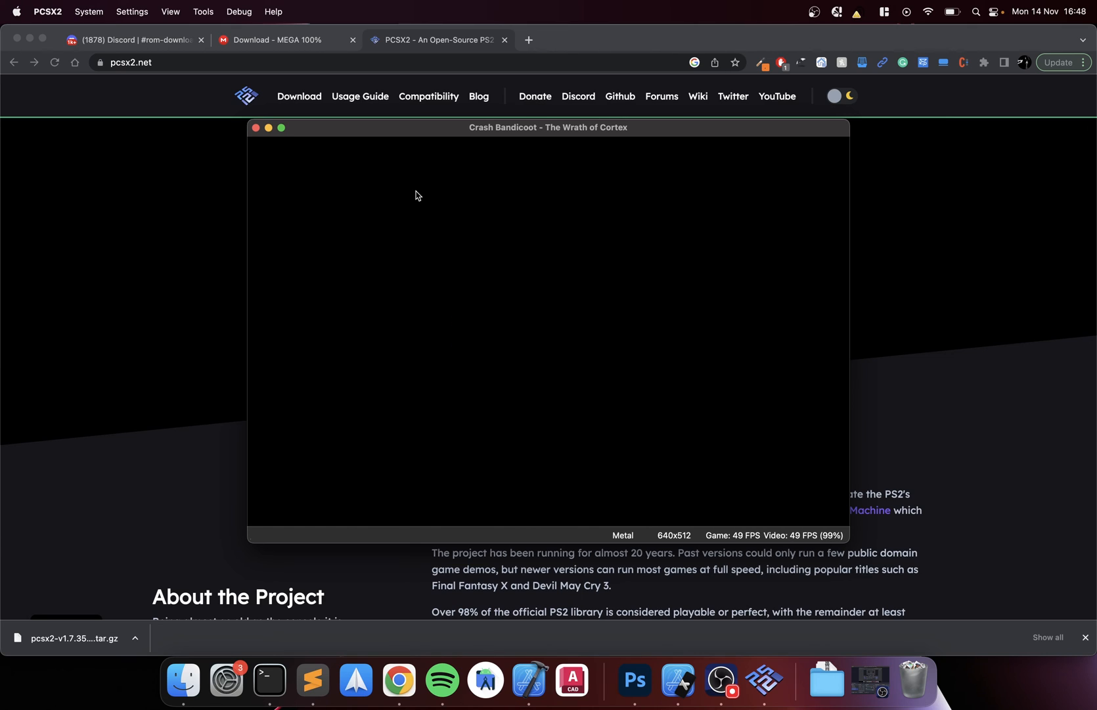
click(88, 12)
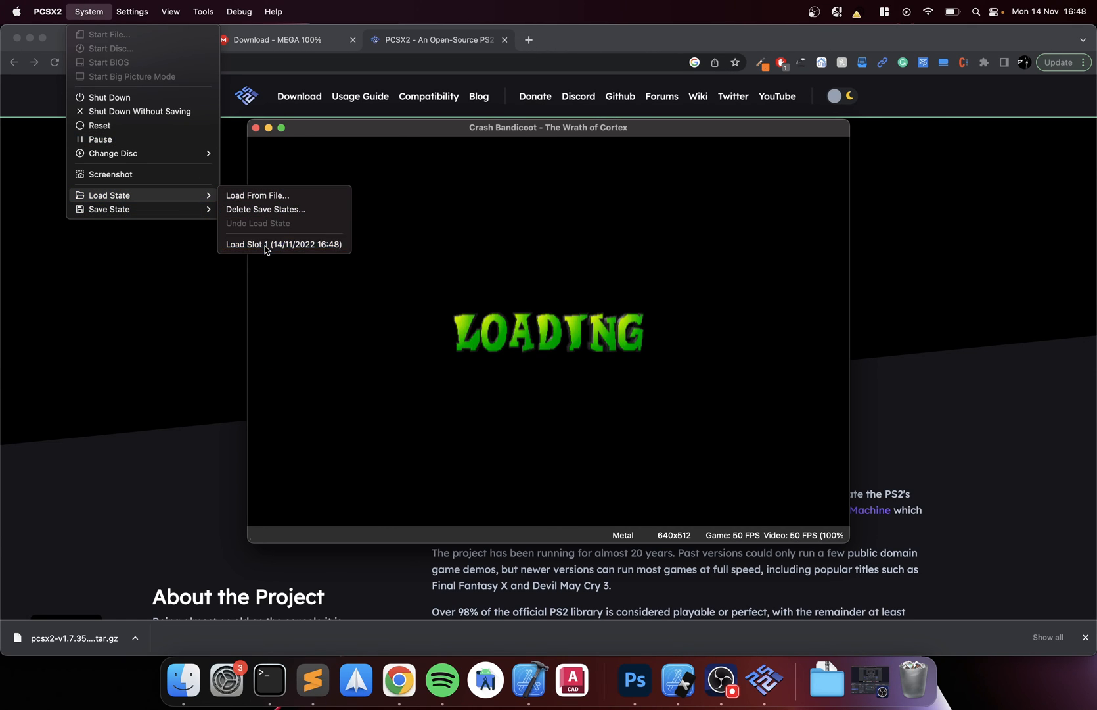
click(284, 244)
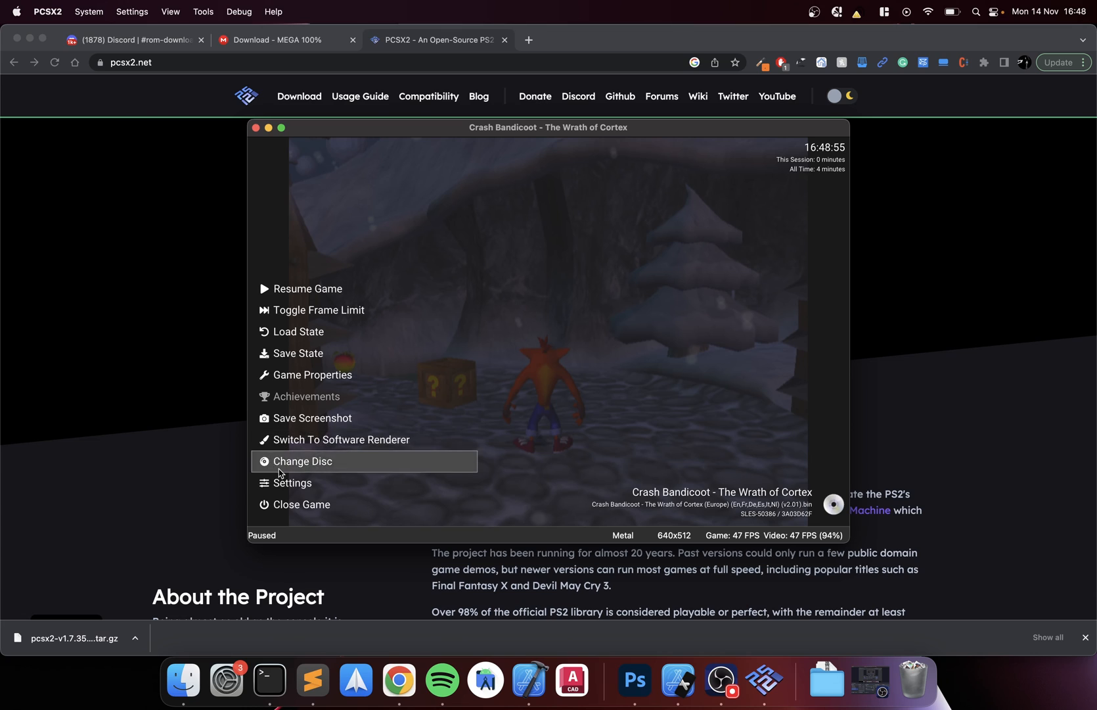
Close the game from the pause menu, choosing Exit Without Saving
click(302, 504)
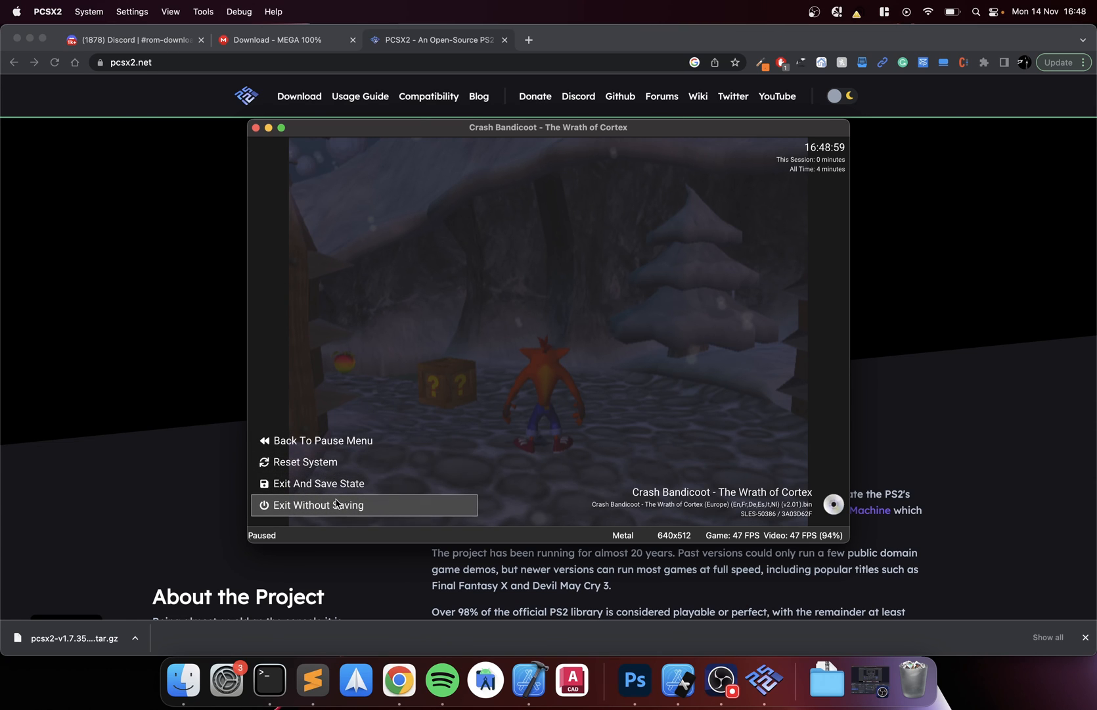
click(318, 505)
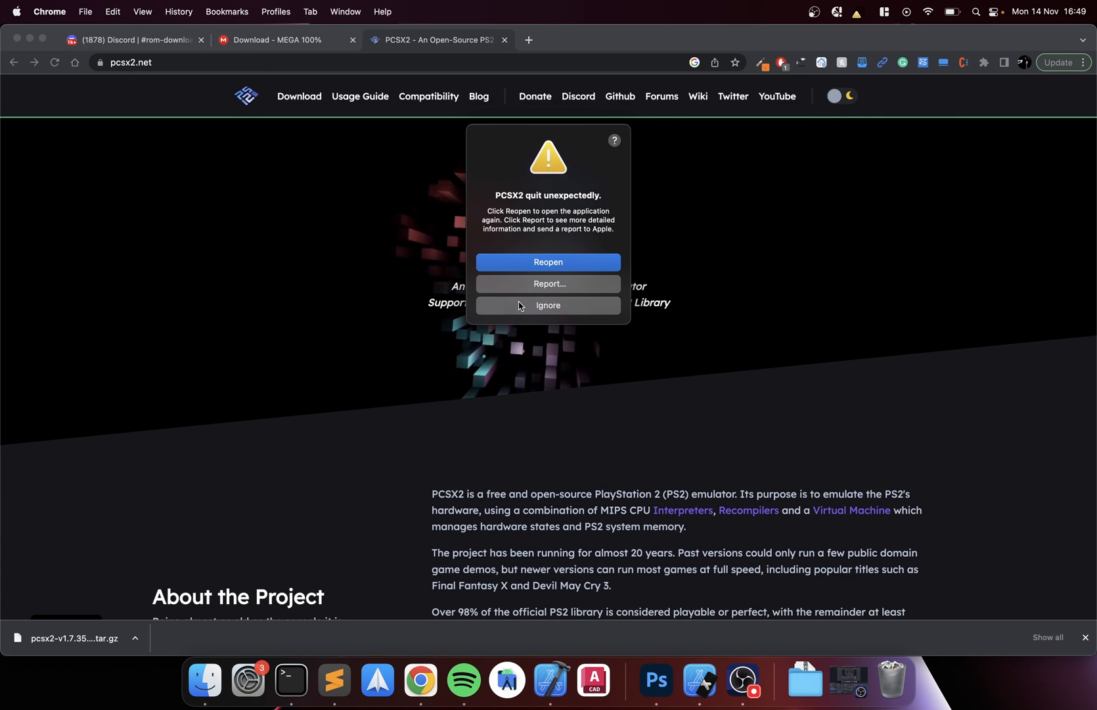
Ignore the 'PCSX2 quit unexpectedly' report, leaving Chrome on the PCSX2 homepage
click(548, 305)
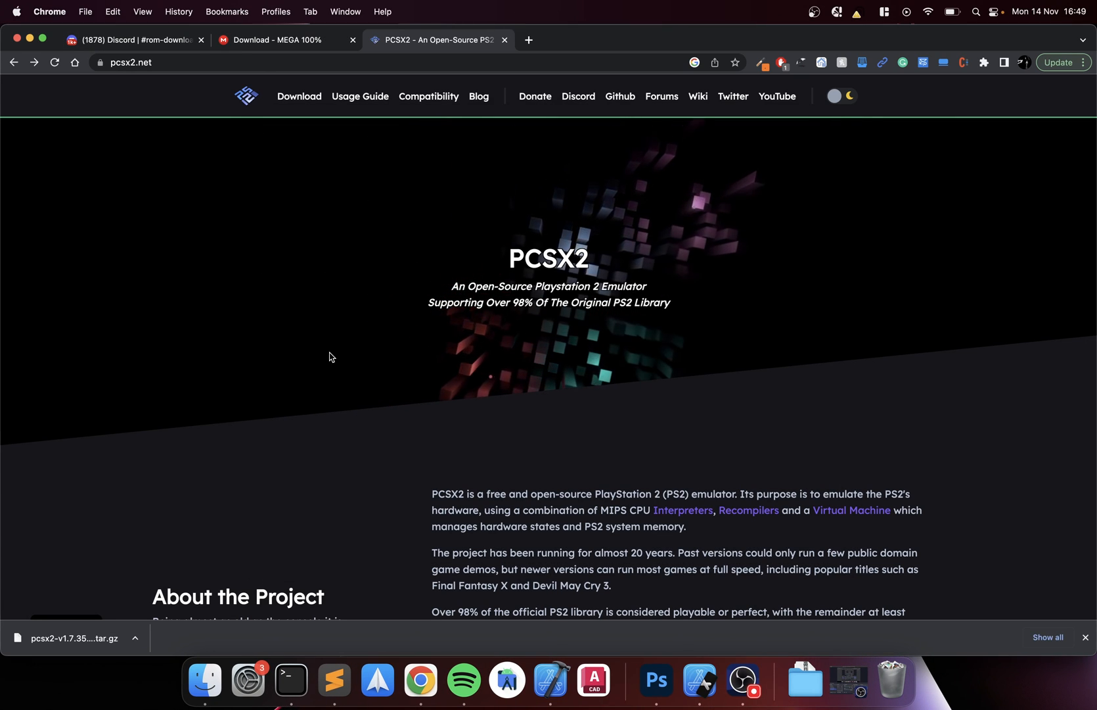